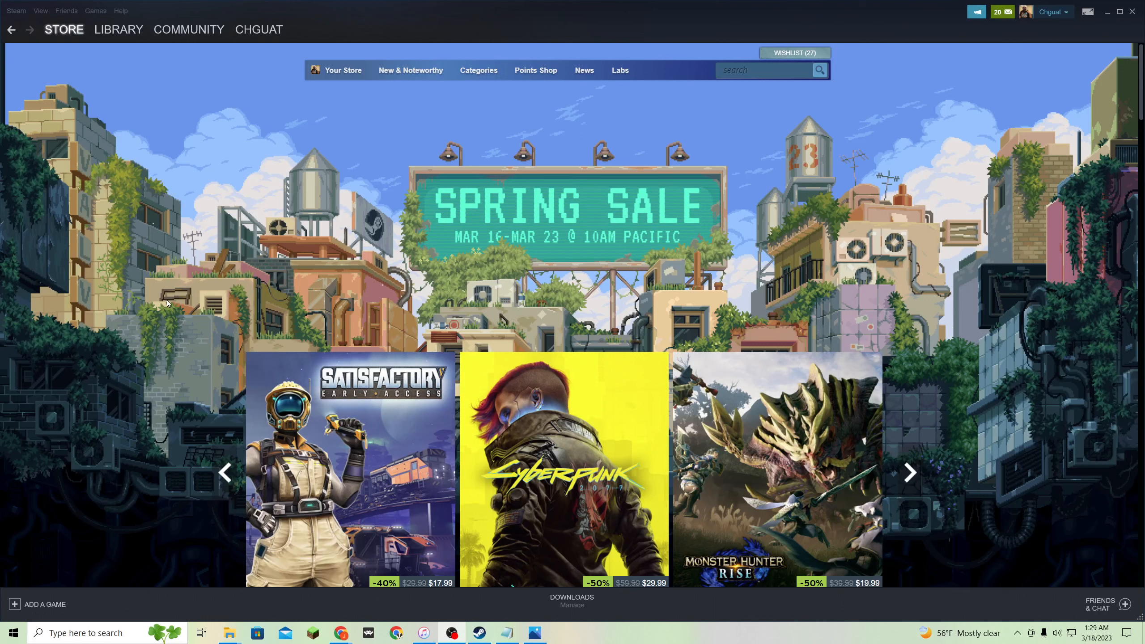
mouse_move(706, 260)
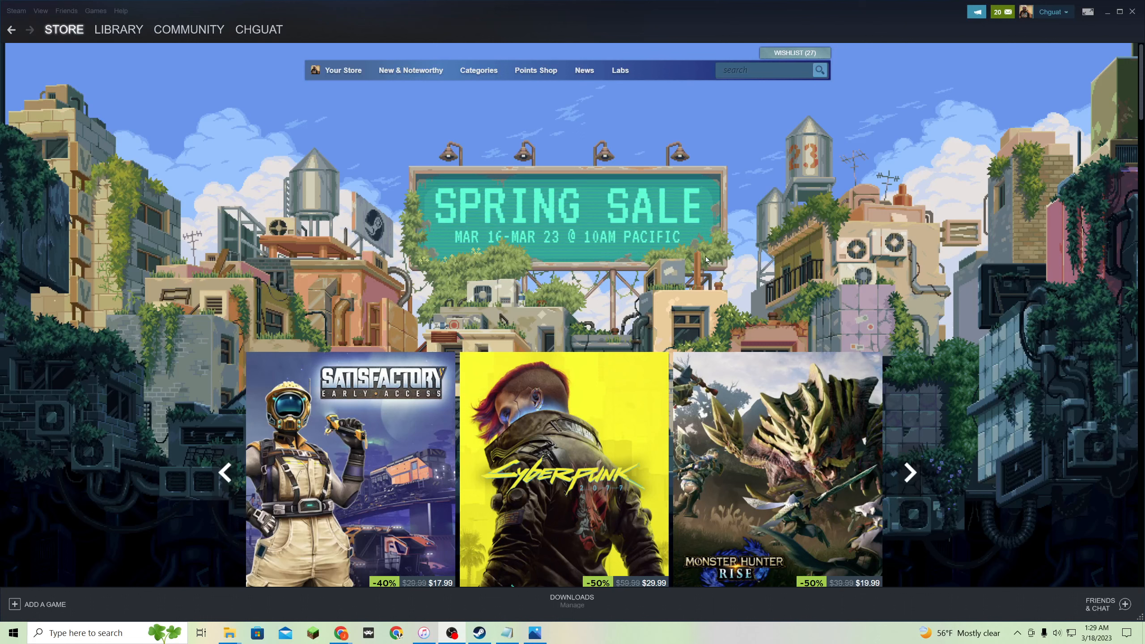
mouse_move(544, 270)
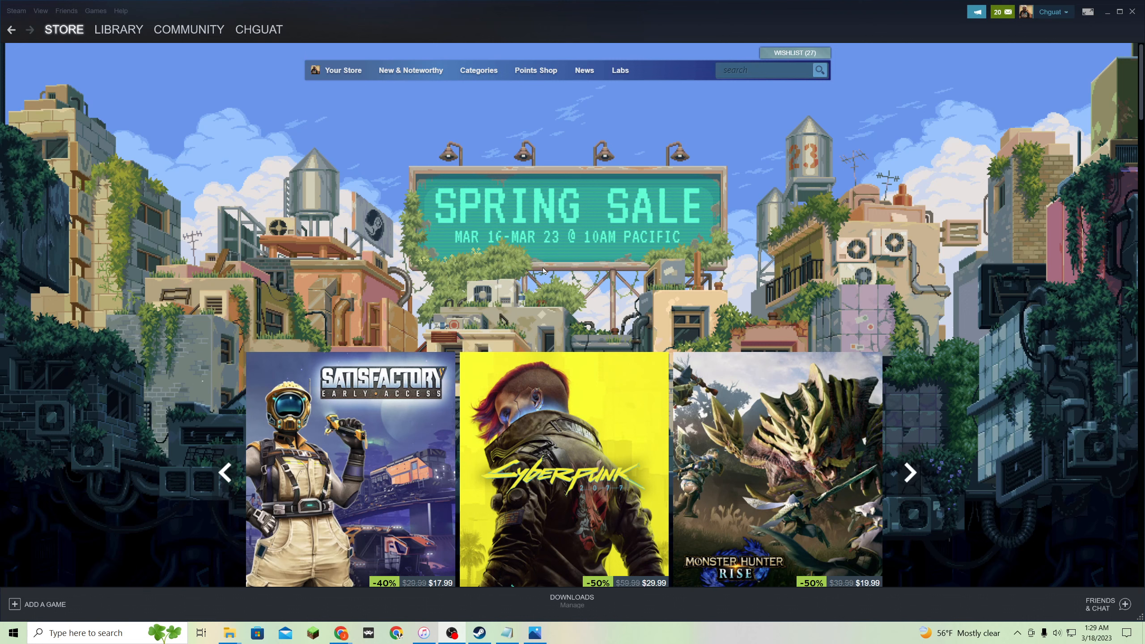
mouse_move(376, 189)
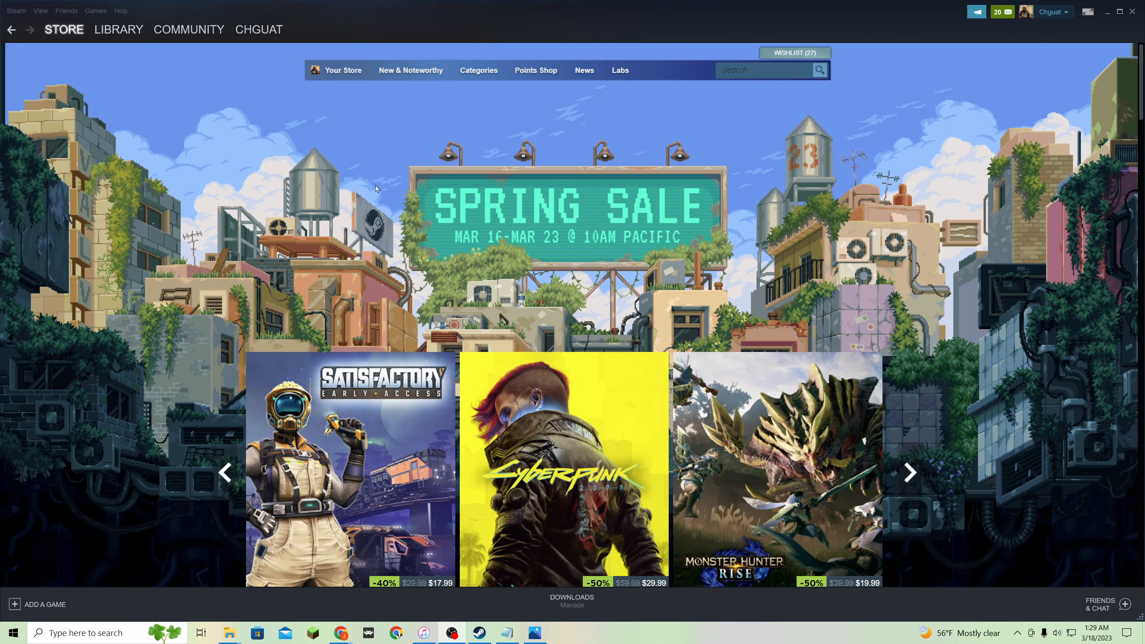
mouse_move(168, 344)
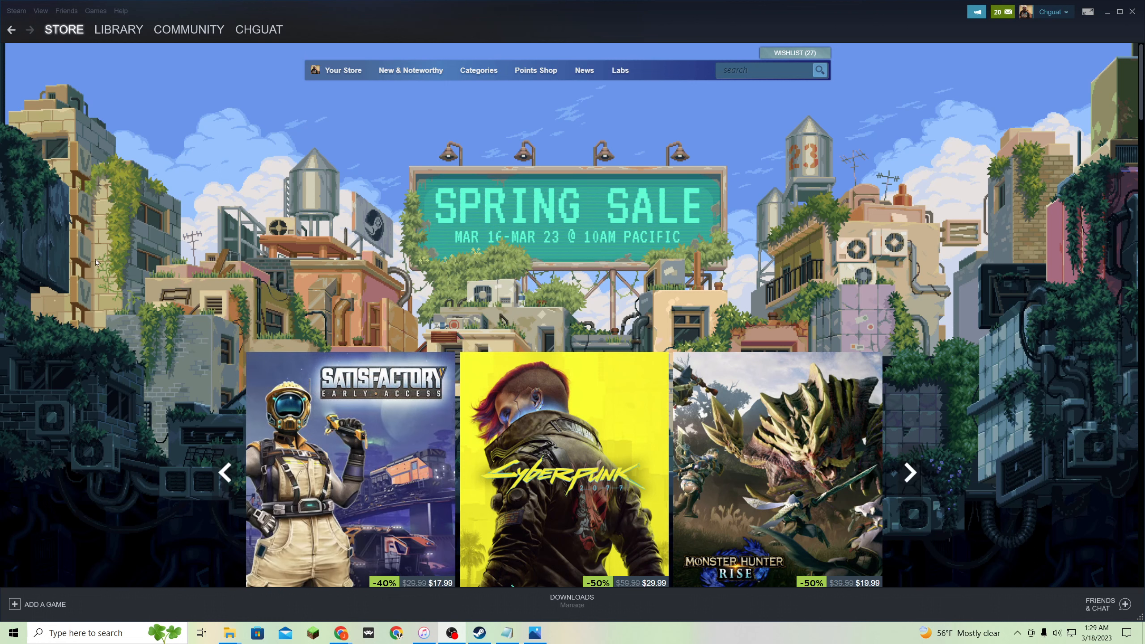
mouse_move(114, 227)
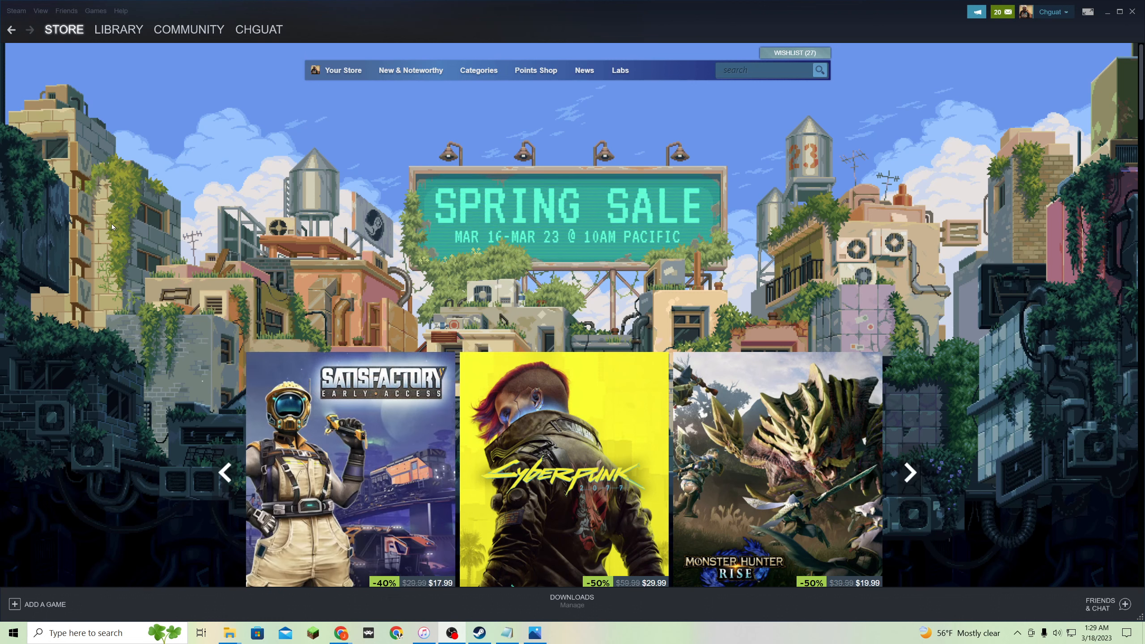
mouse_move(316, 440)
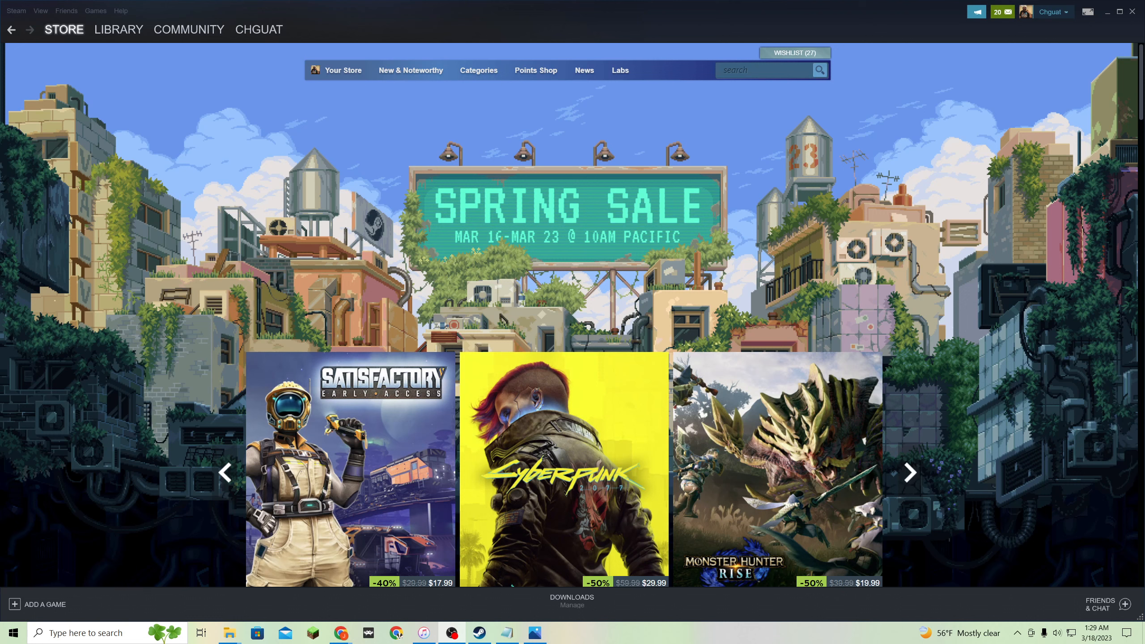
mouse_move(90, 304)
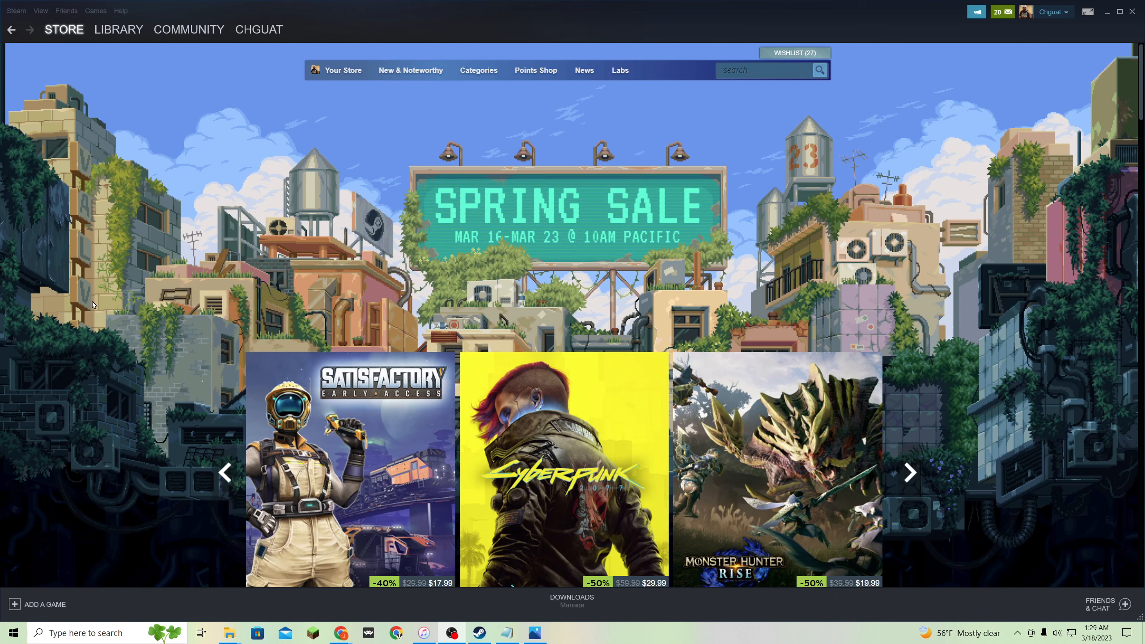
mouse_move(224, 206)
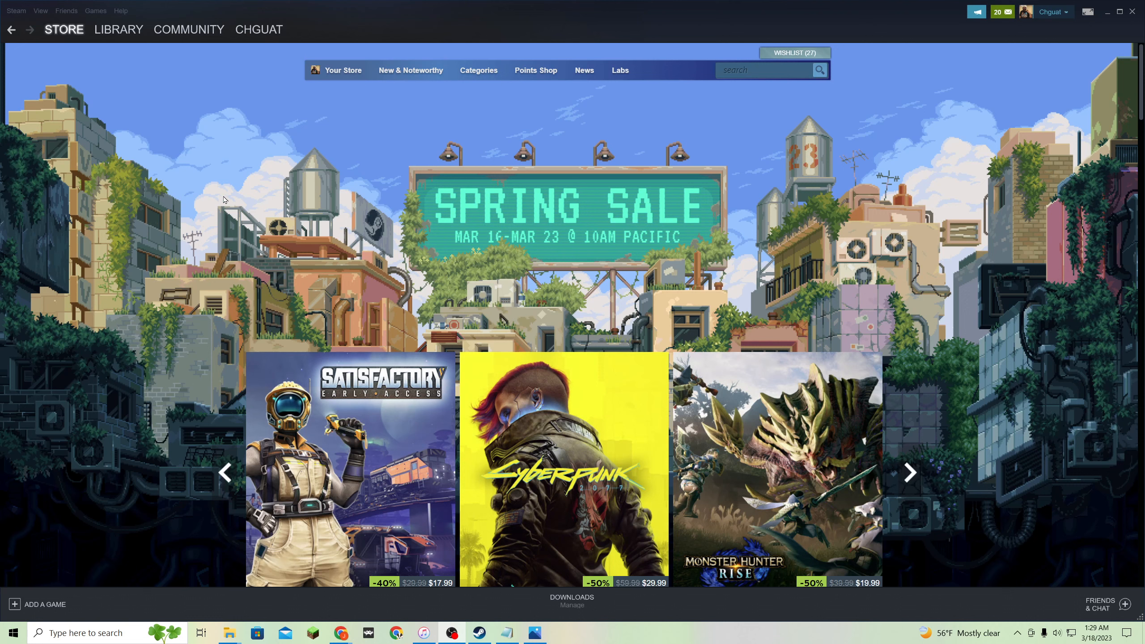
mouse_move(237, 174)
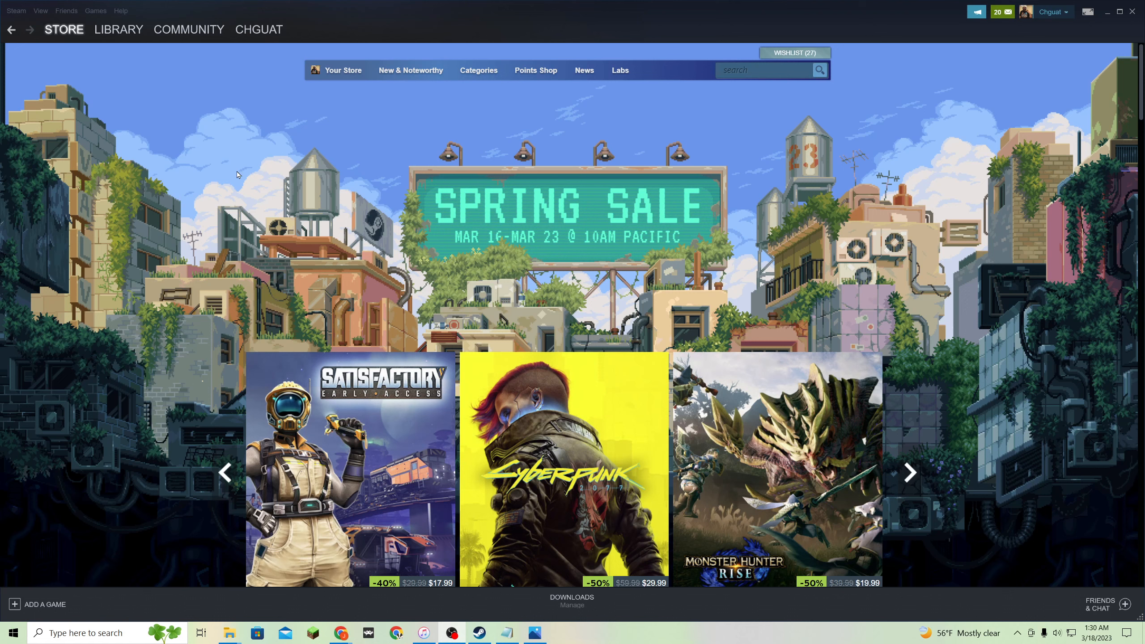
mouse_move(161, 256)
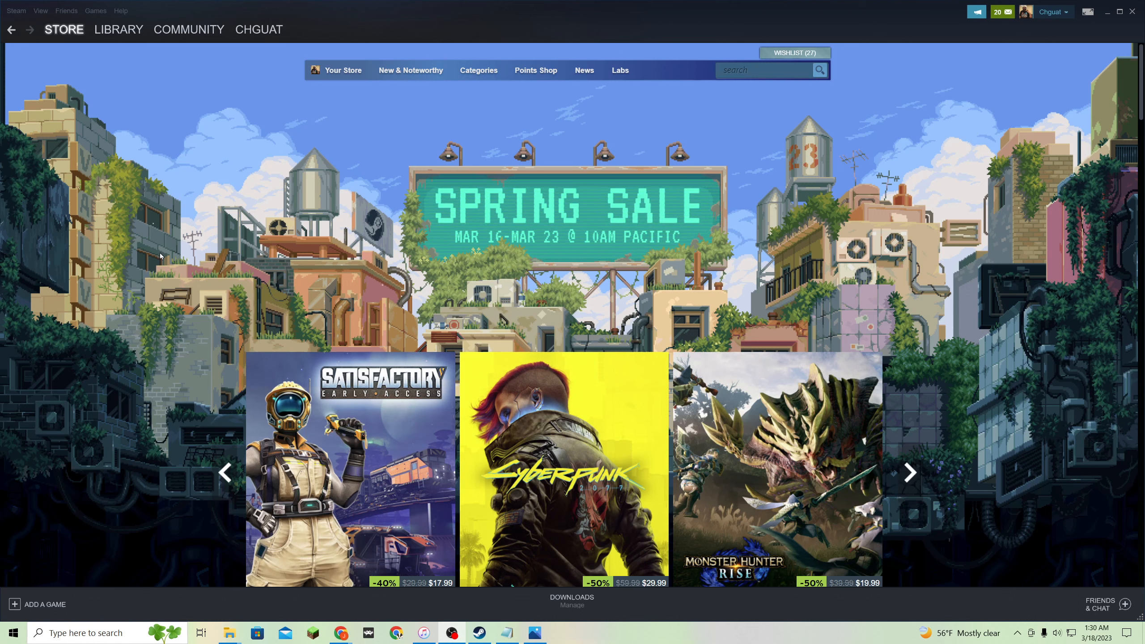
mouse_move(185, 218)
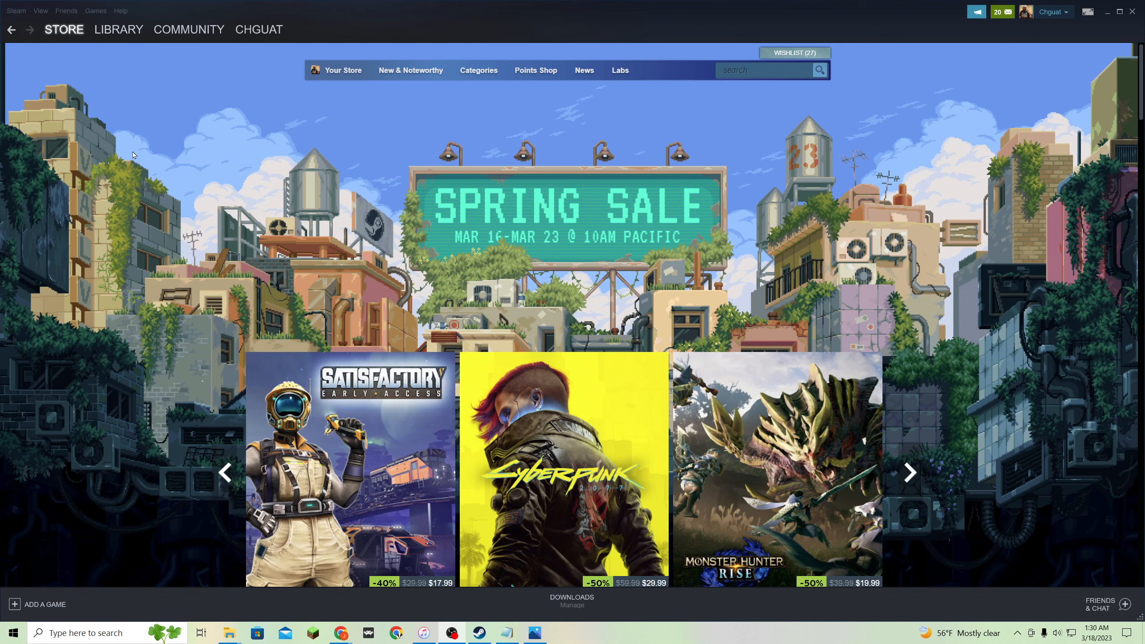
Go to the library home page to see the Recent Games shelf.
click(118, 28)
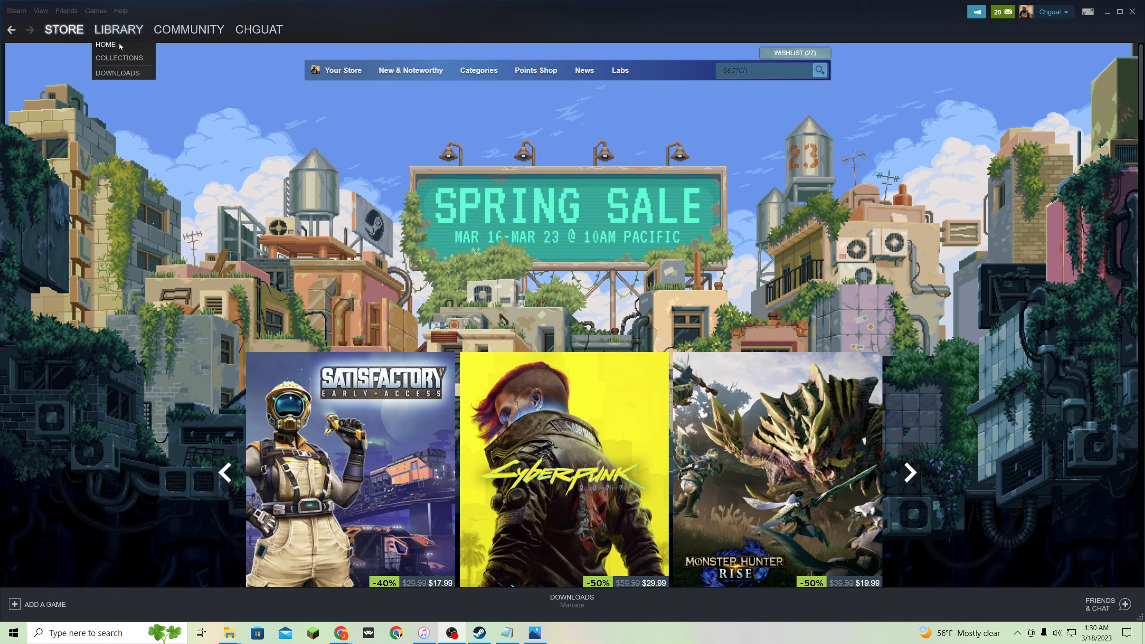
click(105, 44)
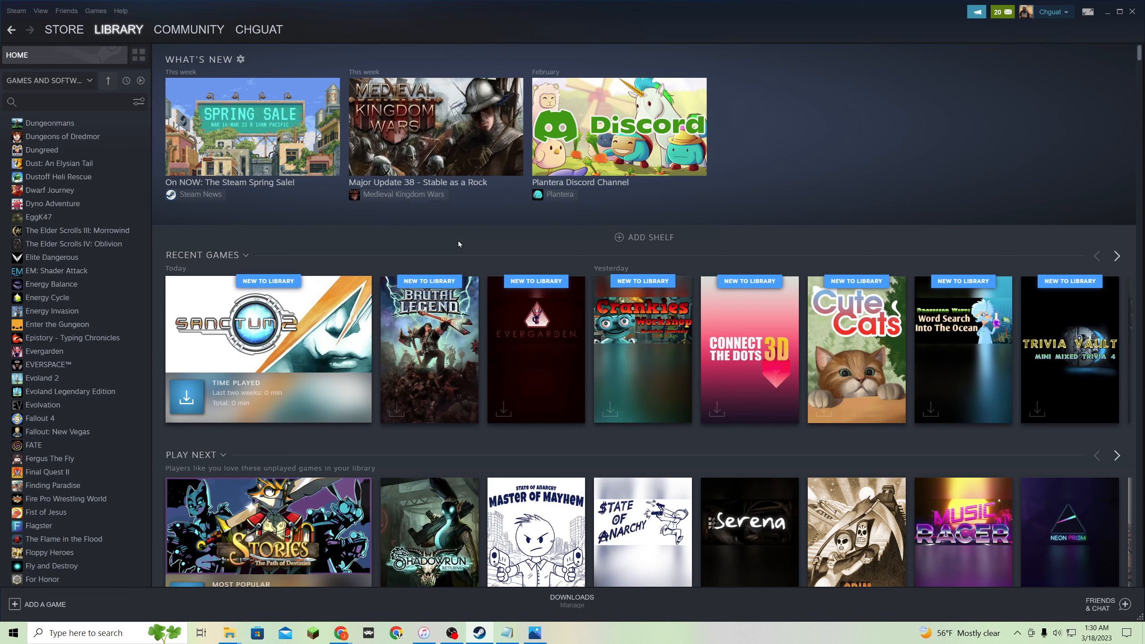
mouse_move(702, 237)
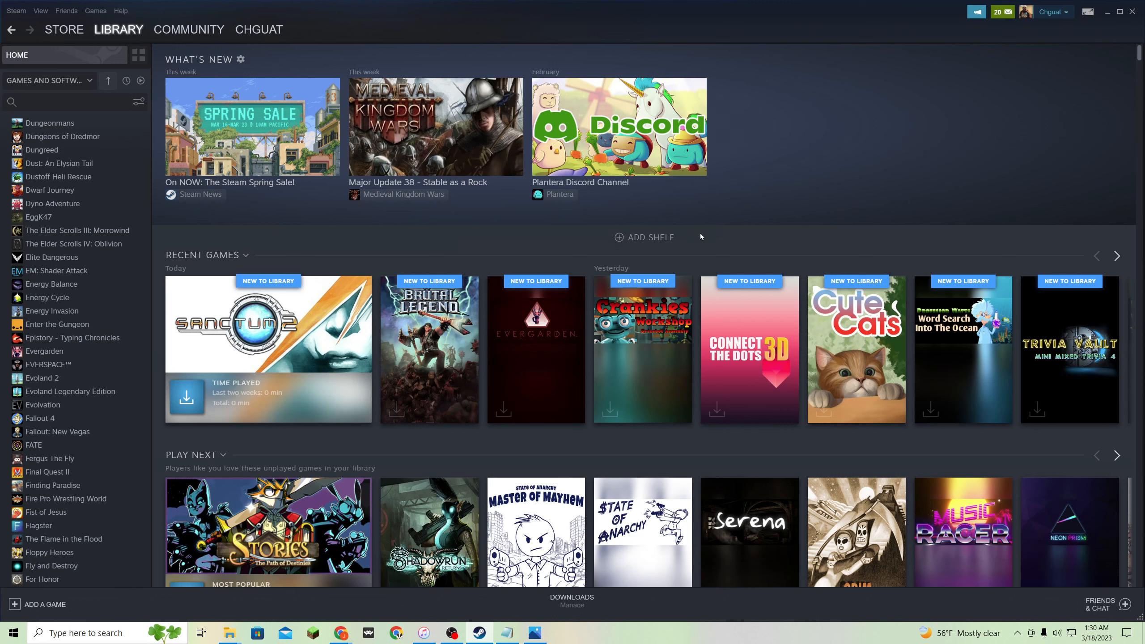
mouse_move(784, 219)
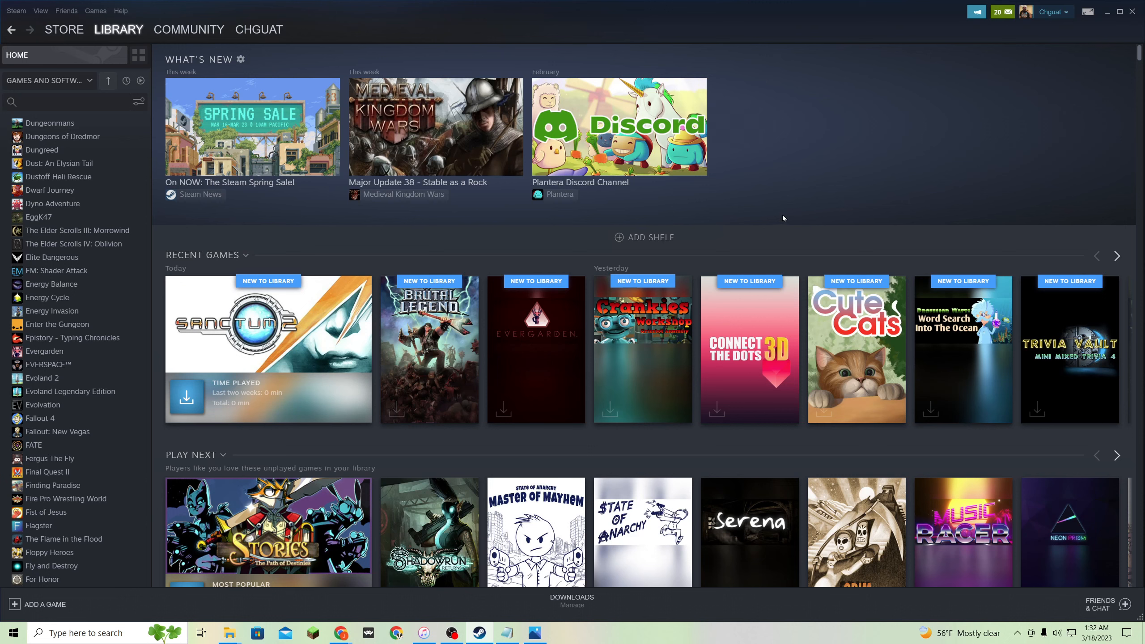
mouse_move(648, 205)
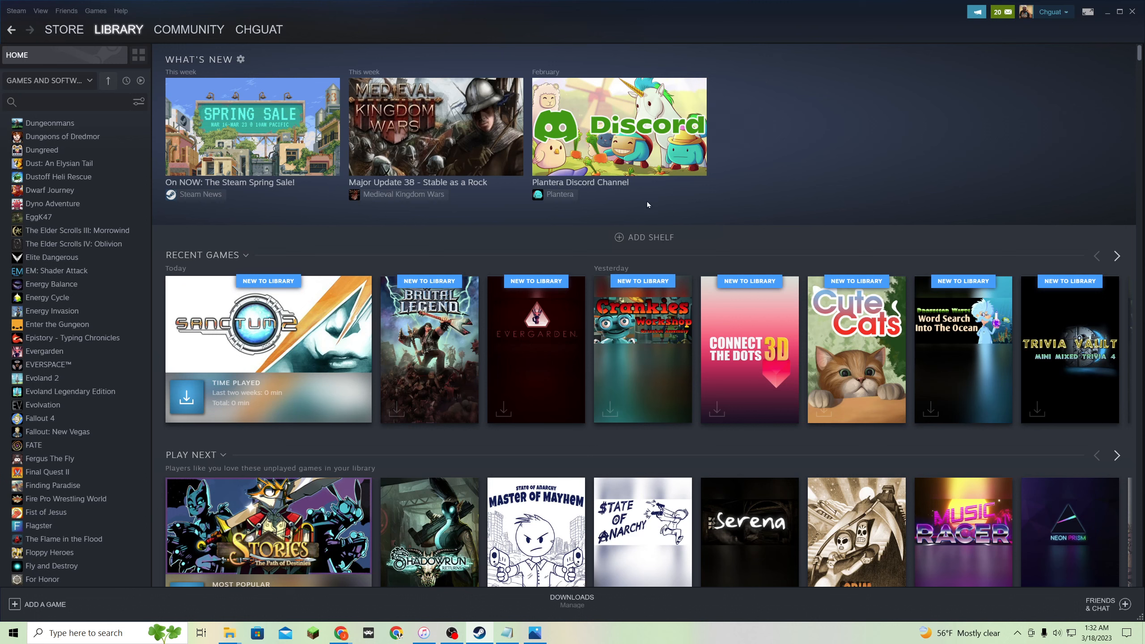
mouse_move(495, 236)
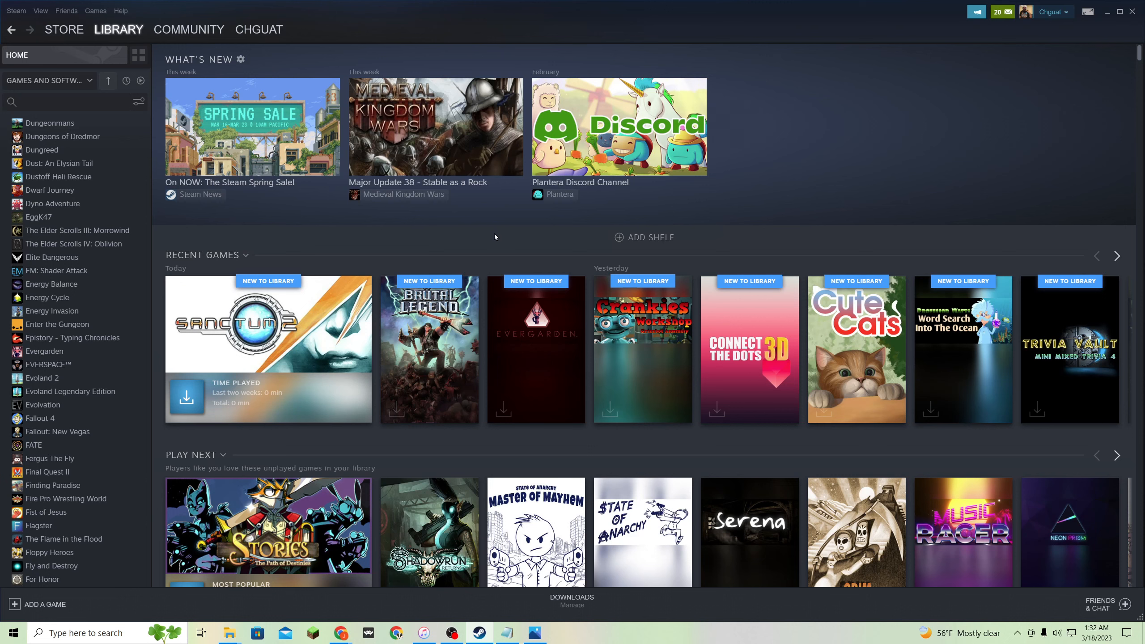
Search the store for 'adventure pals', review its page as already owned, and head back toward the library.
click(63, 30)
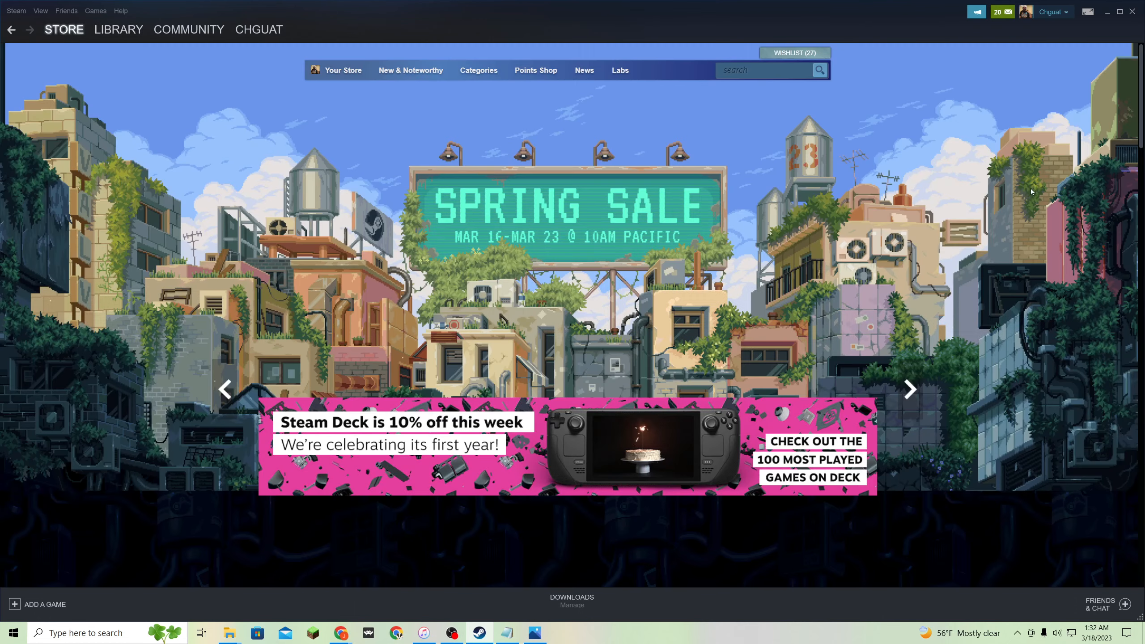
text(adventure pals)
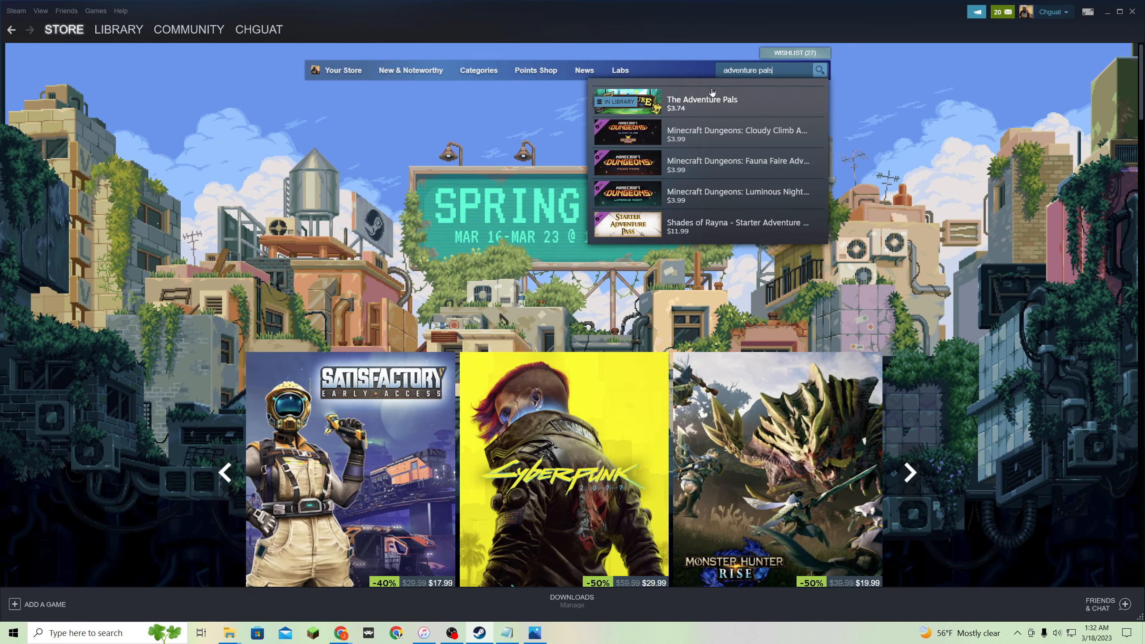
mouse_move(896, 109)
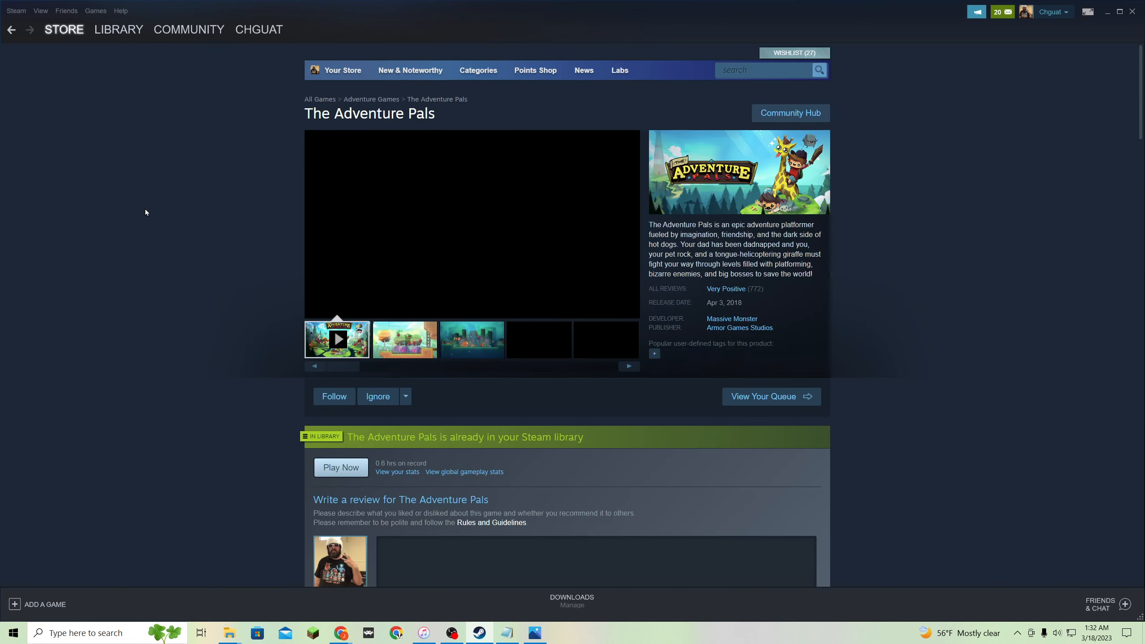
scroll(down, 3)
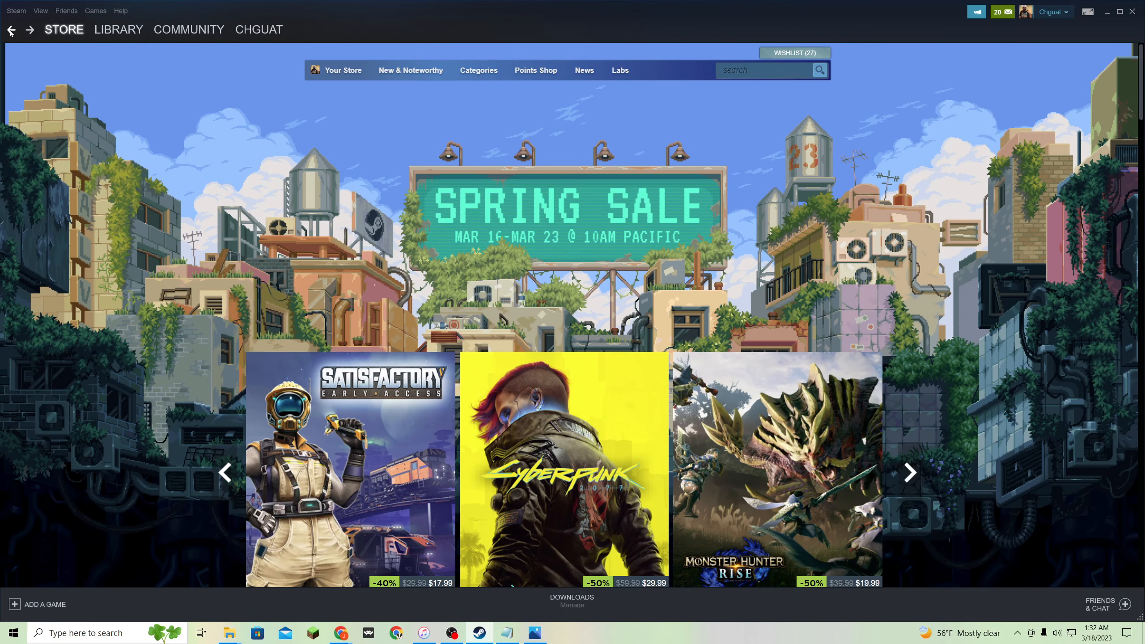
mouse_move(39, 49)
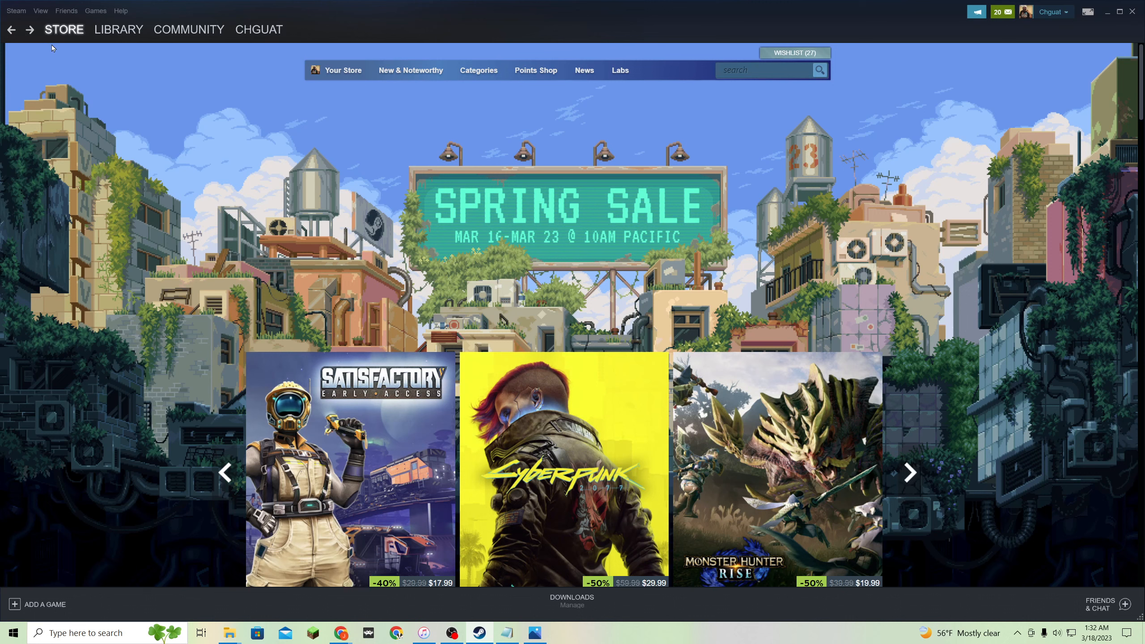
mouse_move(962, 154)
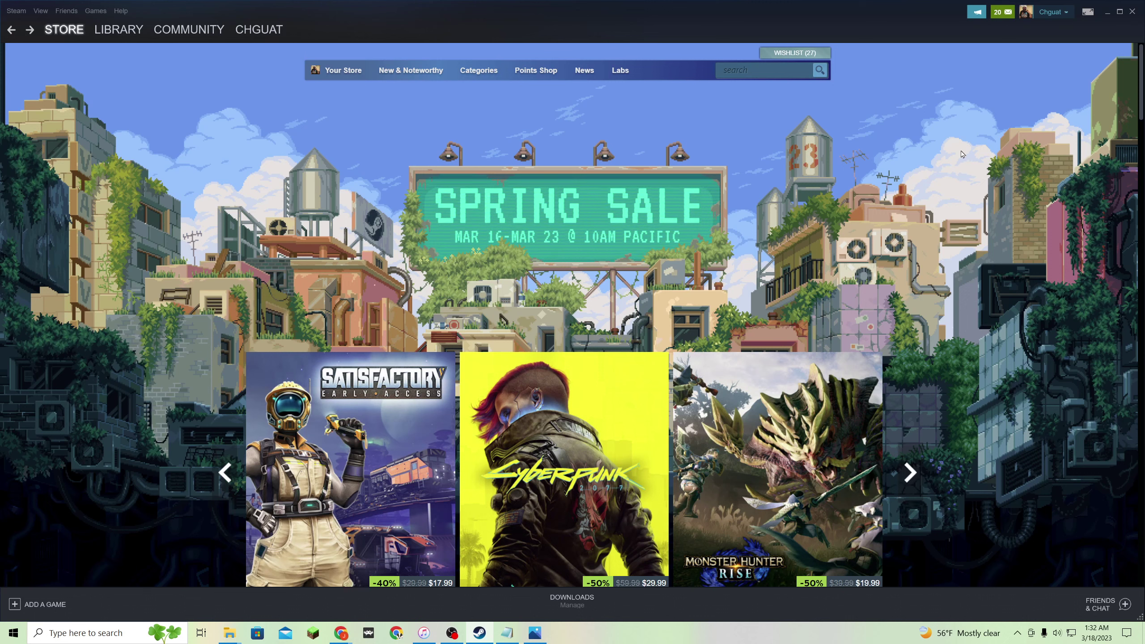
click(118, 28)
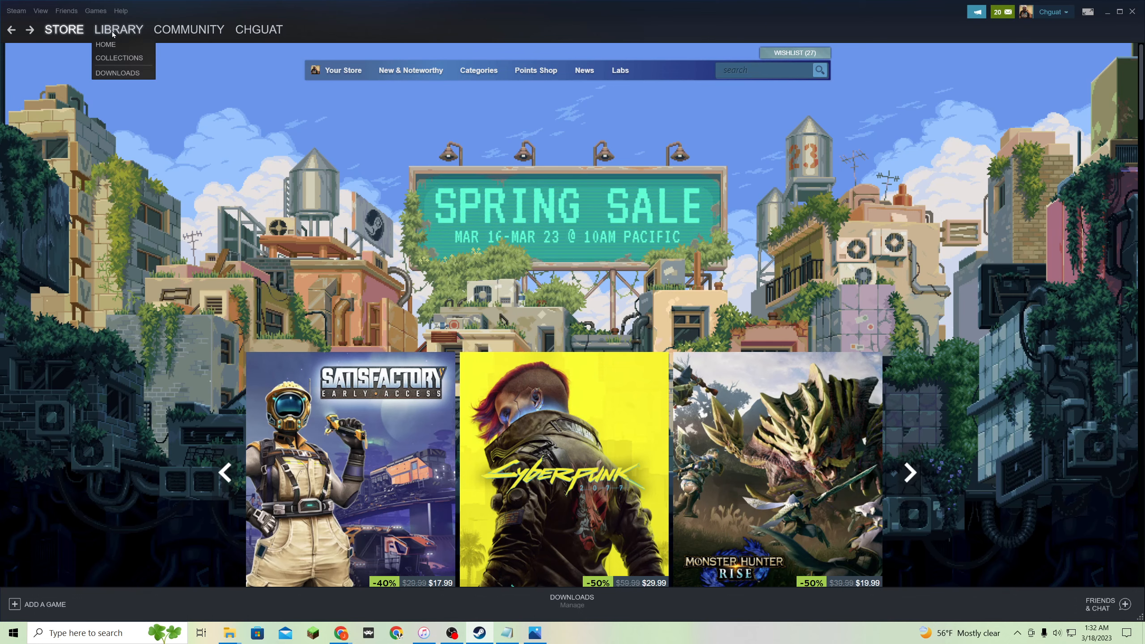
Return to the library home page with the recently added games shelf.
click(106, 43)
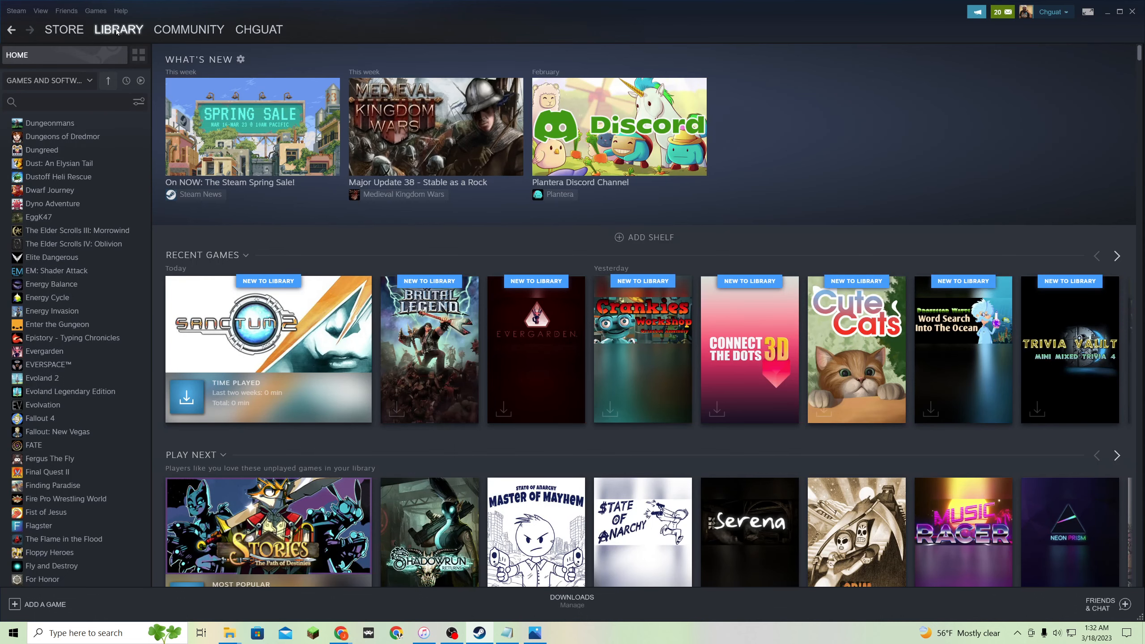
mouse_move(884, 166)
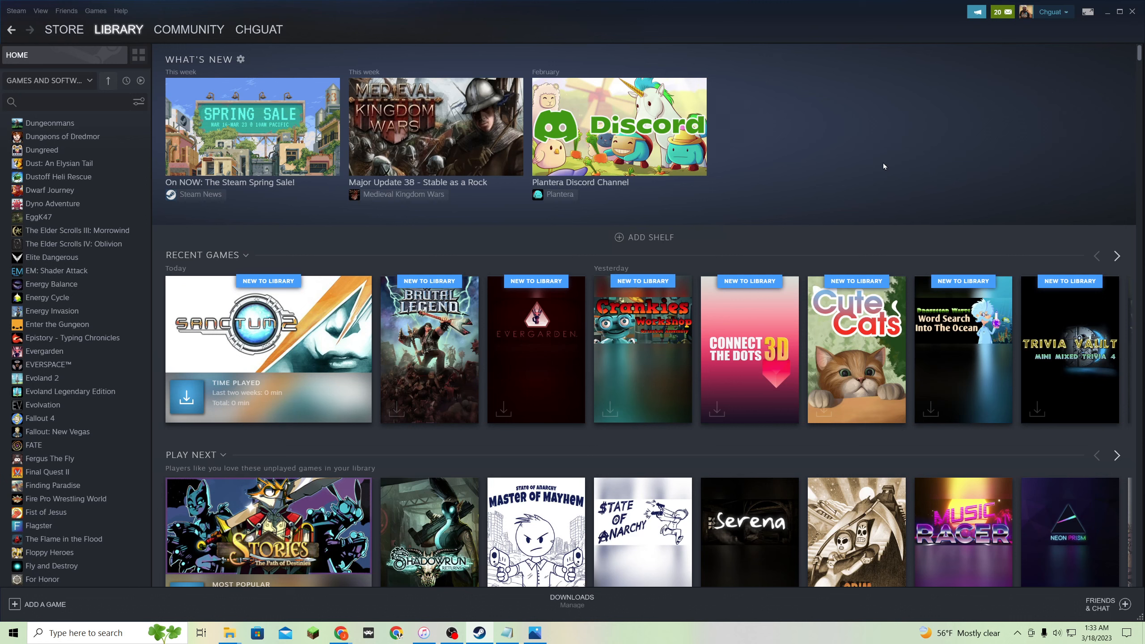
mouse_move(920, 3)
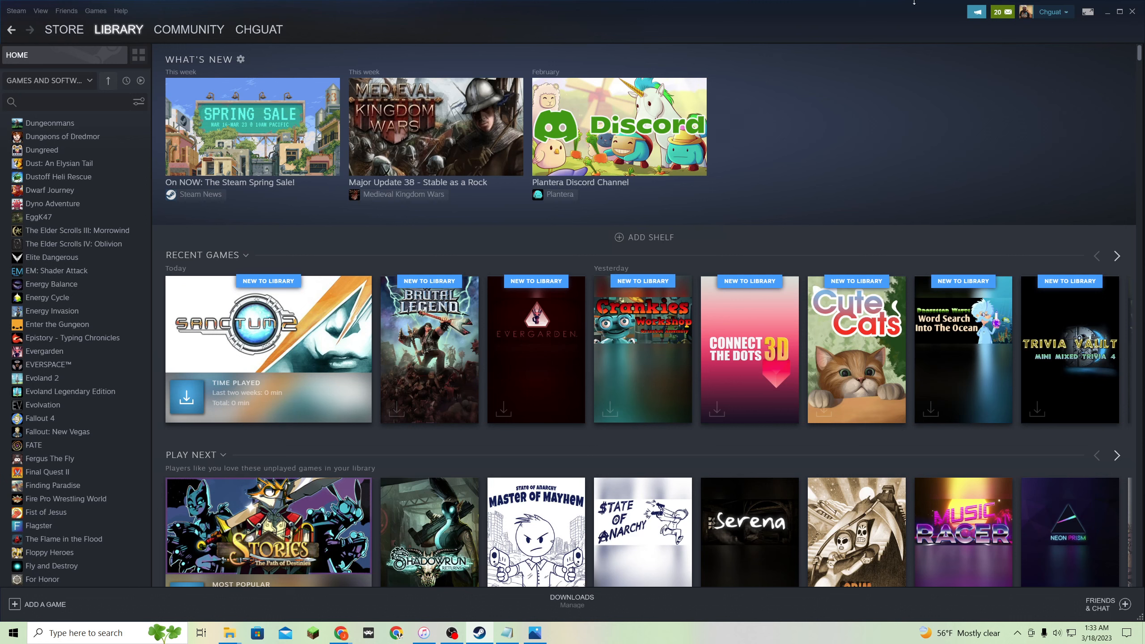
mouse_move(858, 54)
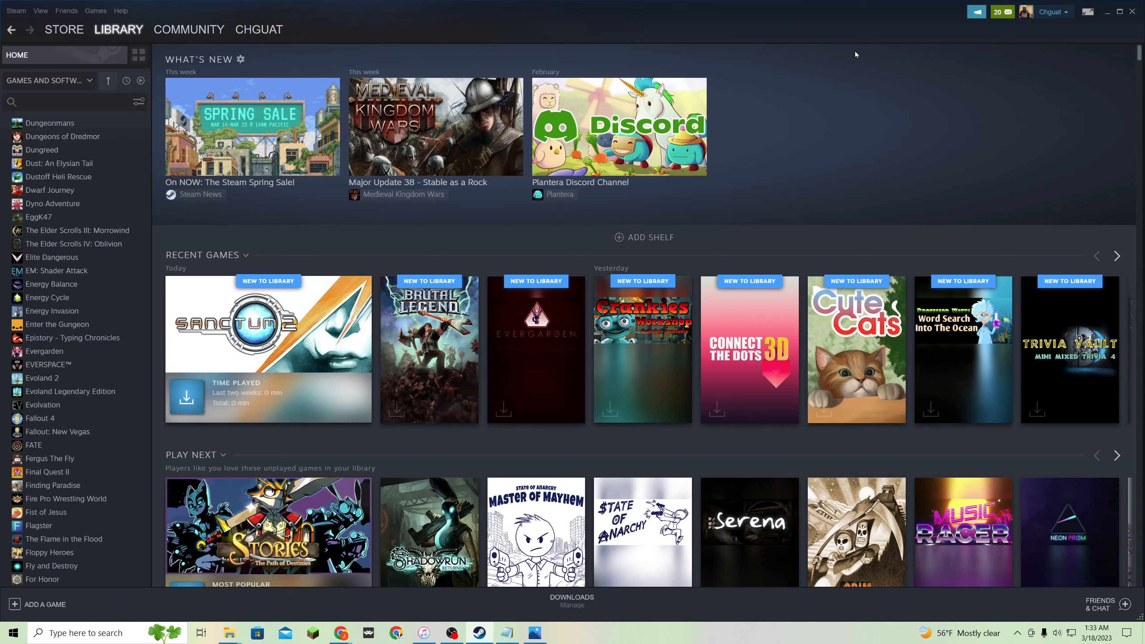
mouse_move(831, 74)
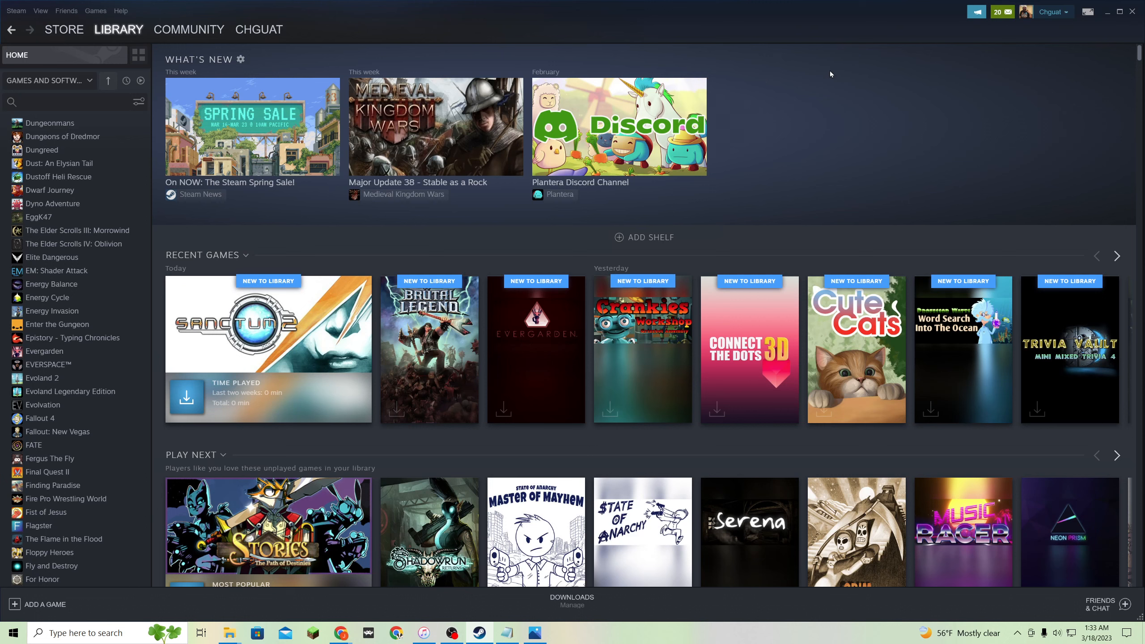
mouse_move(763, 124)
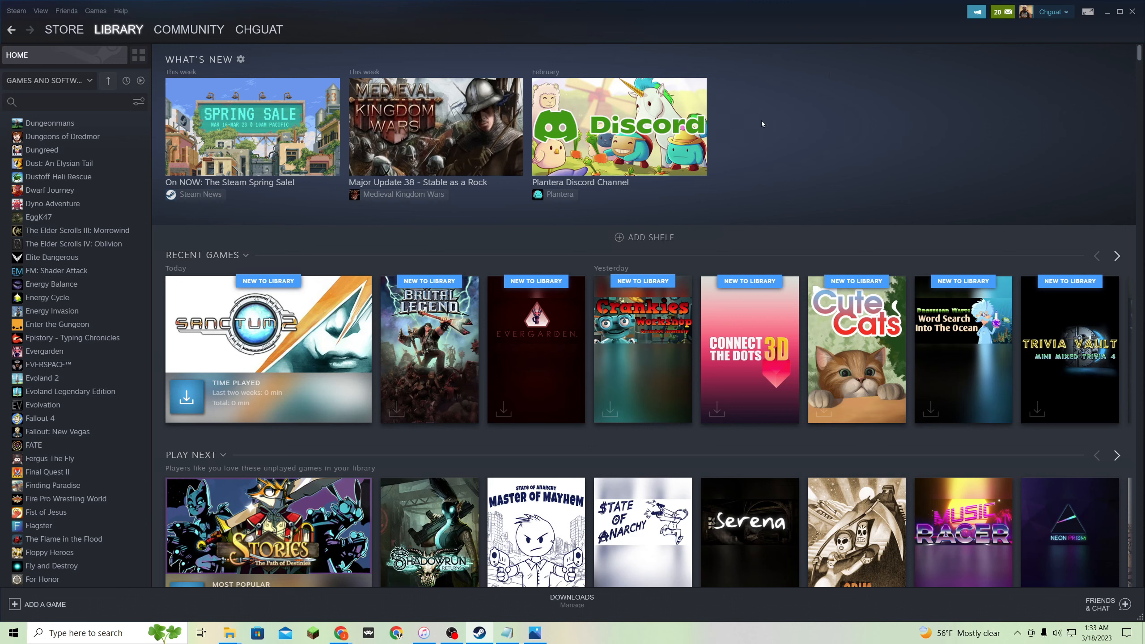
mouse_move(764, 130)
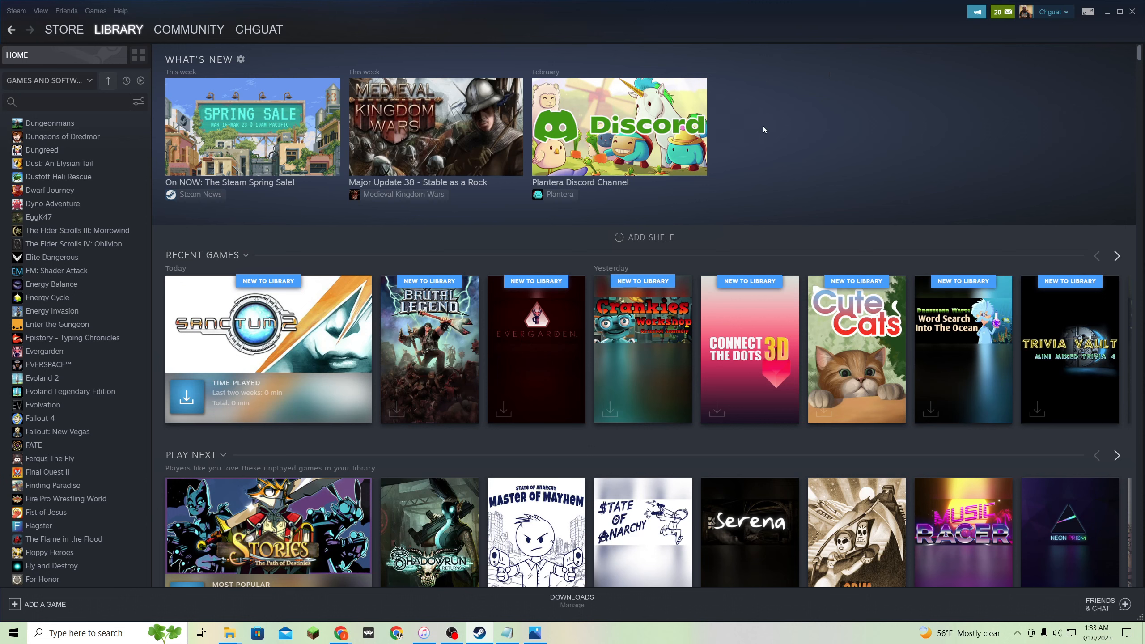
mouse_move(815, 161)
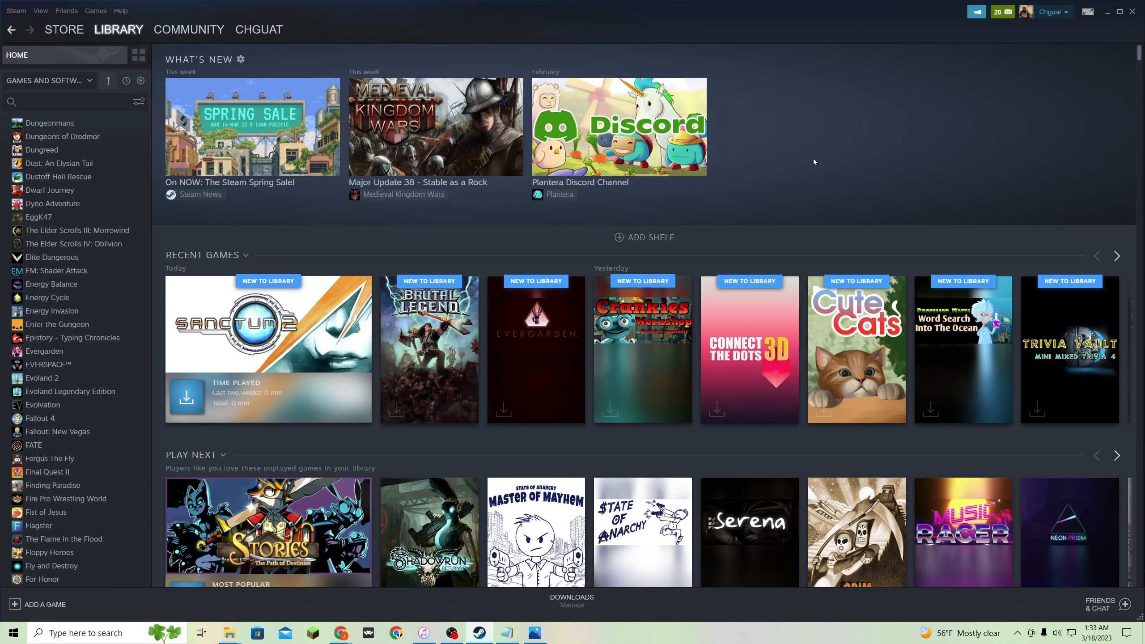
mouse_move(655, 363)
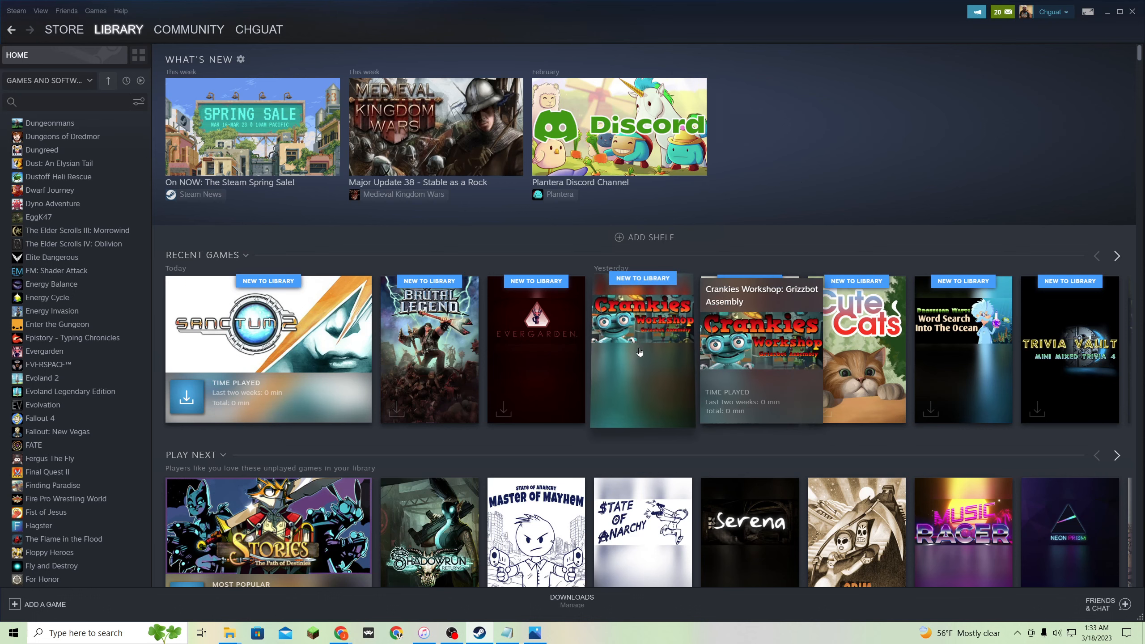
mouse_move(667, 298)
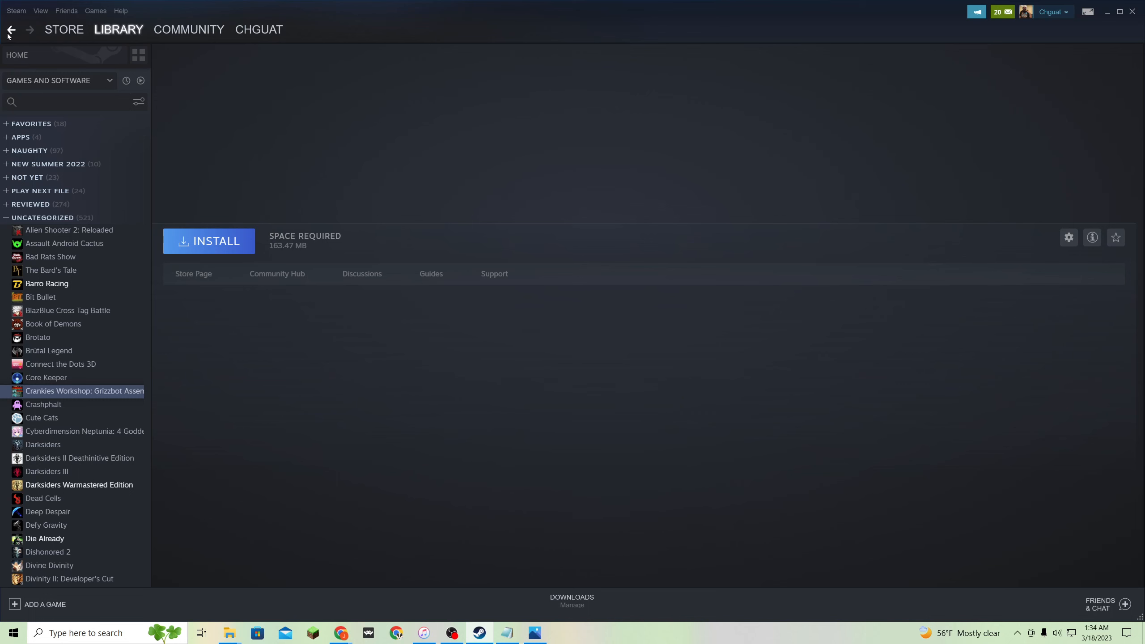
Review Crankies Workshop's achievements and community content, then go back to the library home.
click(84, 391)
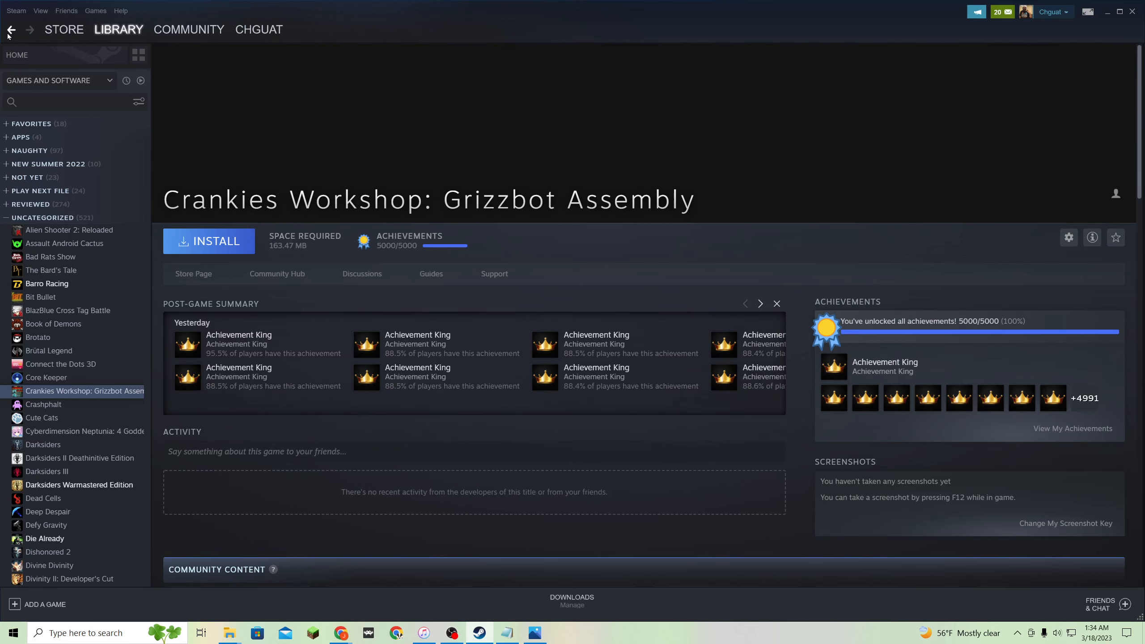
mouse_move(950, 329)
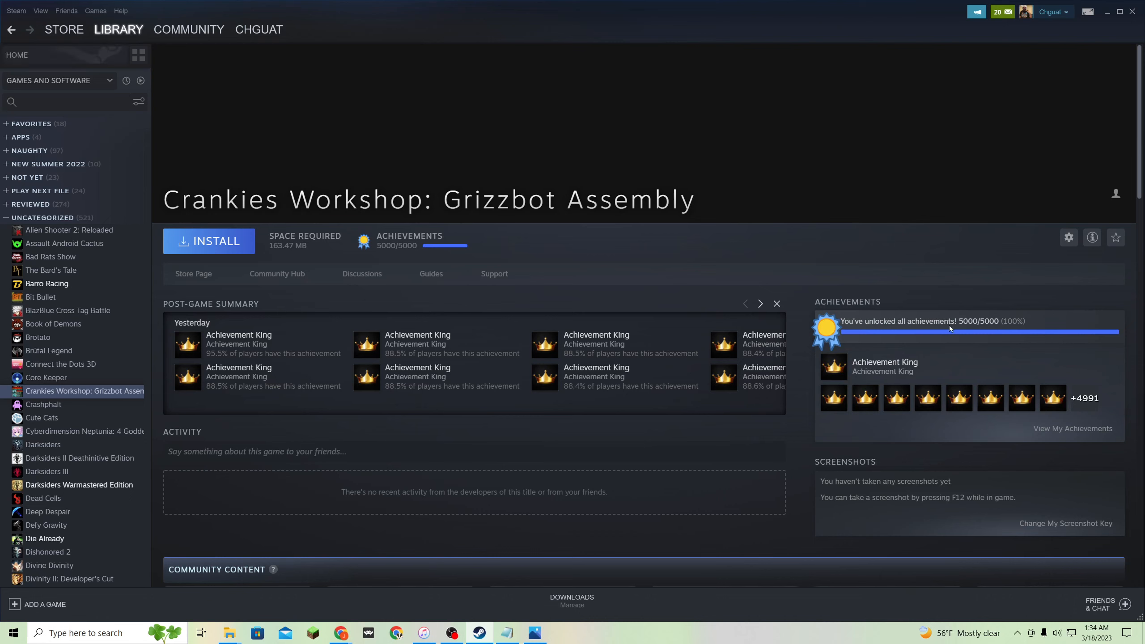
mouse_move(1083, 339)
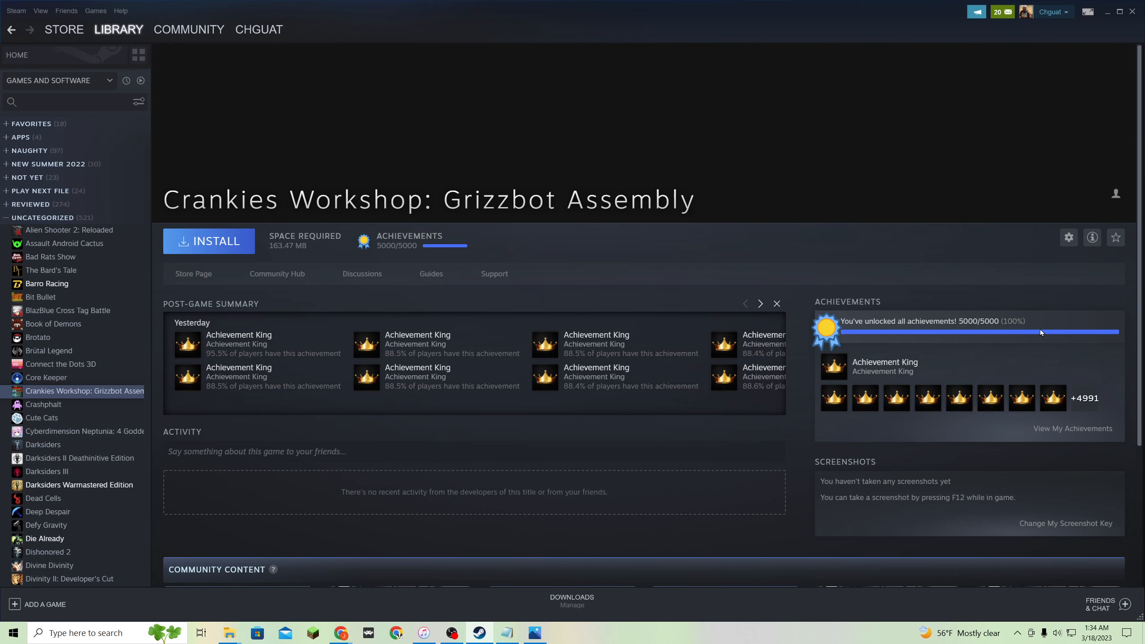
mouse_move(1041, 344)
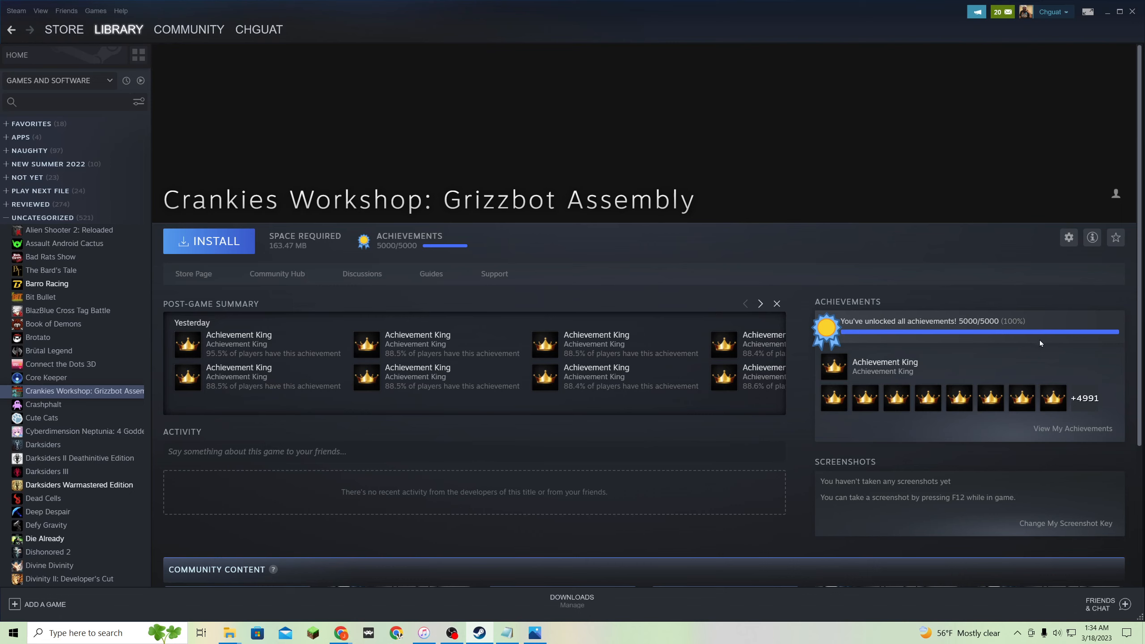
mouse_move(670, 292)
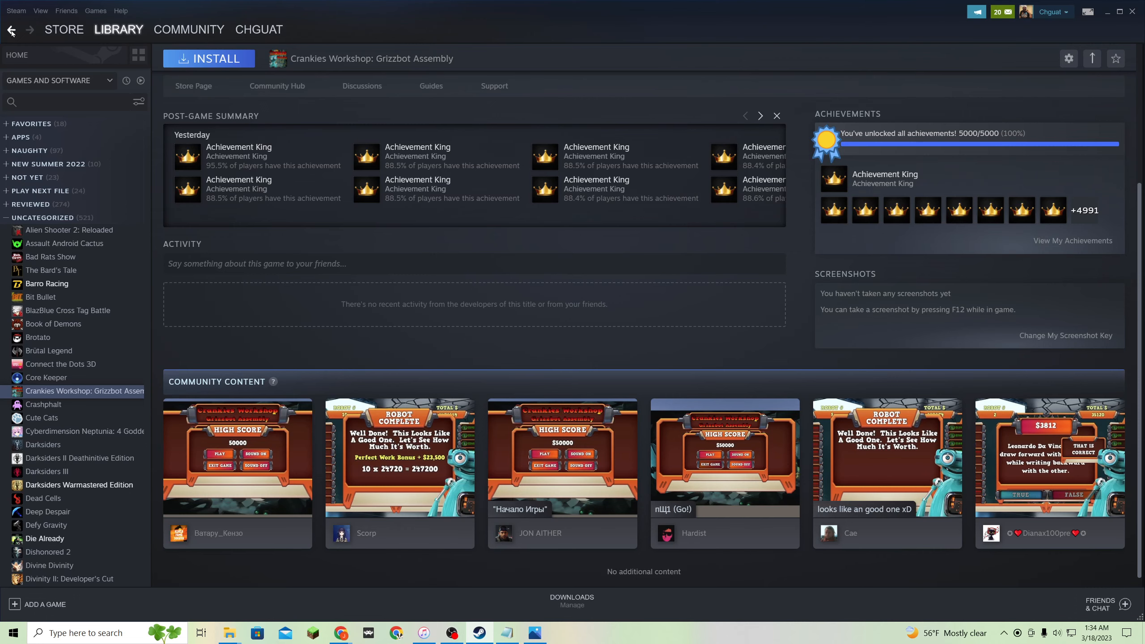
click(10, 29)
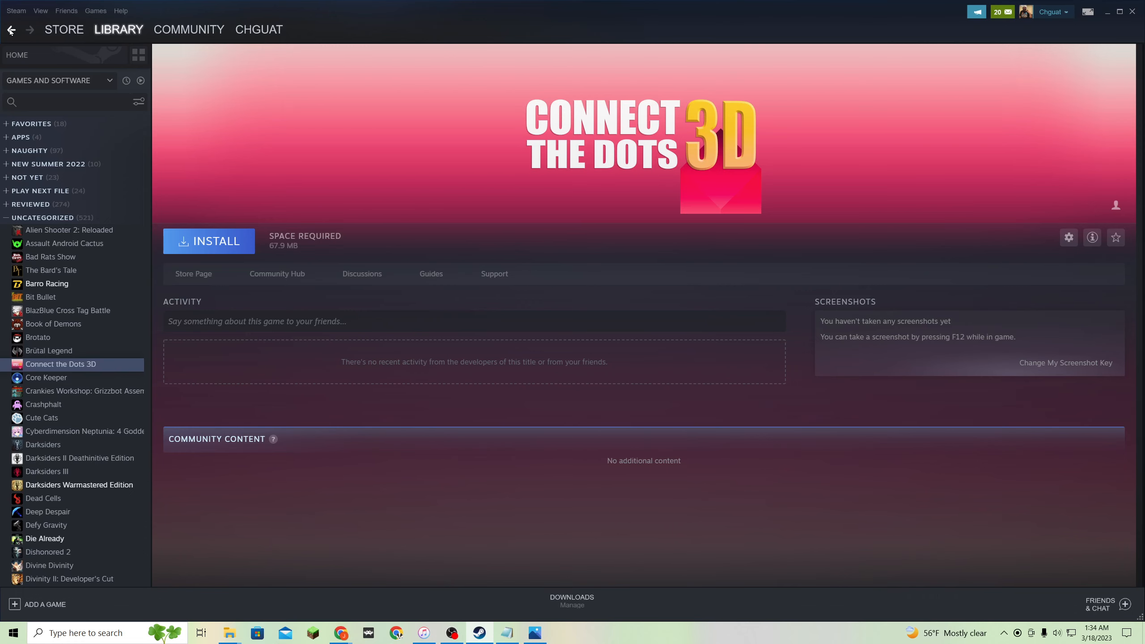
Open Trivia Vault: Mini Mixed Trivia 4 from the recent games and scroll through its achievements and community content.
click(17, 55)
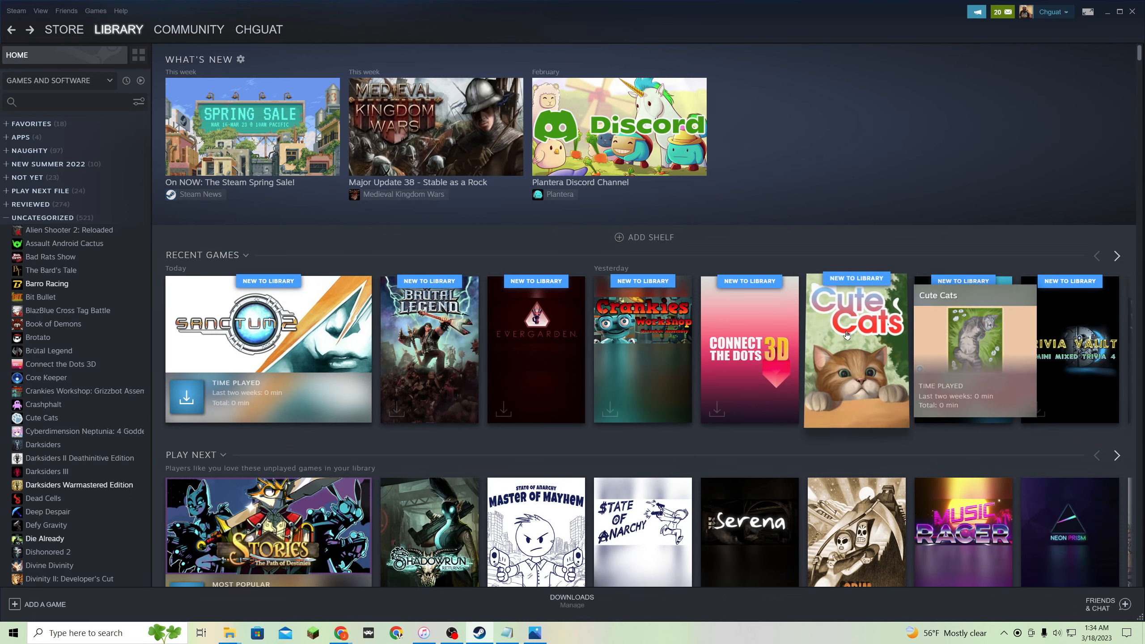
click(857, 351)
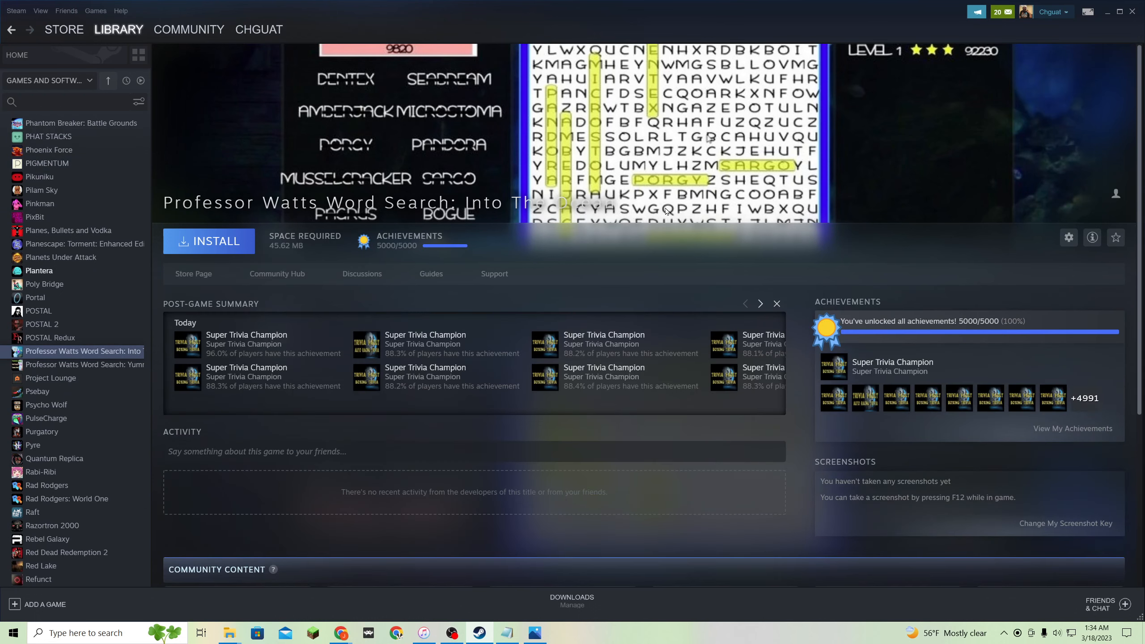
mouse_move(646, 215)
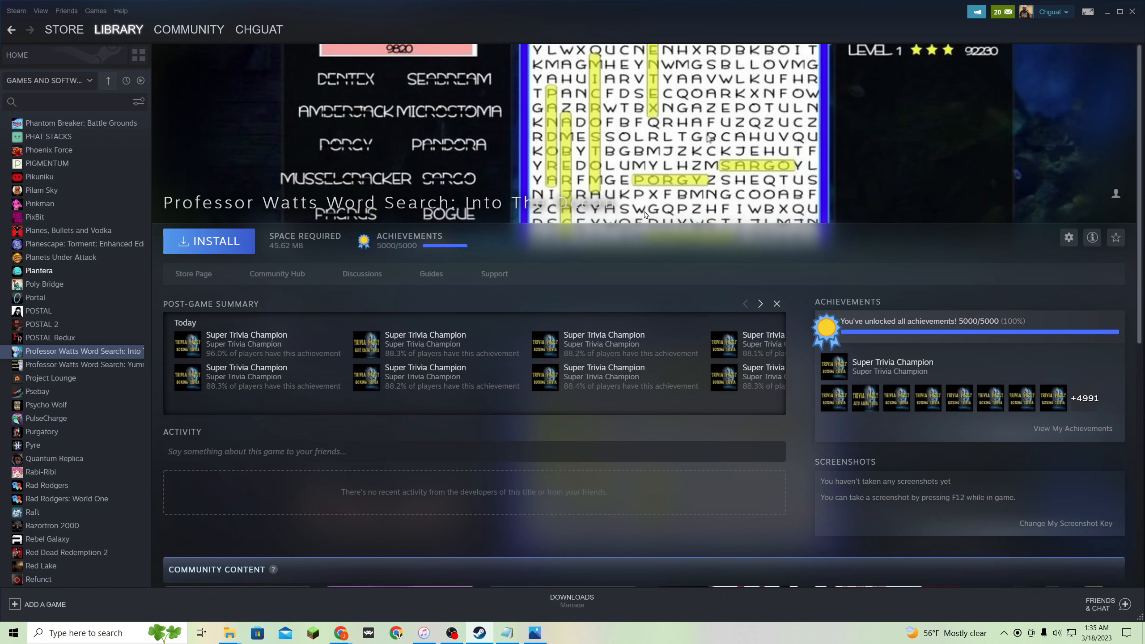
mouse_move(324, 94)
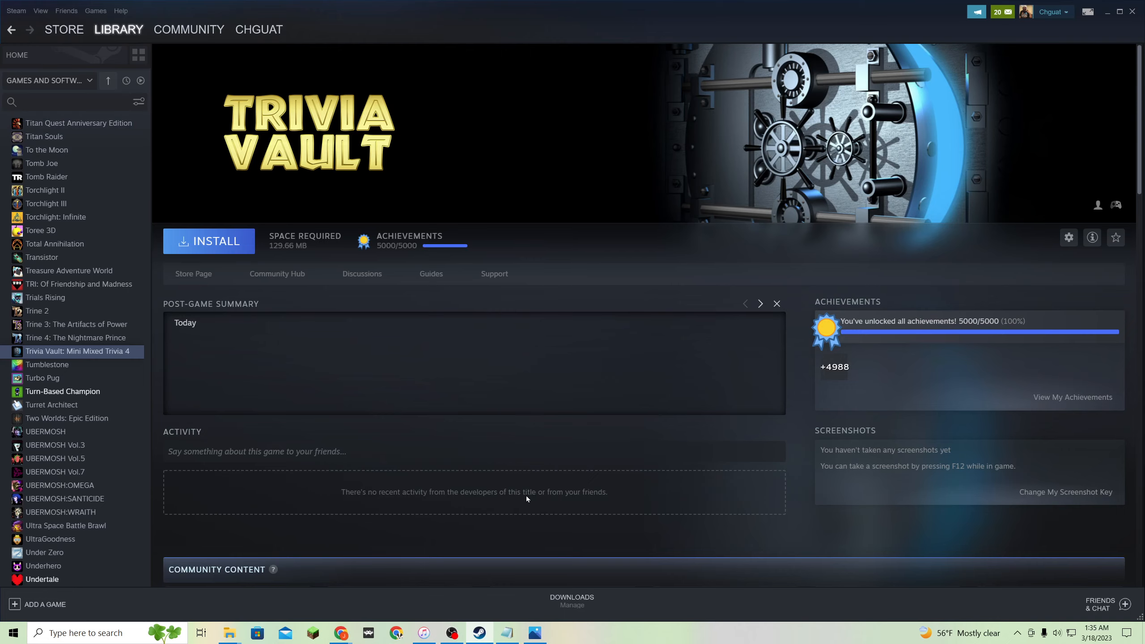
scroll(down, 3)
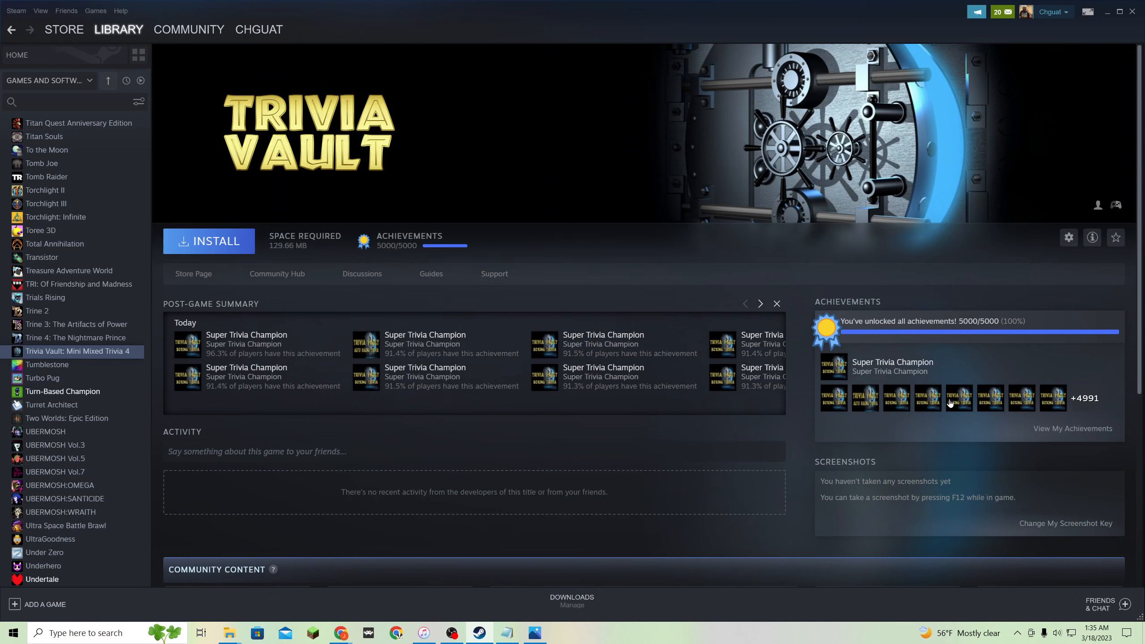
mouse_move(1050, 357)
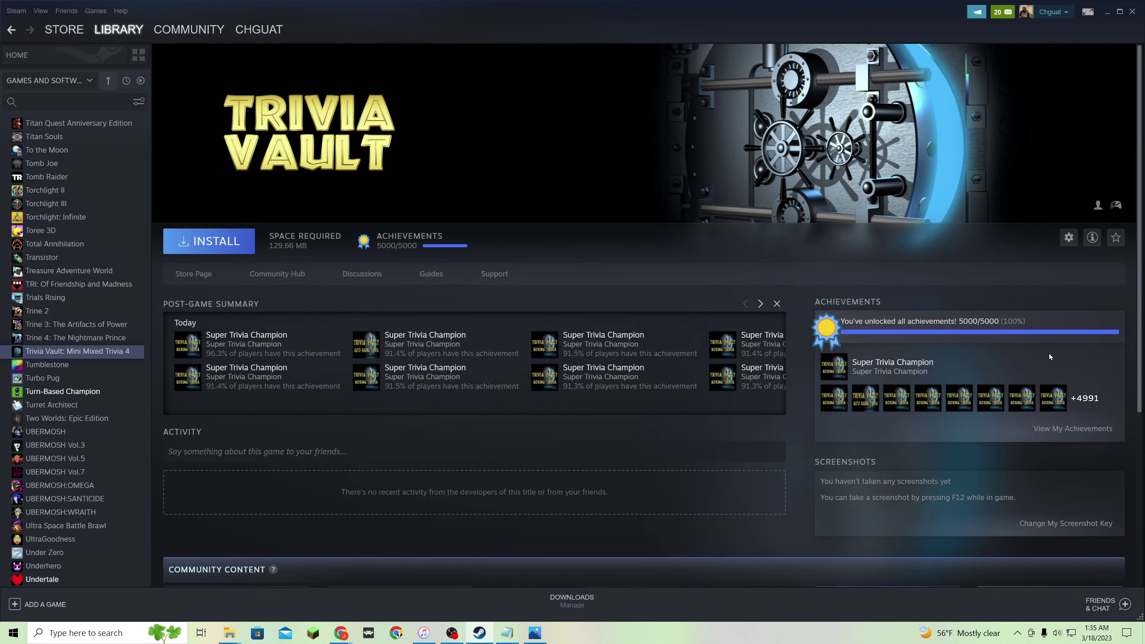
scroll(down, 3)
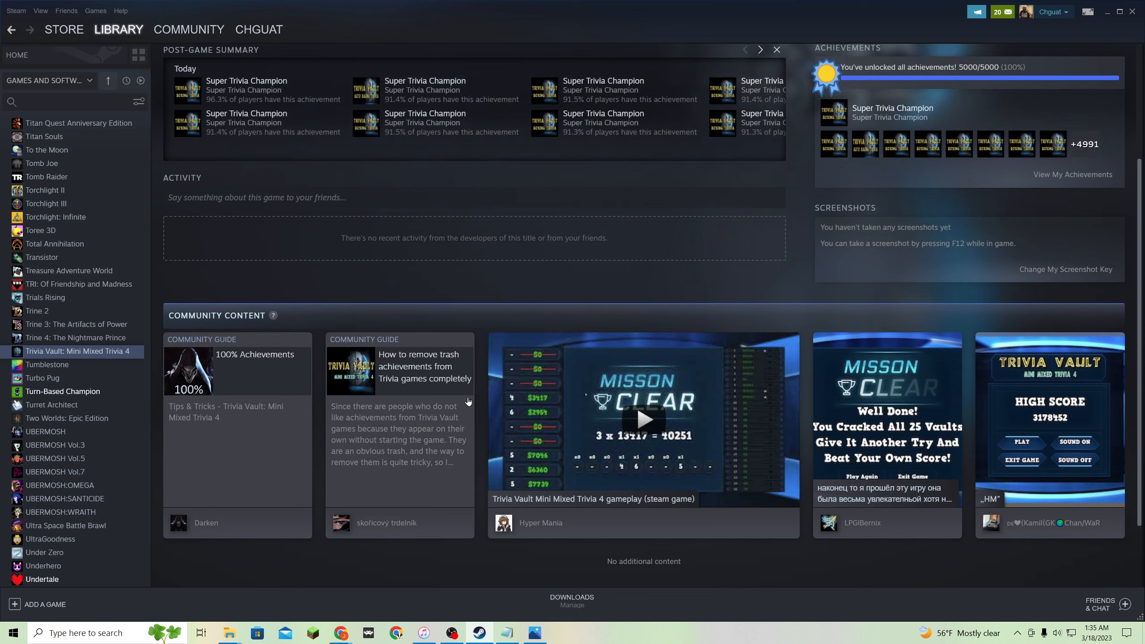
scroll(down, 3)
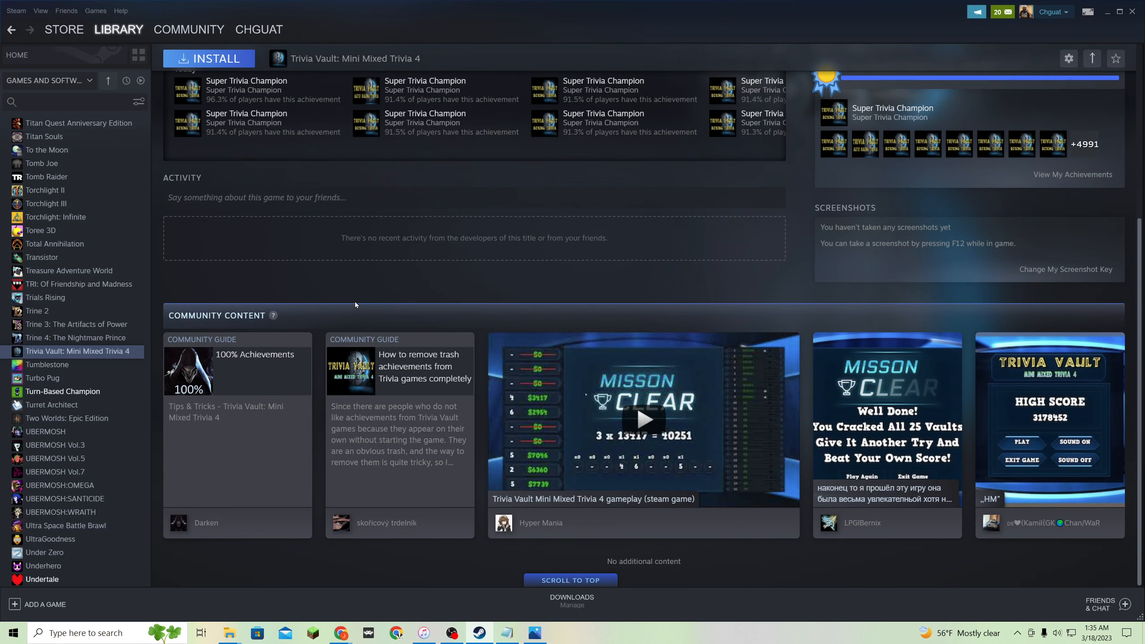
mouse_move(331, 321)
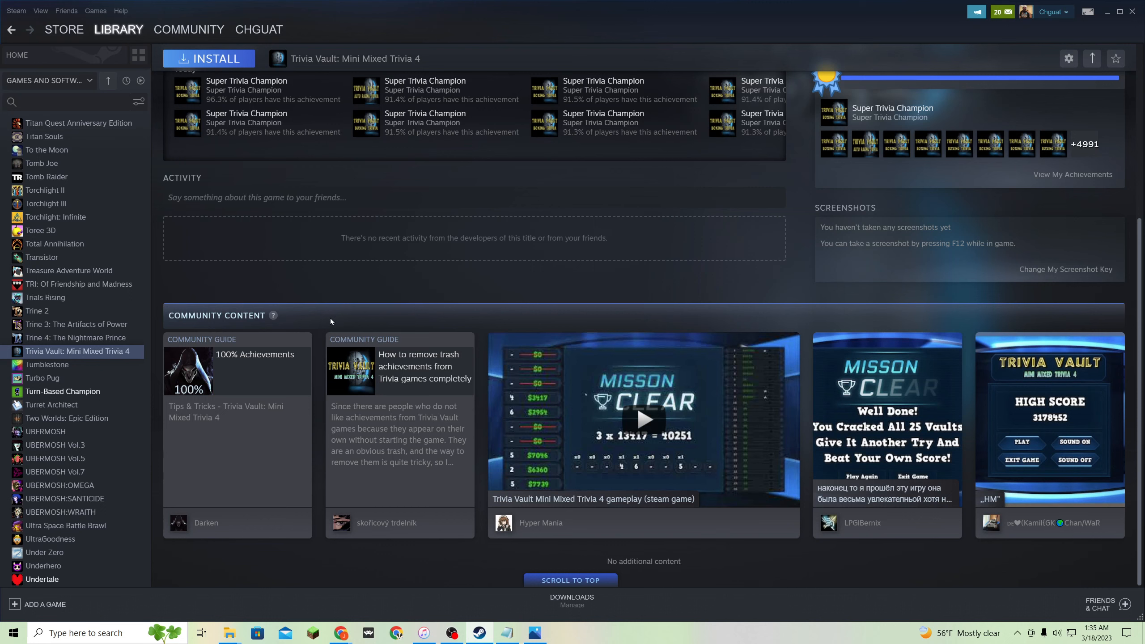
mouse_move(333, 322)
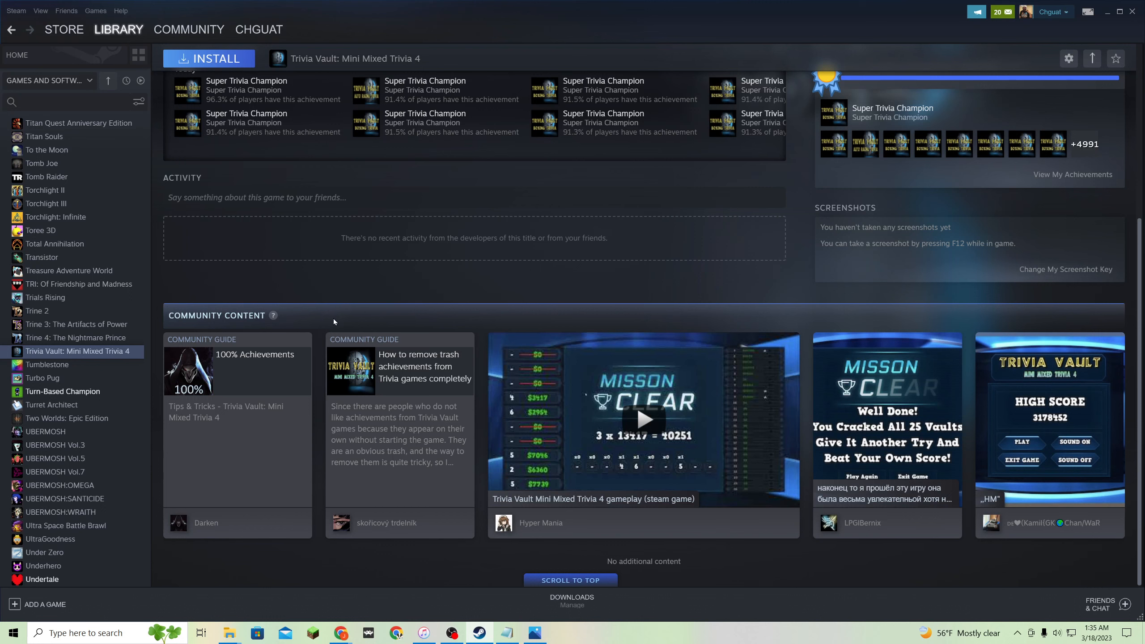
mouse_move(440, 487)
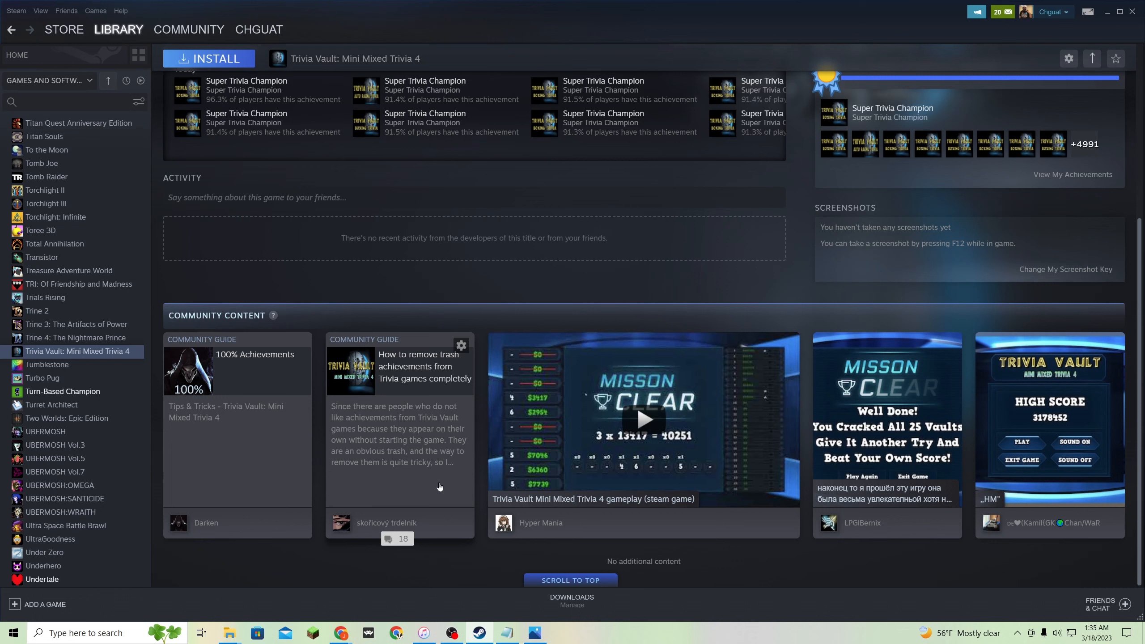
mouse_move(428, 471)
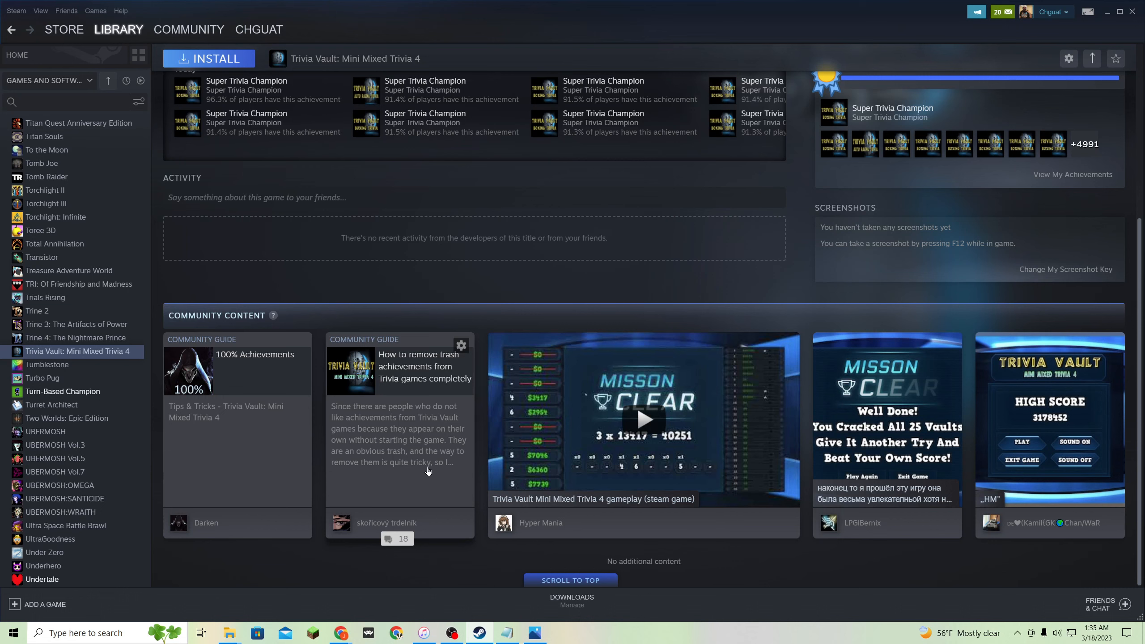
mouse_move(395, 438)
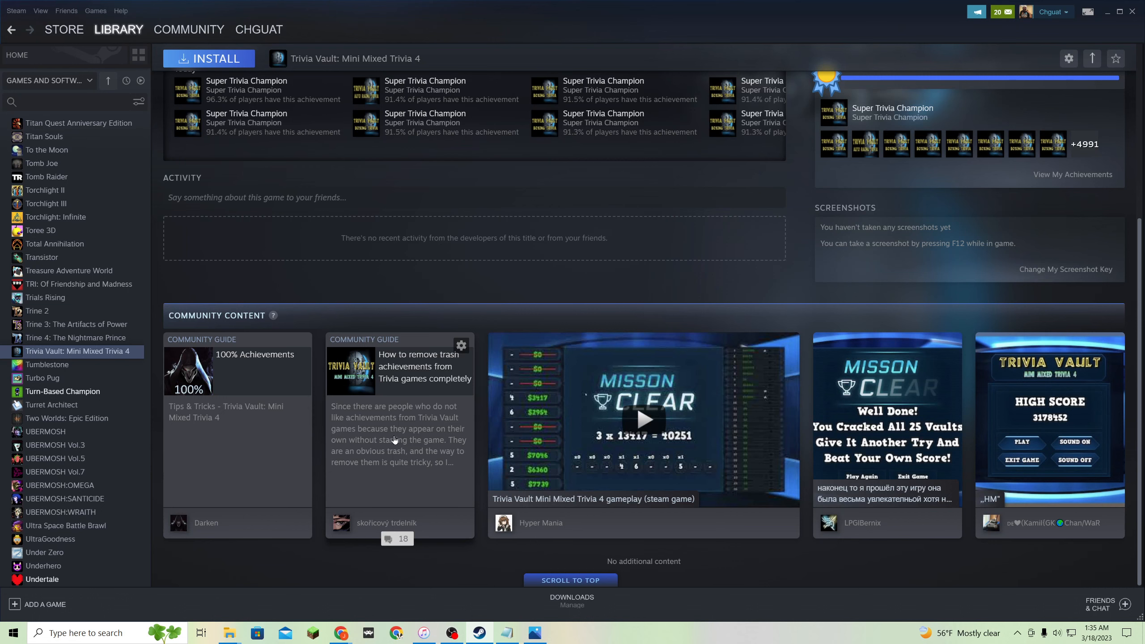
mouse_move(445, 485)
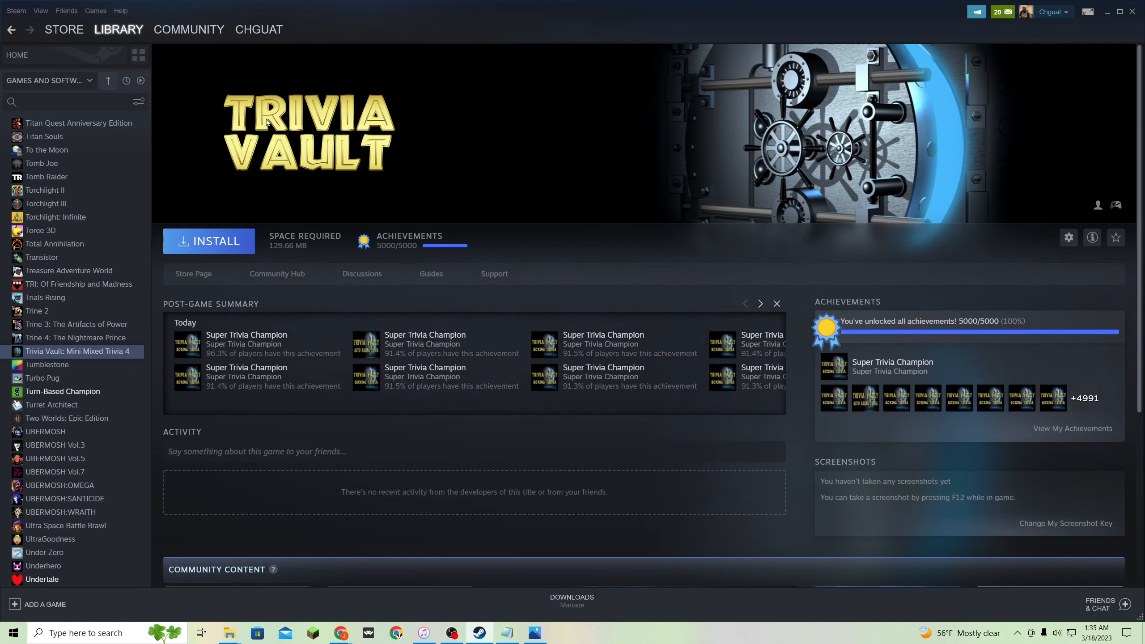
mouse_move(275, 117)
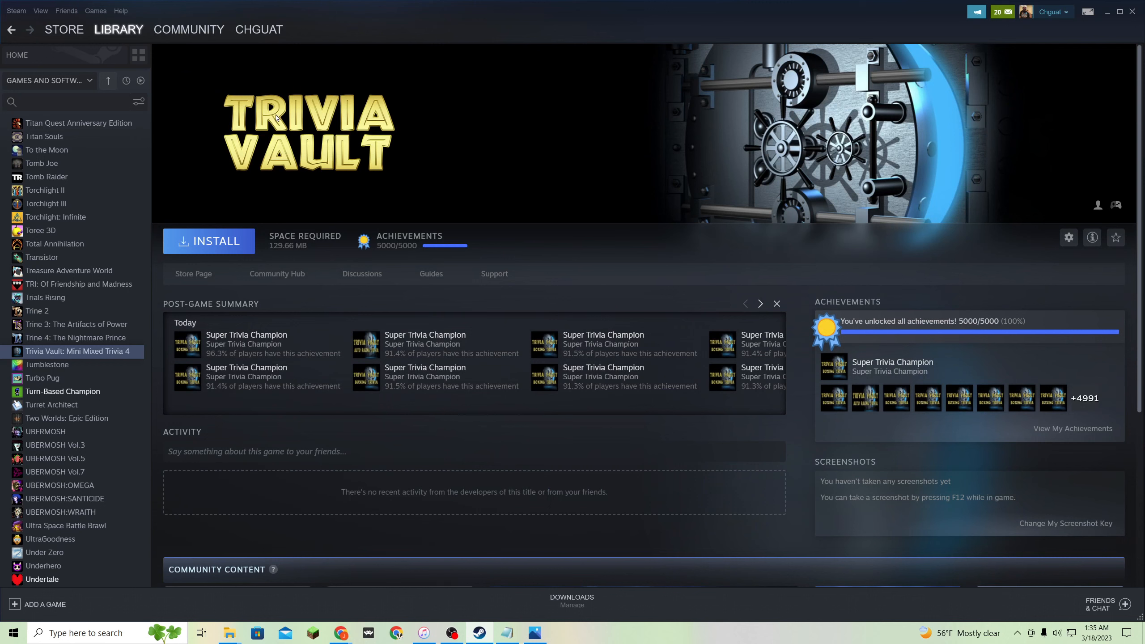
mouse_move(291, 126)
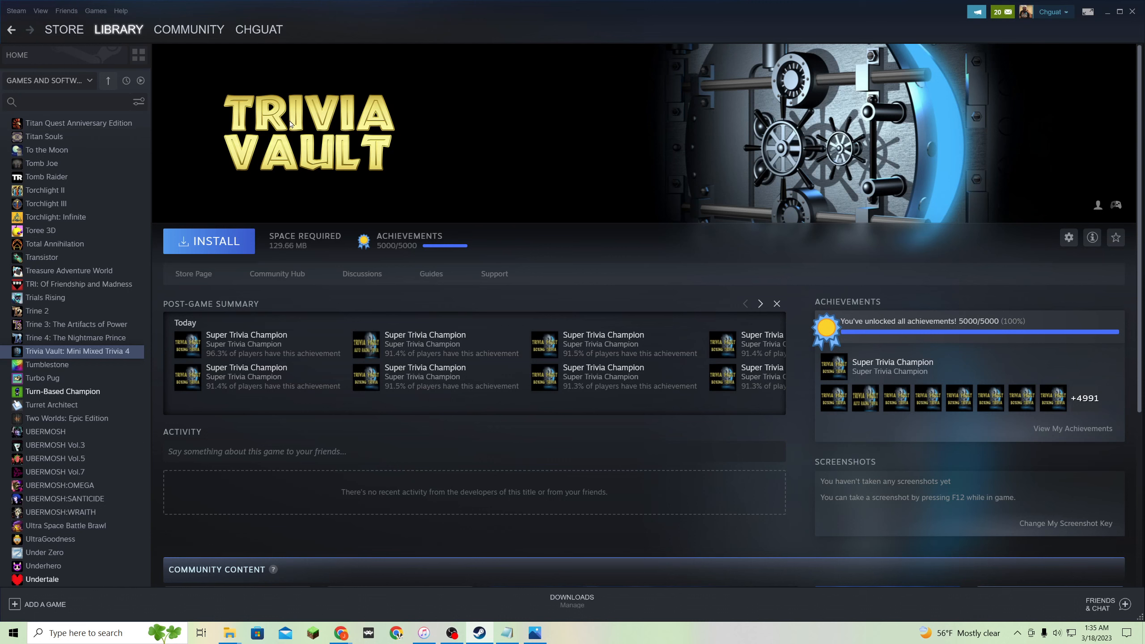
mouse_move(374, 136)
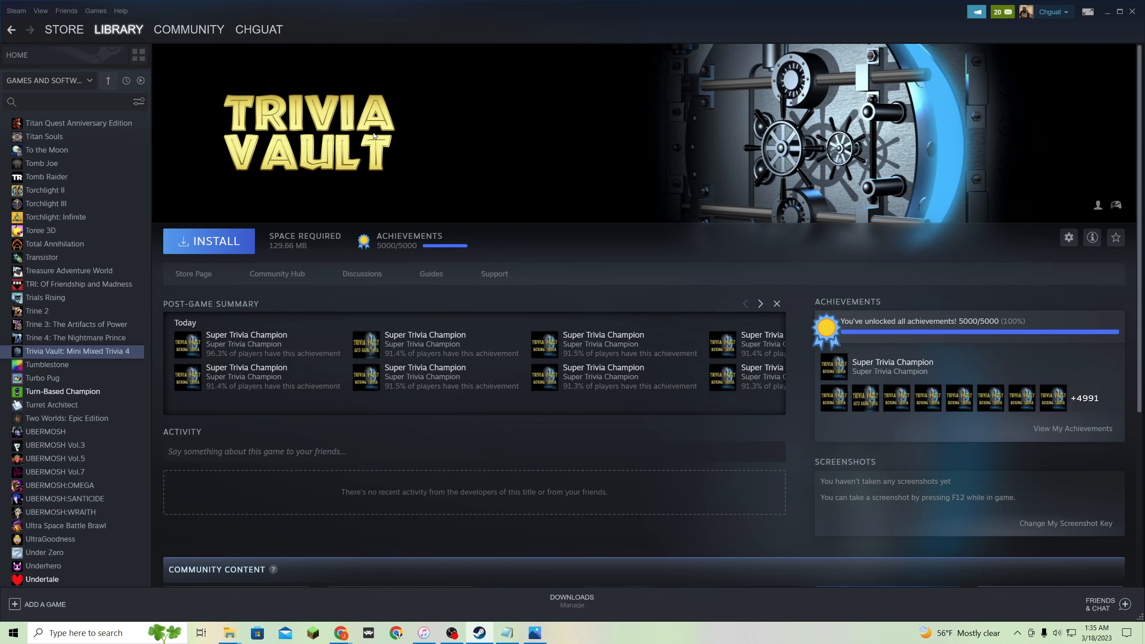
mouse_move(942, 274)
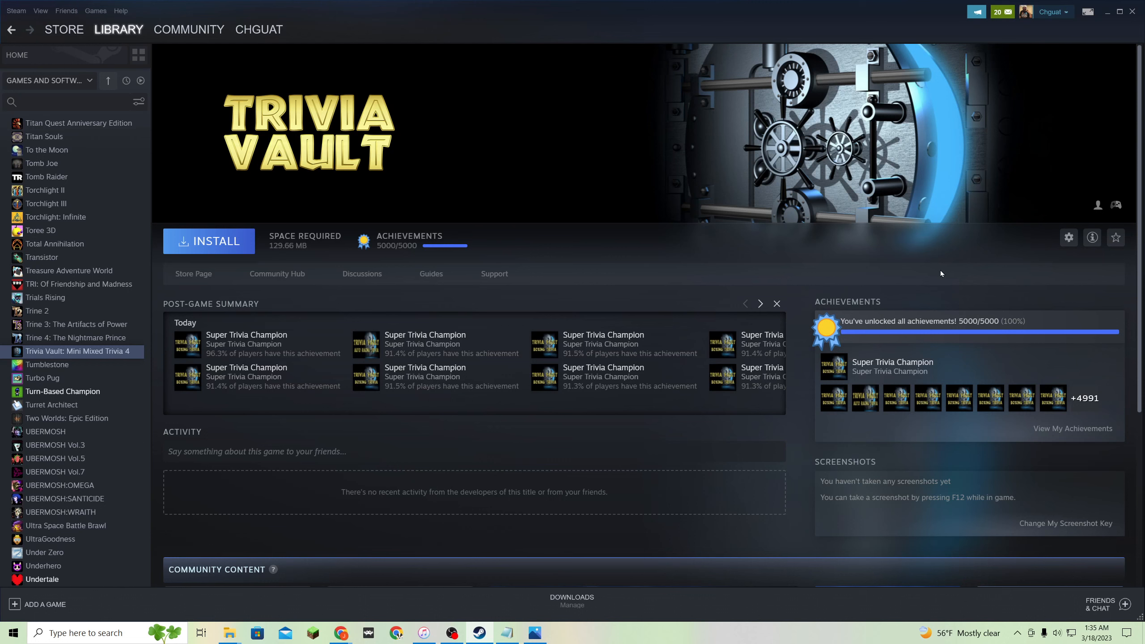
mouse_move(688, 418)
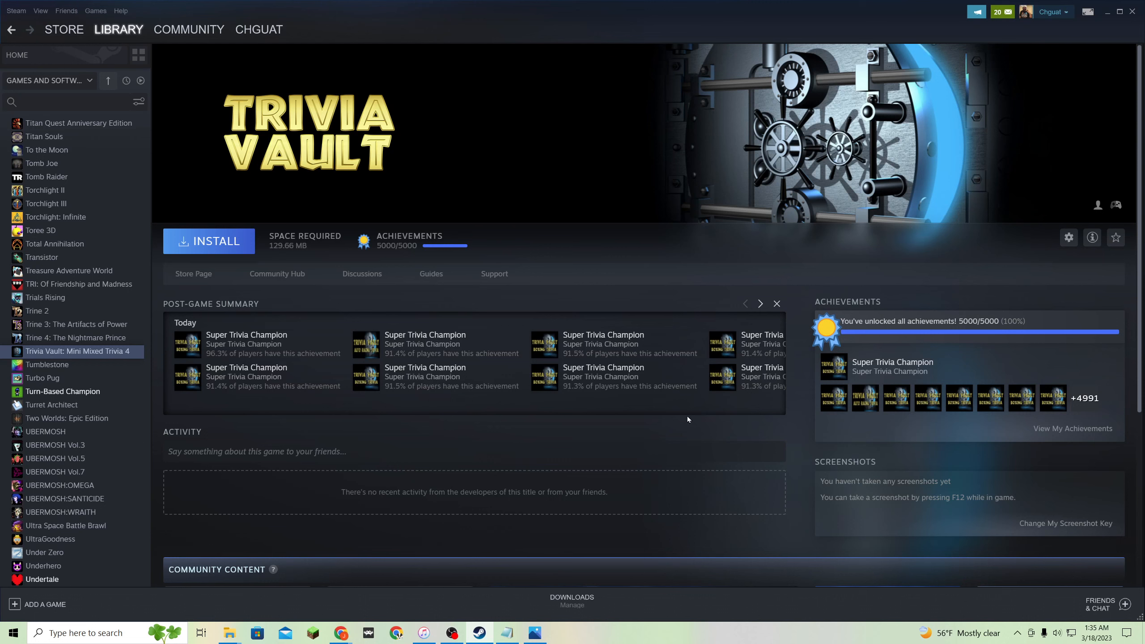
mouse_move(634, 402)
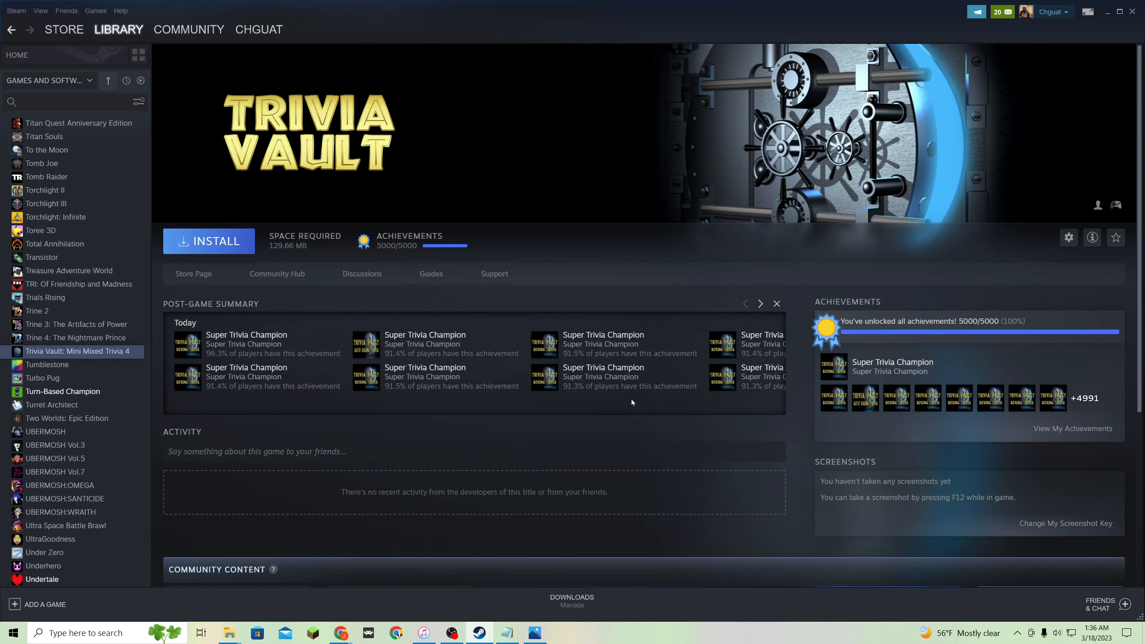
mouse_move(120, 169)
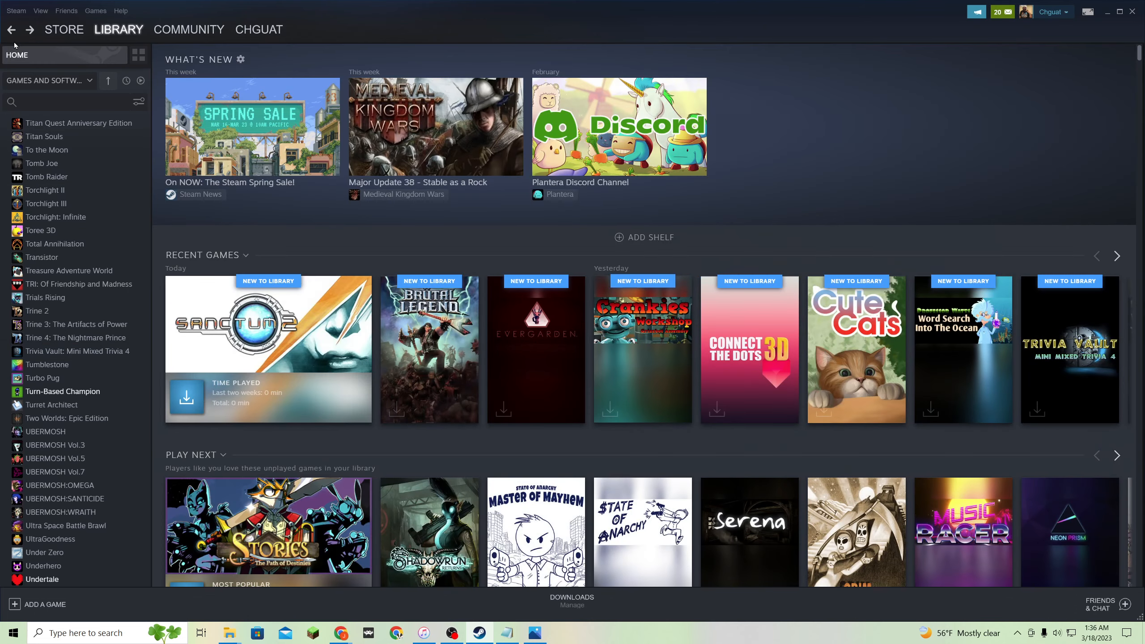
mouse_move(81, 145)
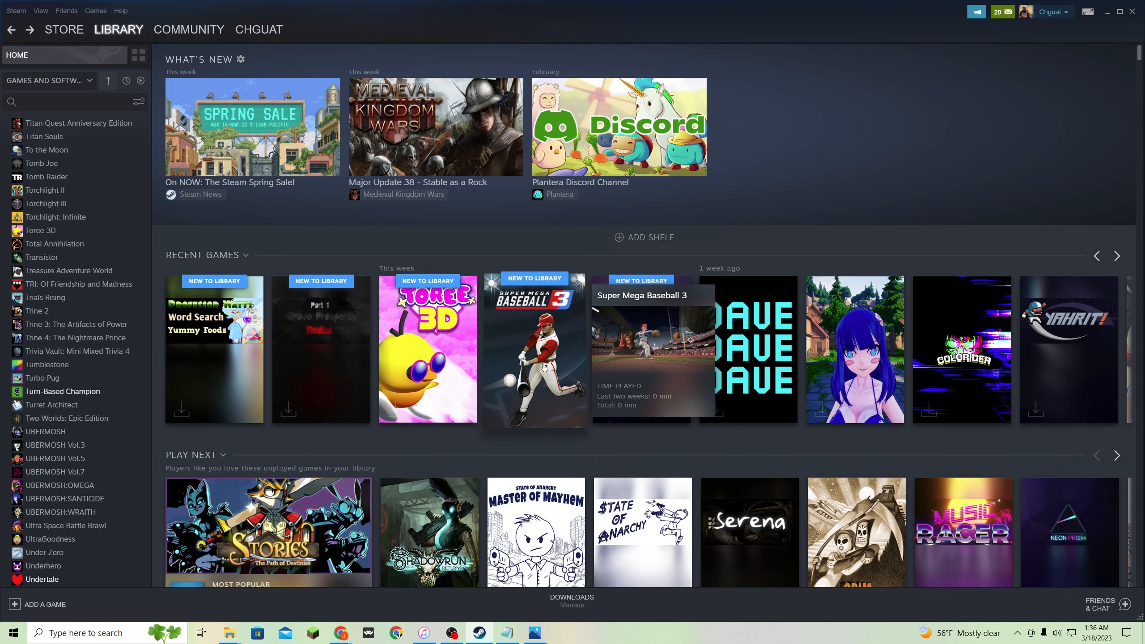
Open Super Mega Baseball 3's store page from the Recent Games shelf.
click(542, 365)
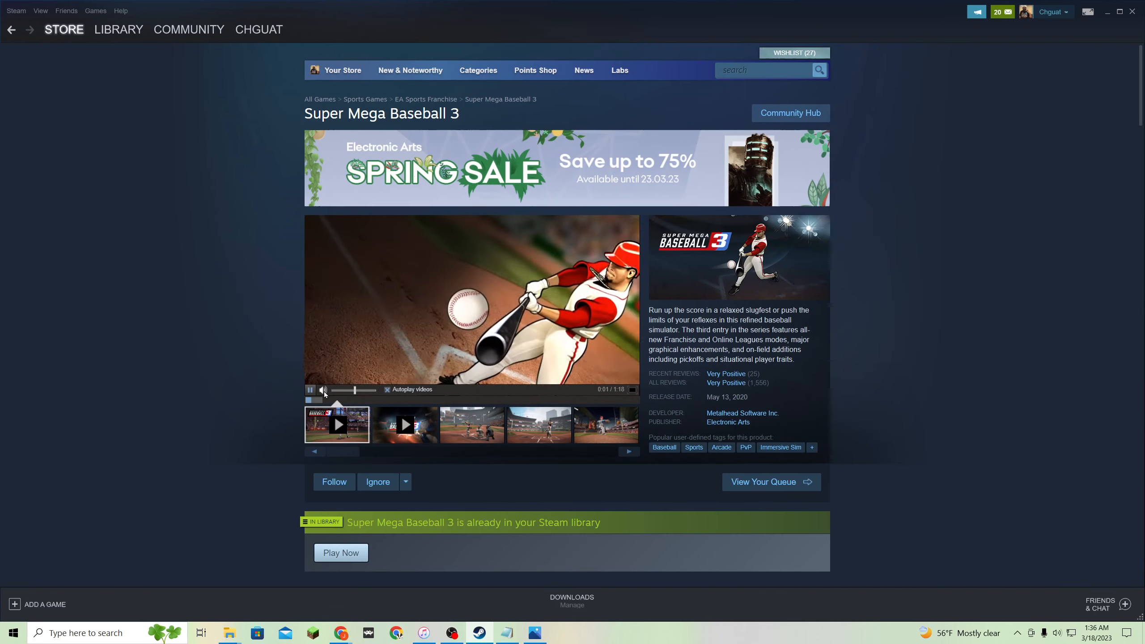
Scroll through Super Mega Baseball 3's demo and discounted price sections, then go to its library page.
scroll(down, 3)
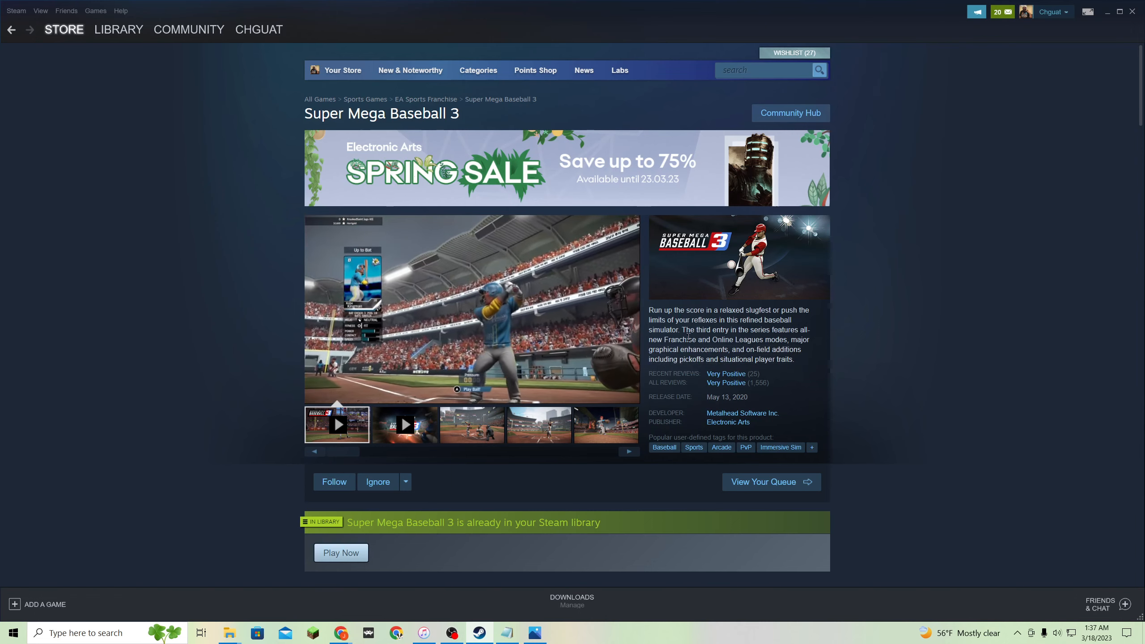
scroll(down, 3)
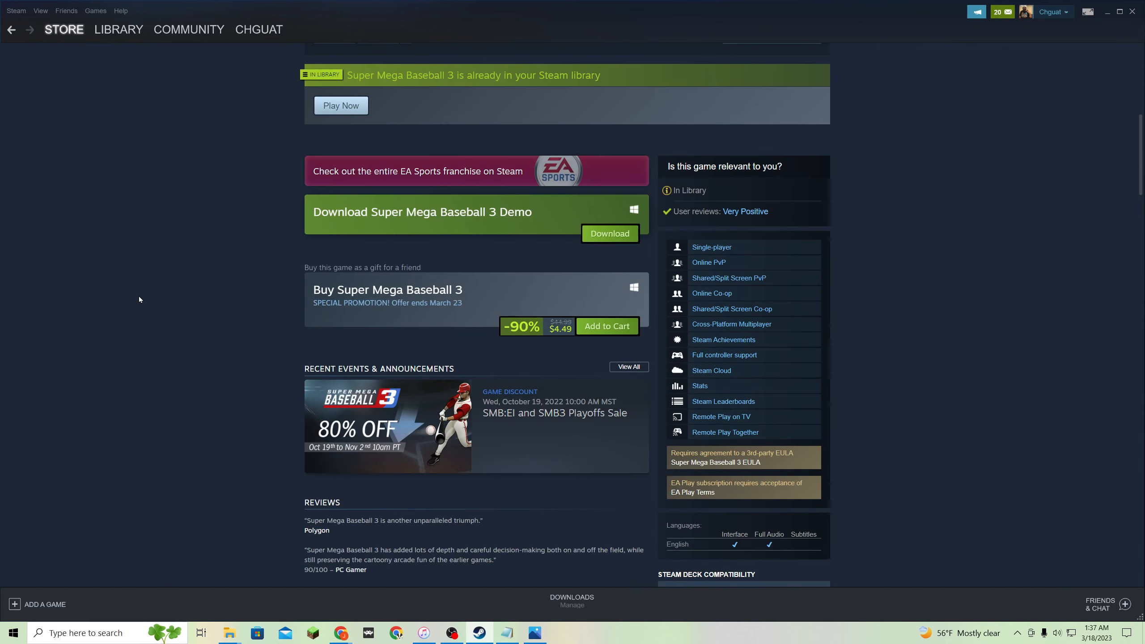
click(118, 29)
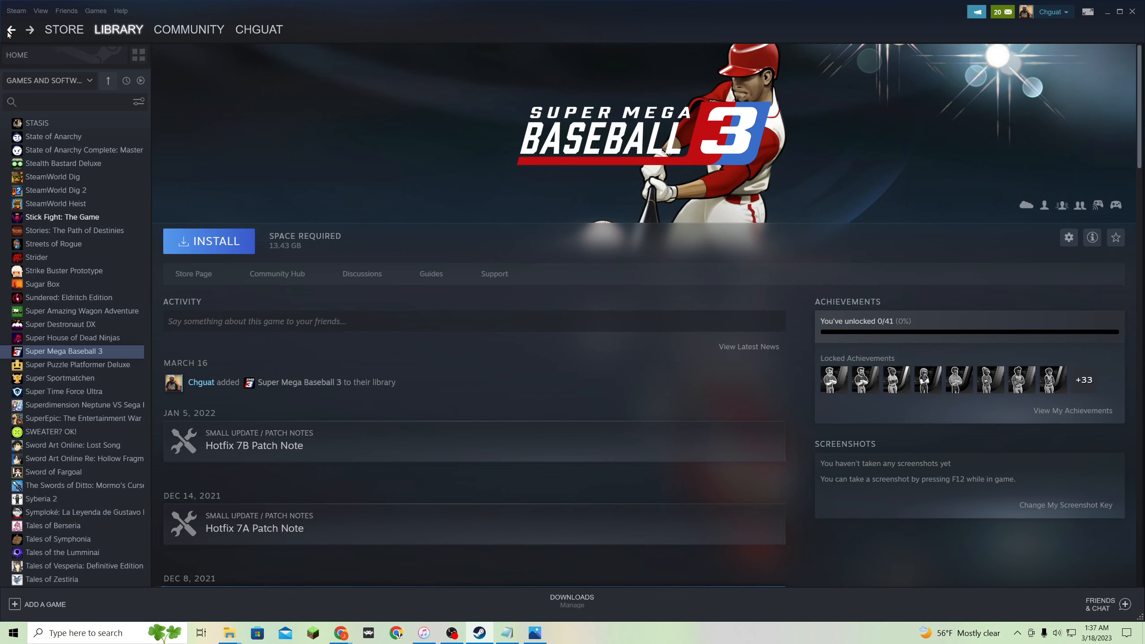
Go back to the library home showing Super Mega Baseball 3 and HELLDIVERS among this week's additions.
click(17, 54)
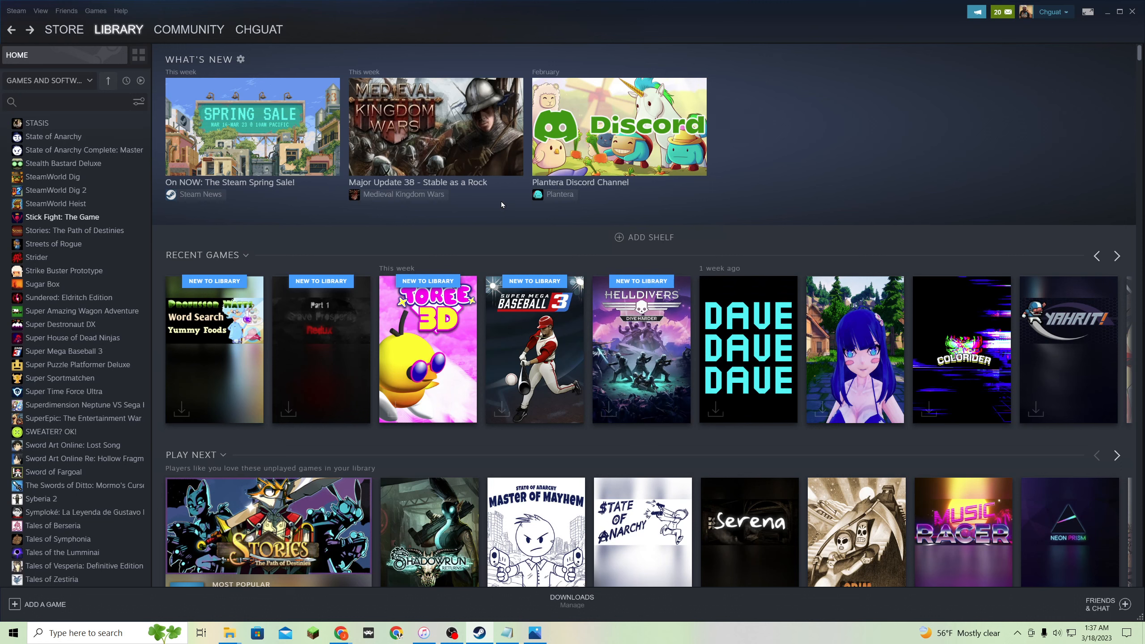
mouse_move(499, 225)
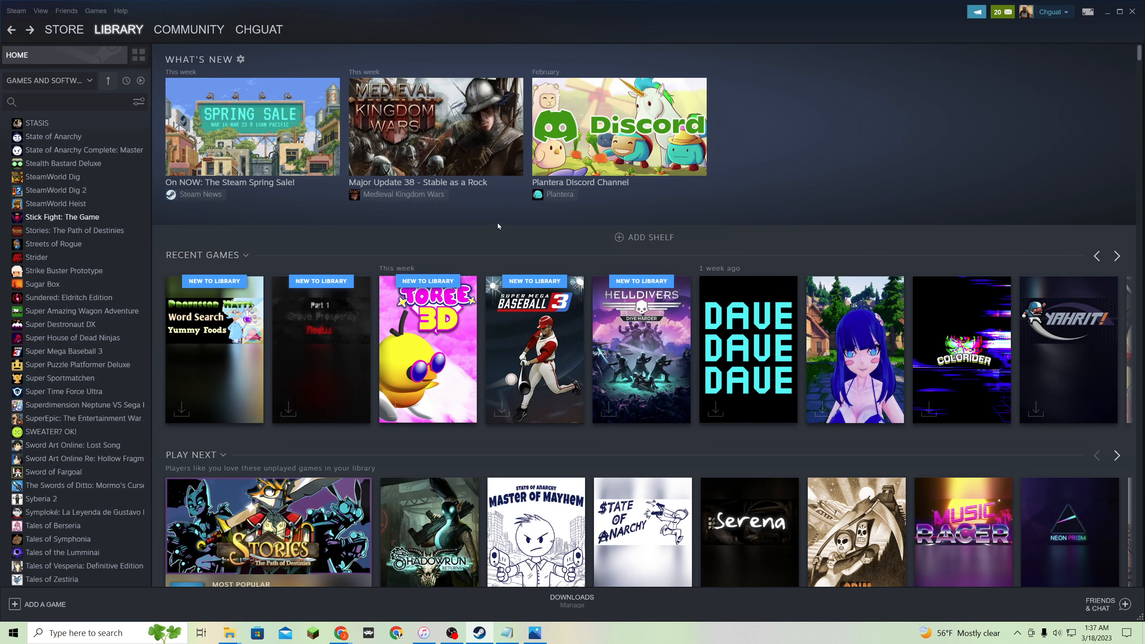
mouse_move(506, 234)
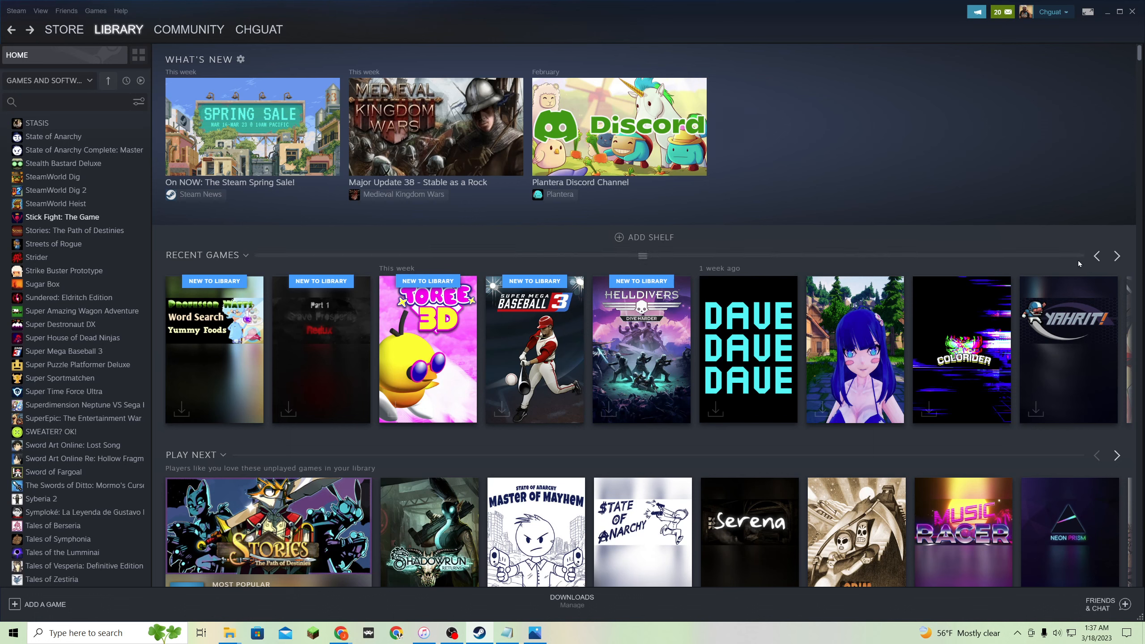
mouse_move(1097, 260)
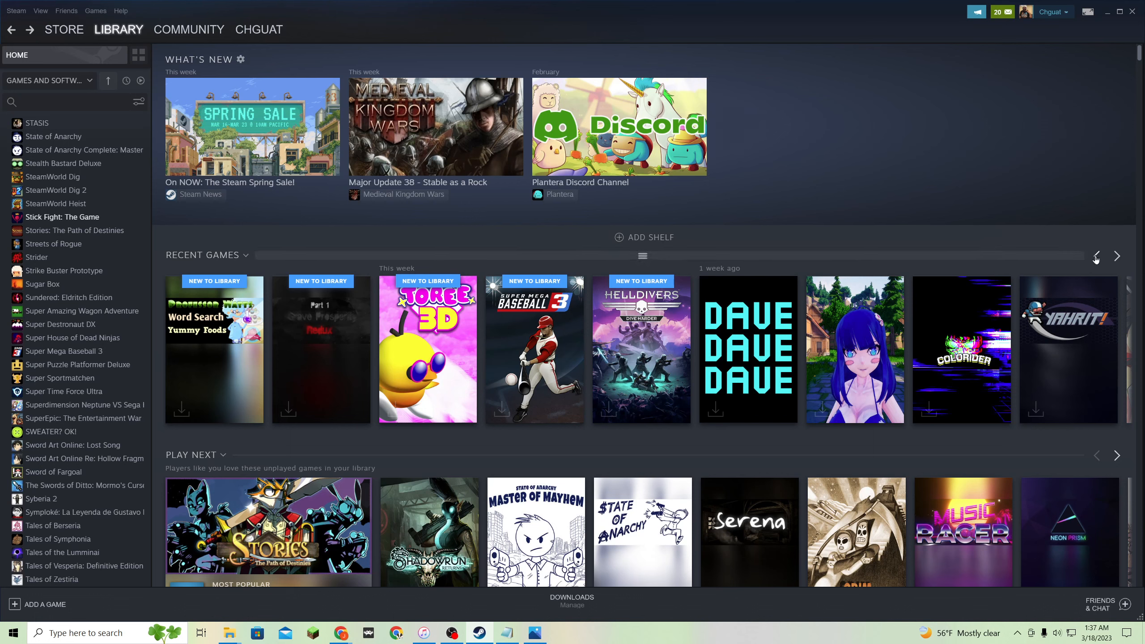
mouse_move(209, 239)
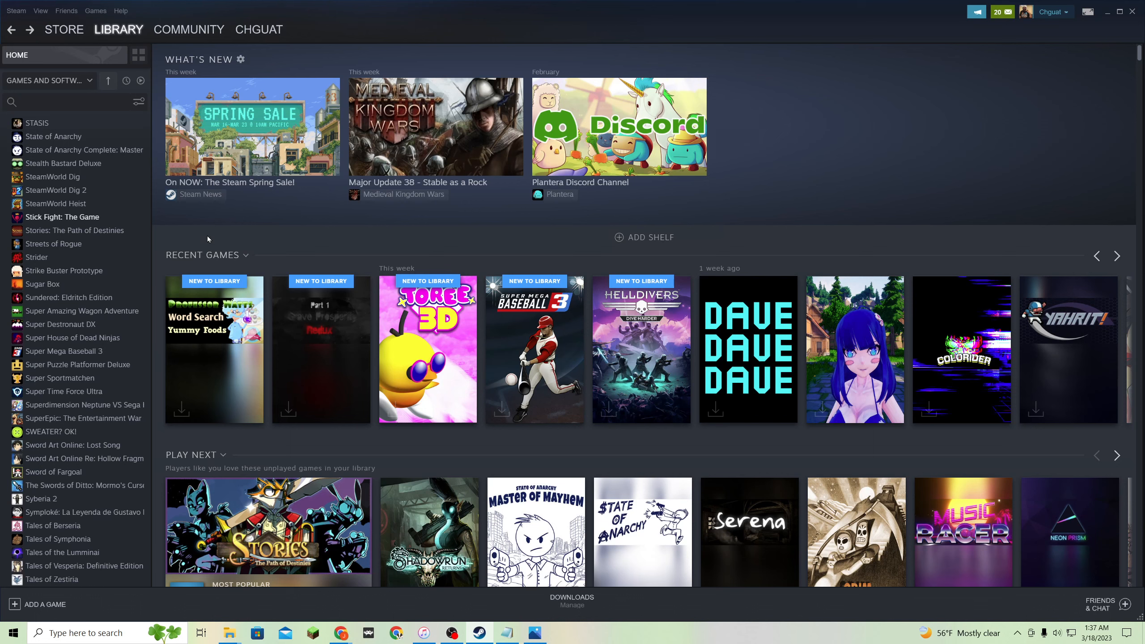
mouse_move(219, 227)
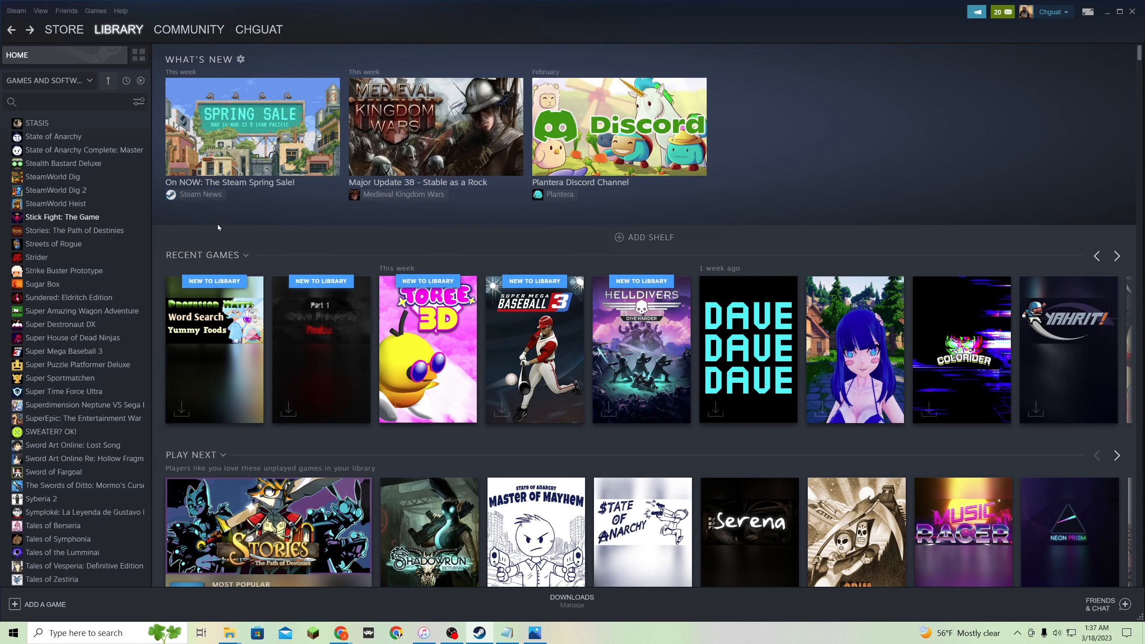
mouse_move(229, 245)
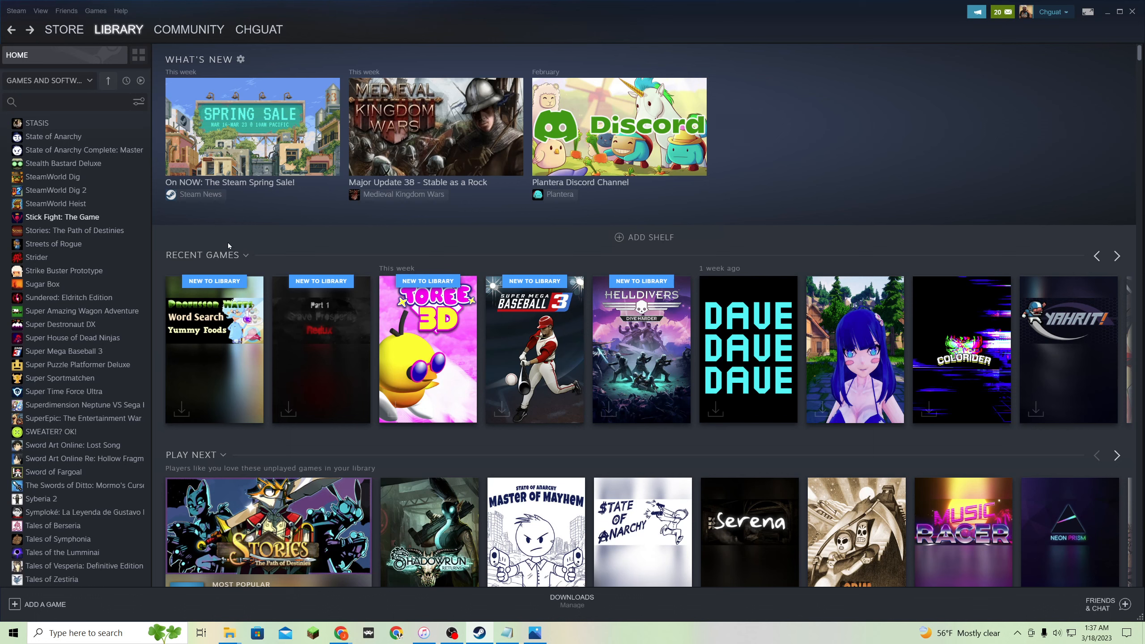
mouse_move(191, 367)
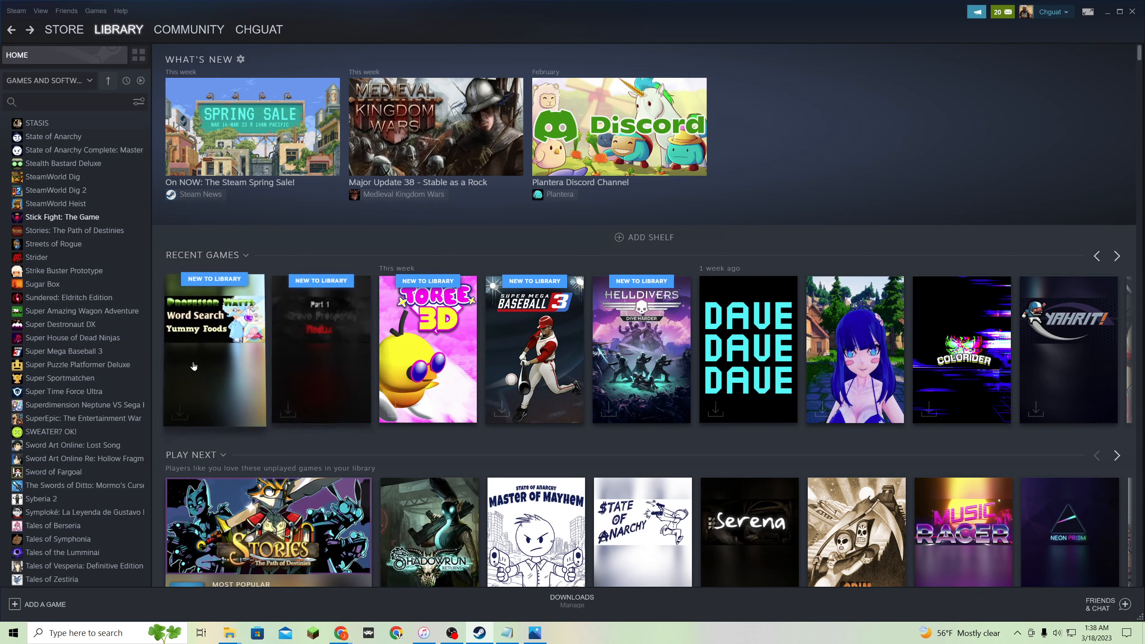
mouse_move(346, 434)
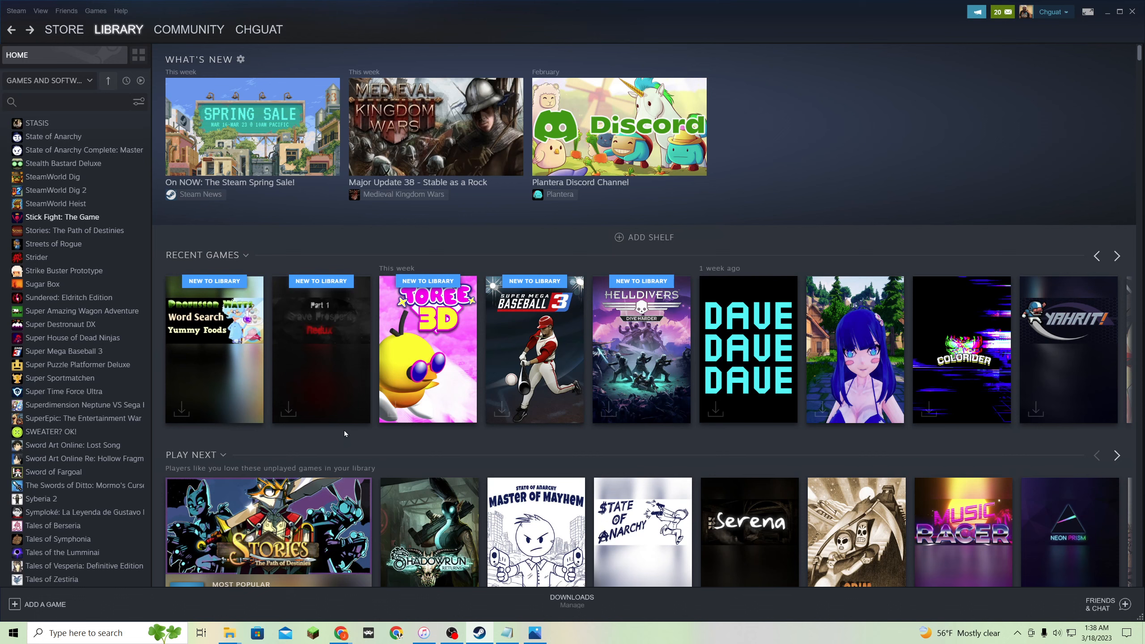
mouse_move(320, 362)
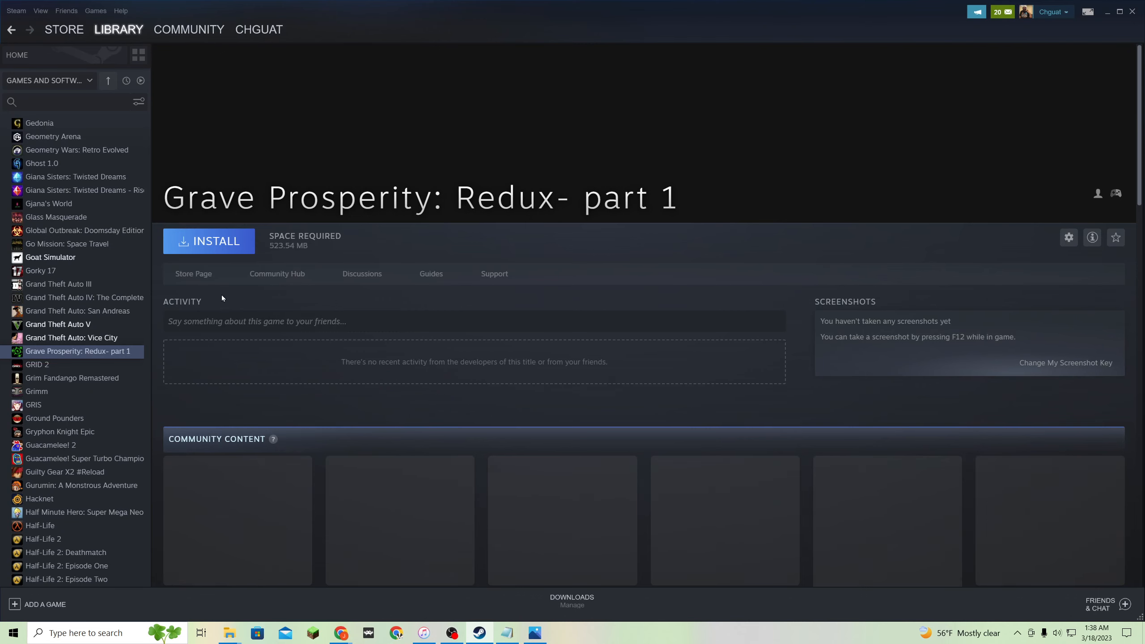
Scroll down Grave Prosperity: Redux- part 1's page to its Community Content section.
scroll(down, 3)
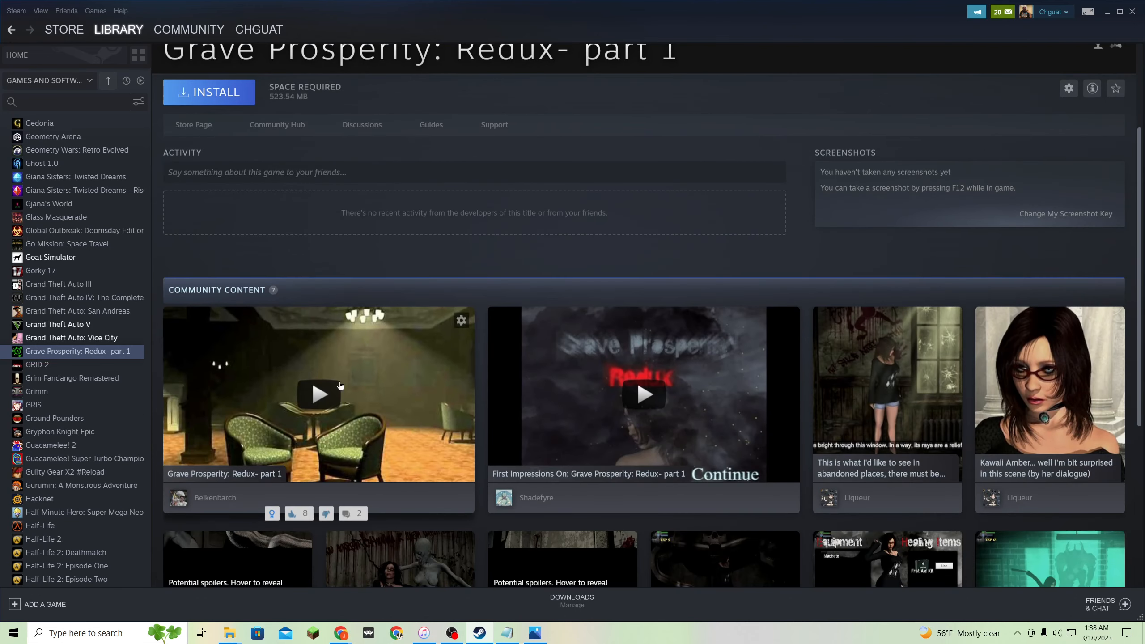
scroll(down, 3)
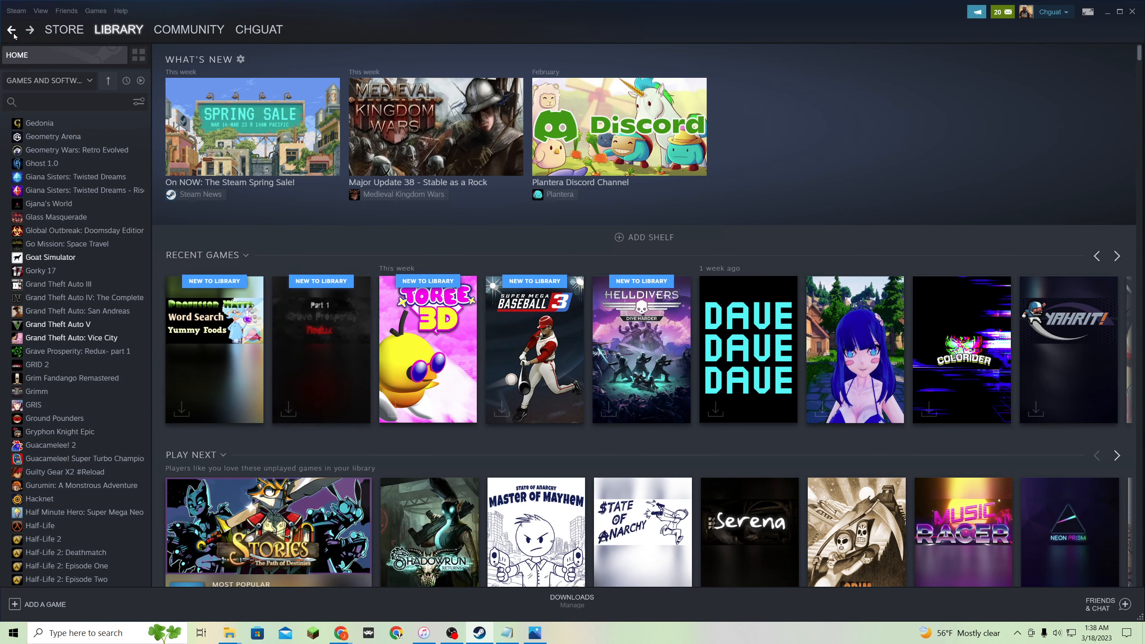
mouse_move(1108, 265)
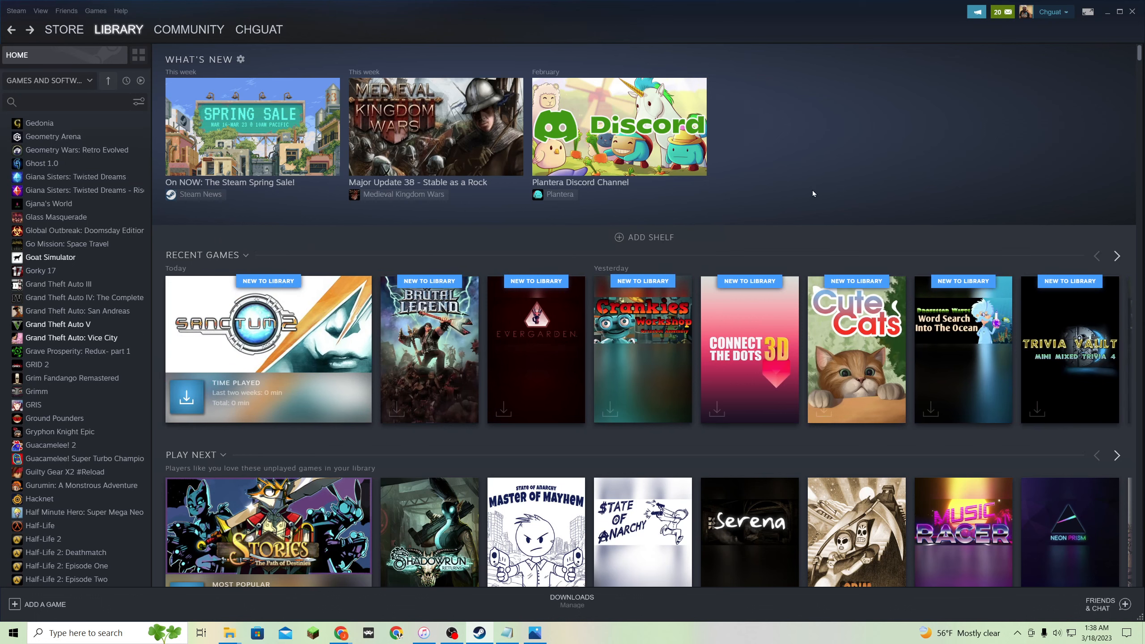
mouse_move(838, 190)
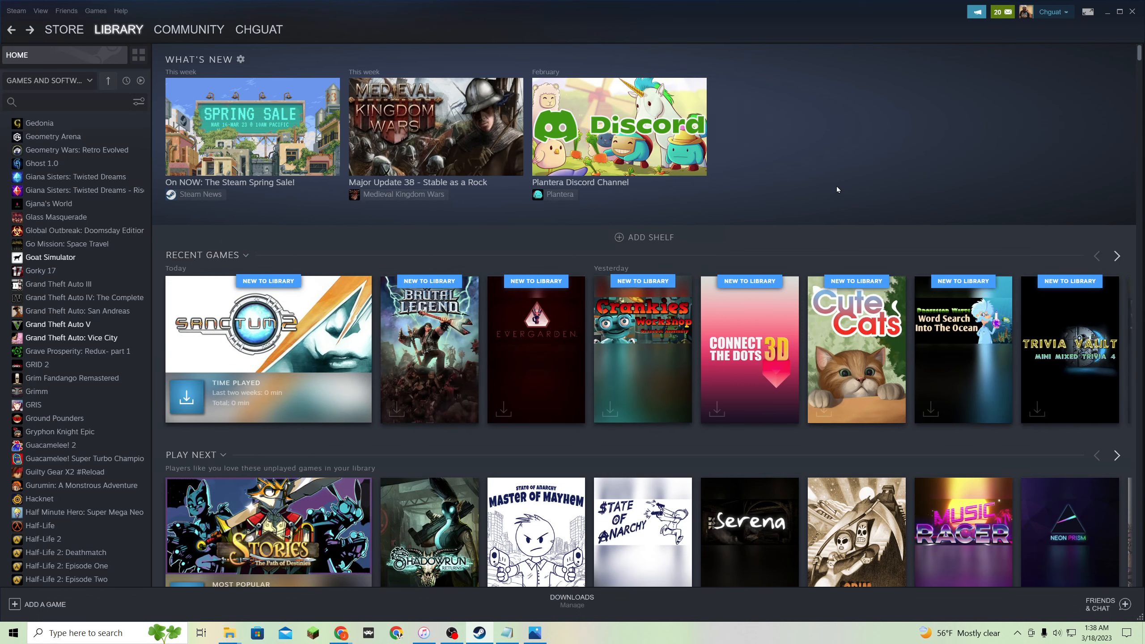
mouse_move(503, 332)
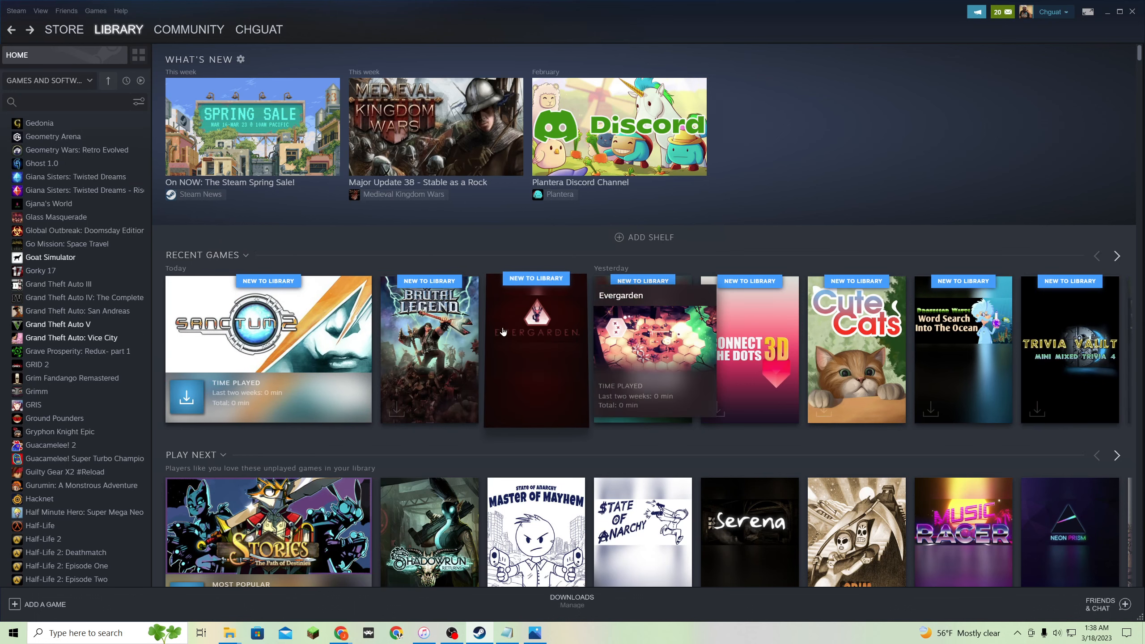
mouse_move(544, 262)
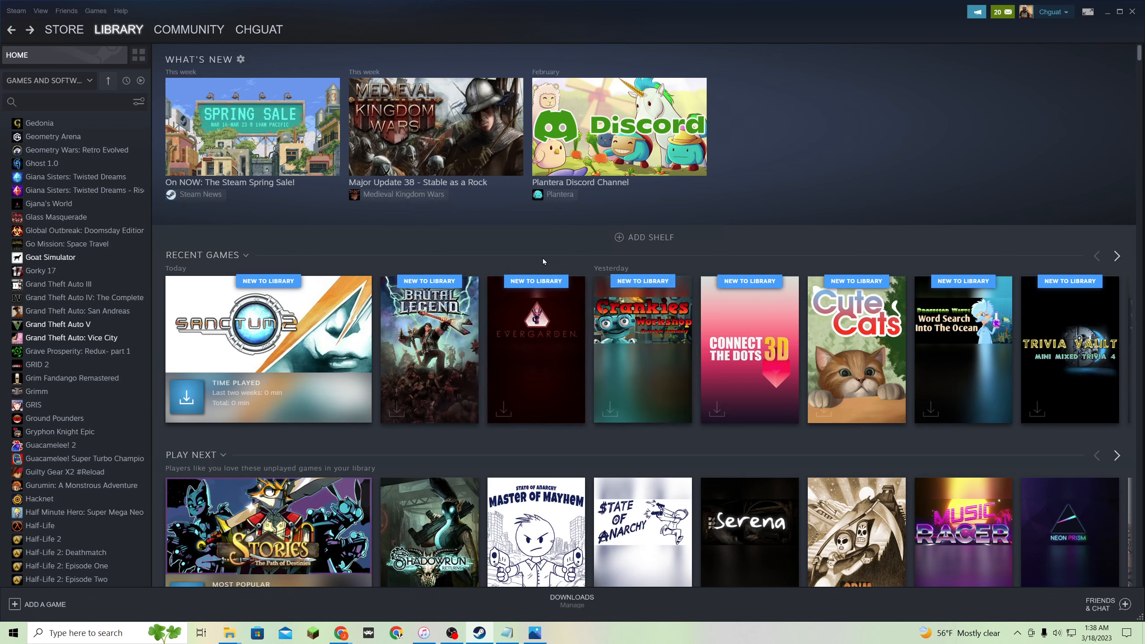
mouse_move(531, 336)
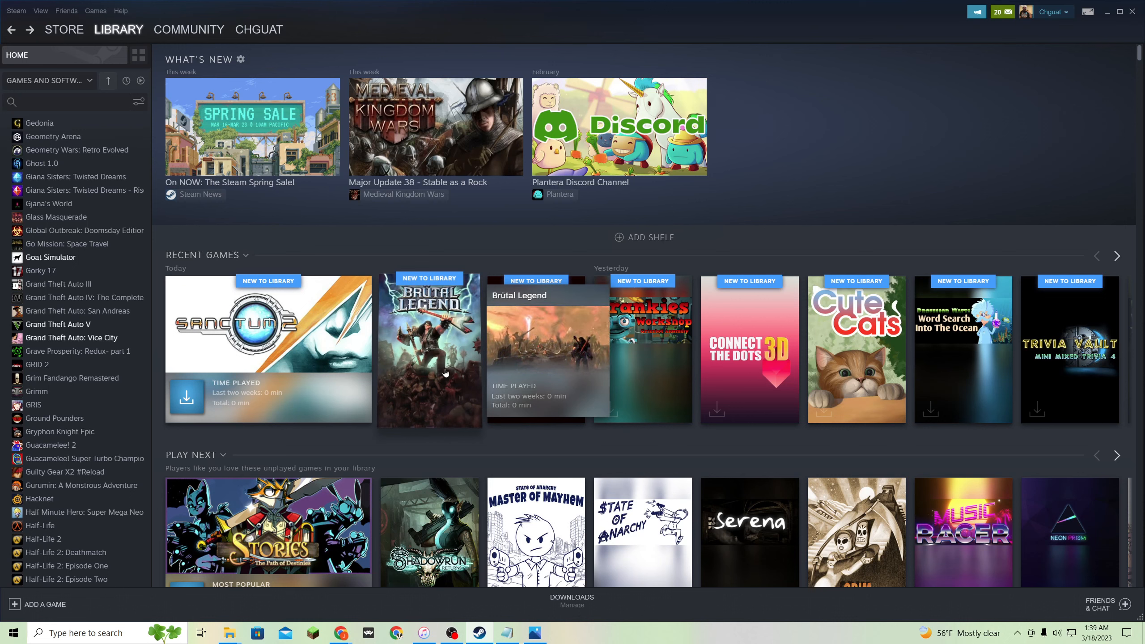
mouse_move(390, 435)
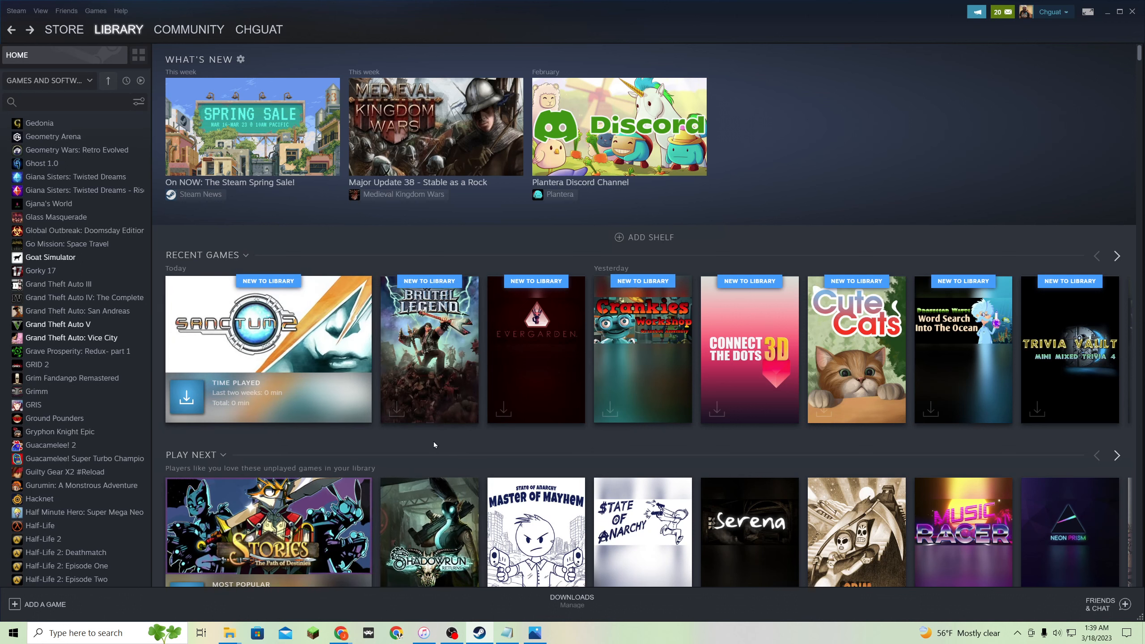
mouse_move(389, 440)
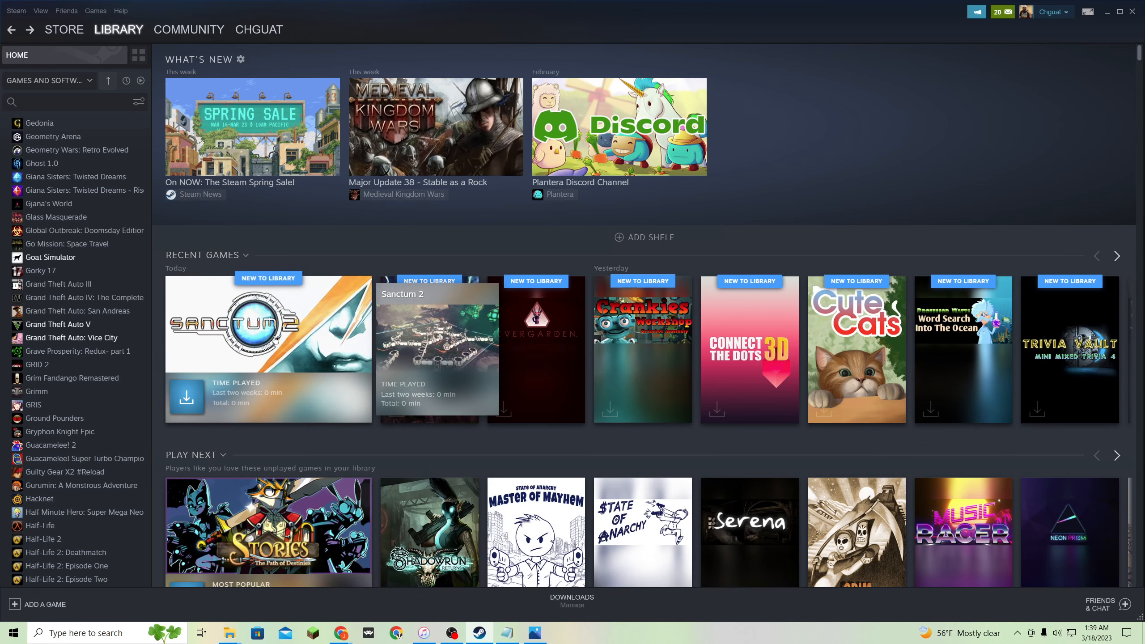
Open Sanctum 2's library page from the Recent Games shelf.
click(268, 340)
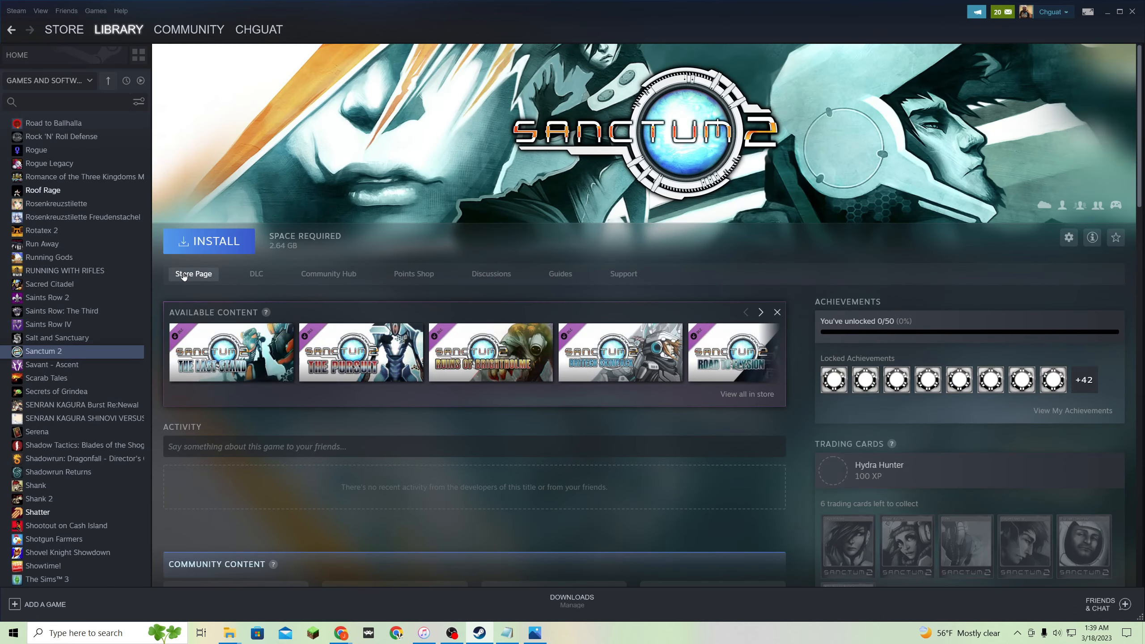
View Sanctum 2's store page confirming ownership, then return to the library home.
click(194, 274)
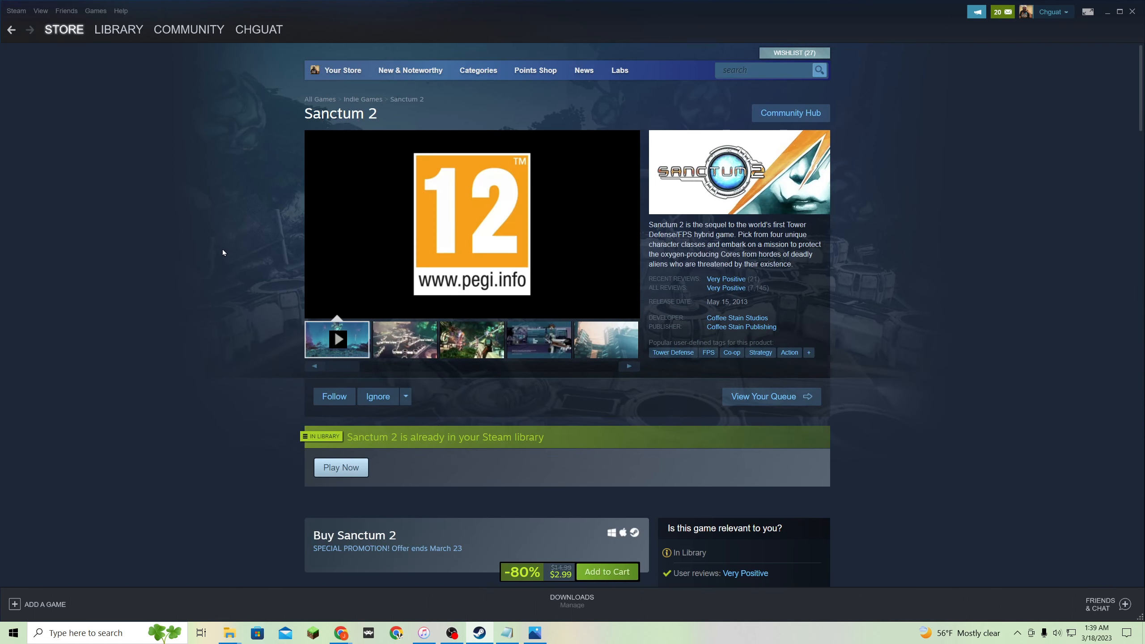
click(337, 340)
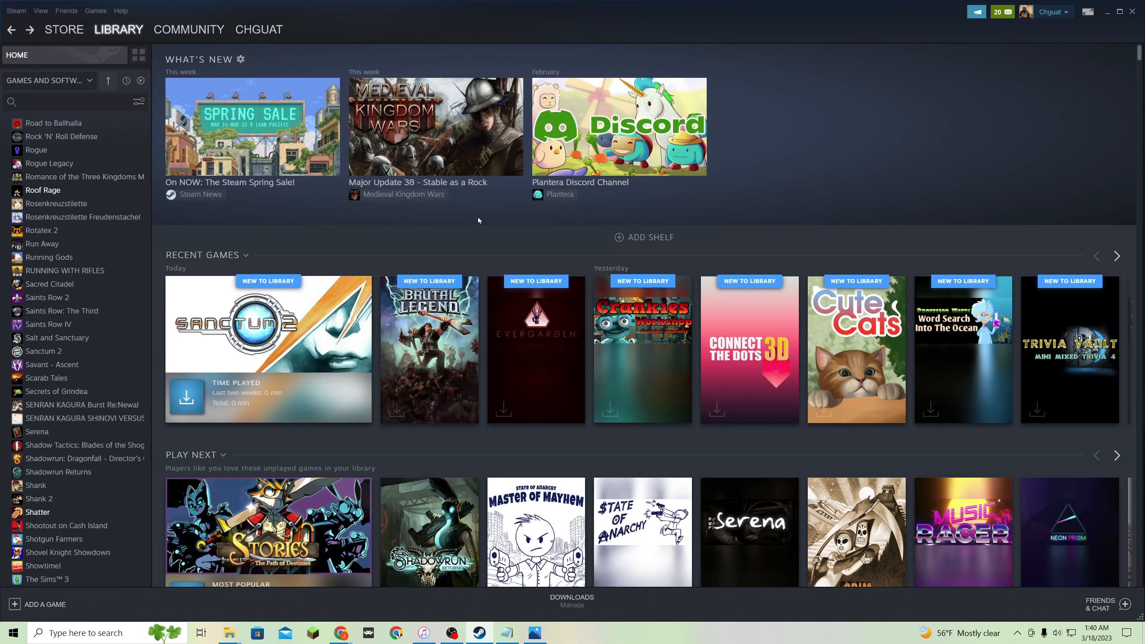
mouse_move(473, 213)
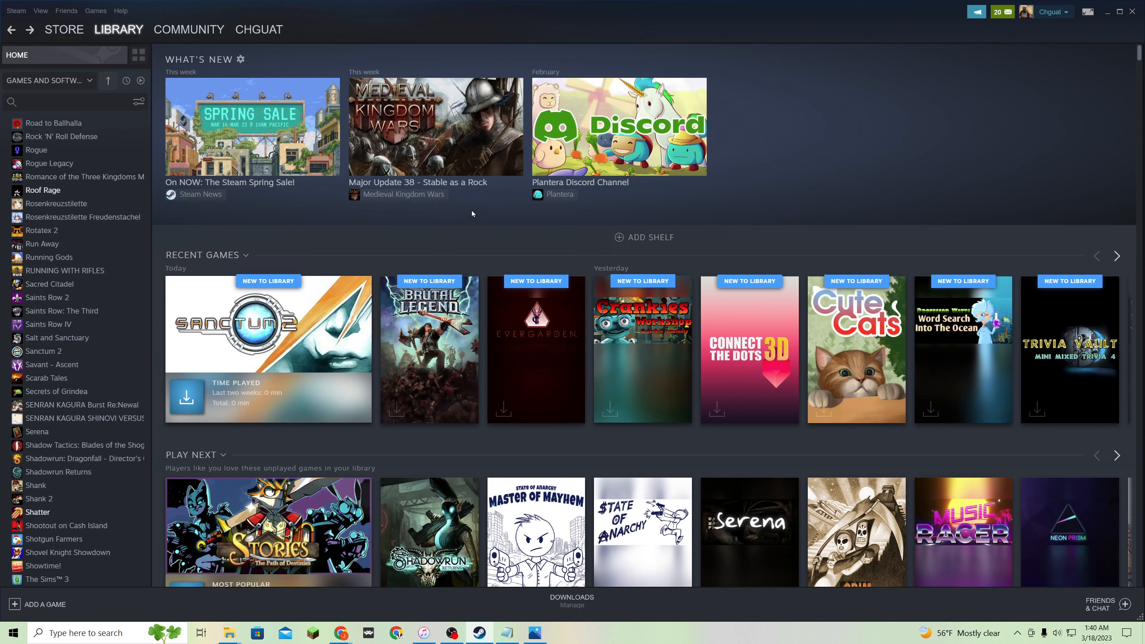
mouse_move(463, 231)
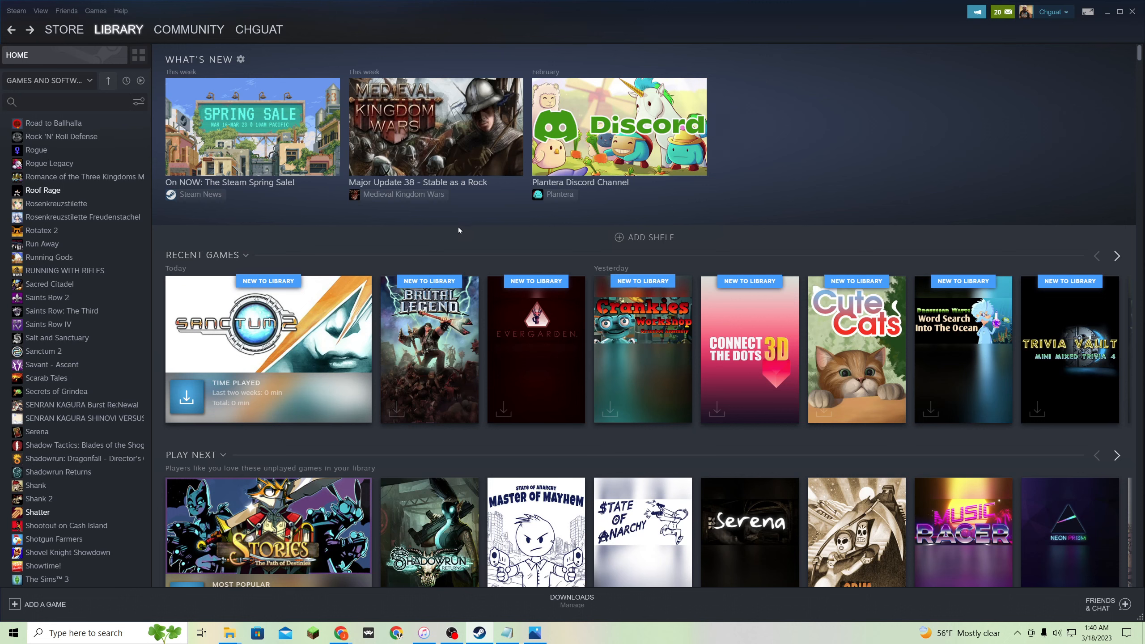
mouse_move(455, 242)
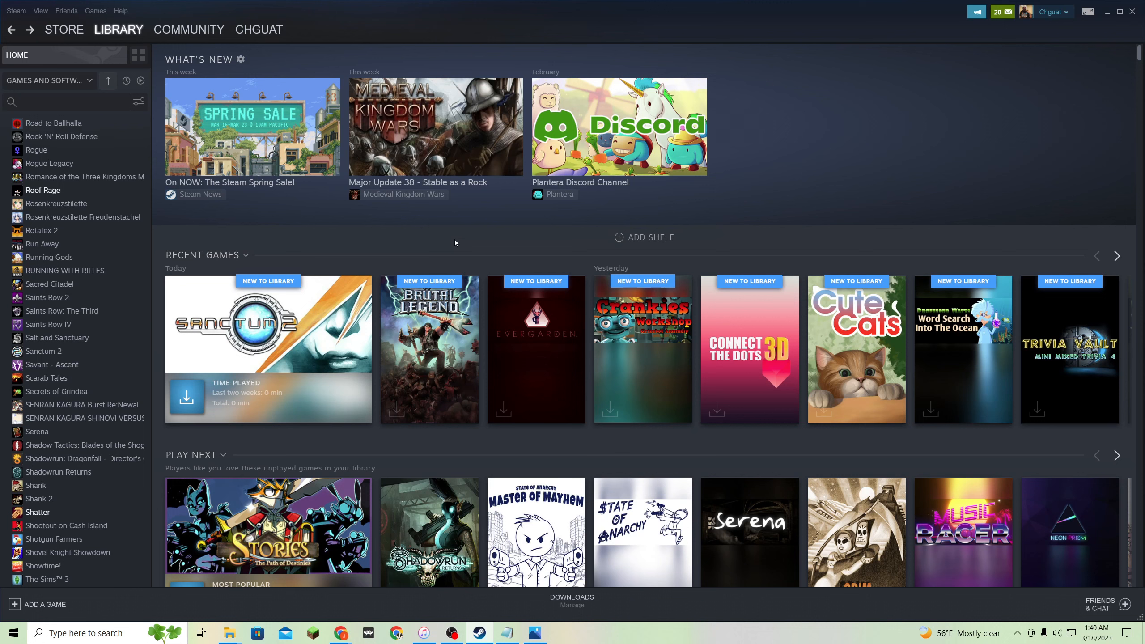
mouse_move(961, 246)
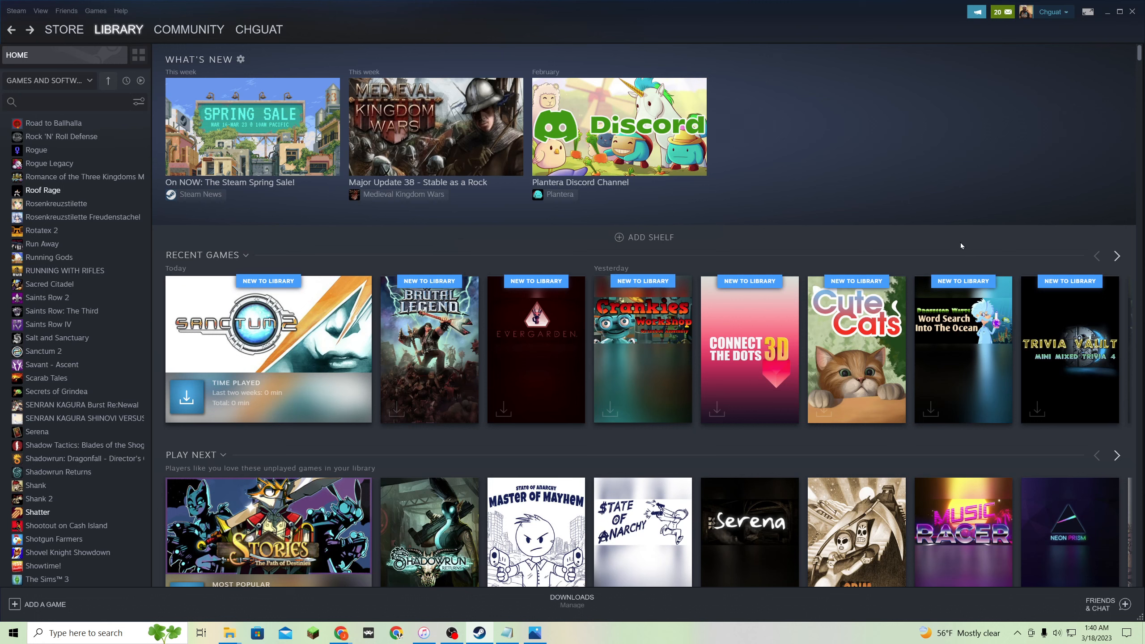
mouse_move(1007, 244)
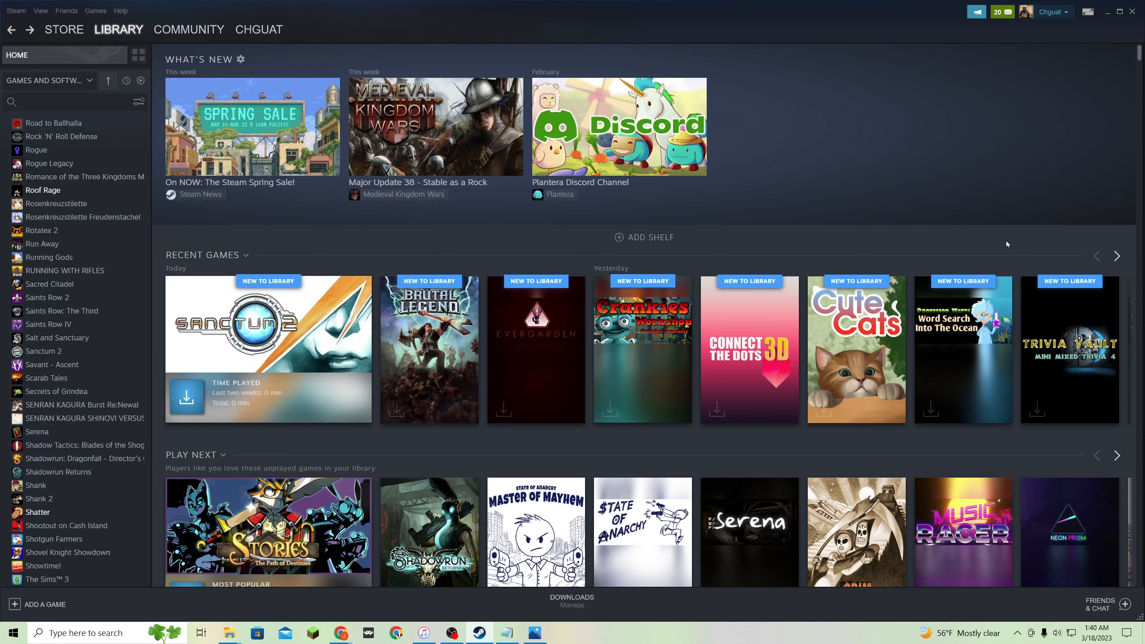
mouse_move(1088, 242)
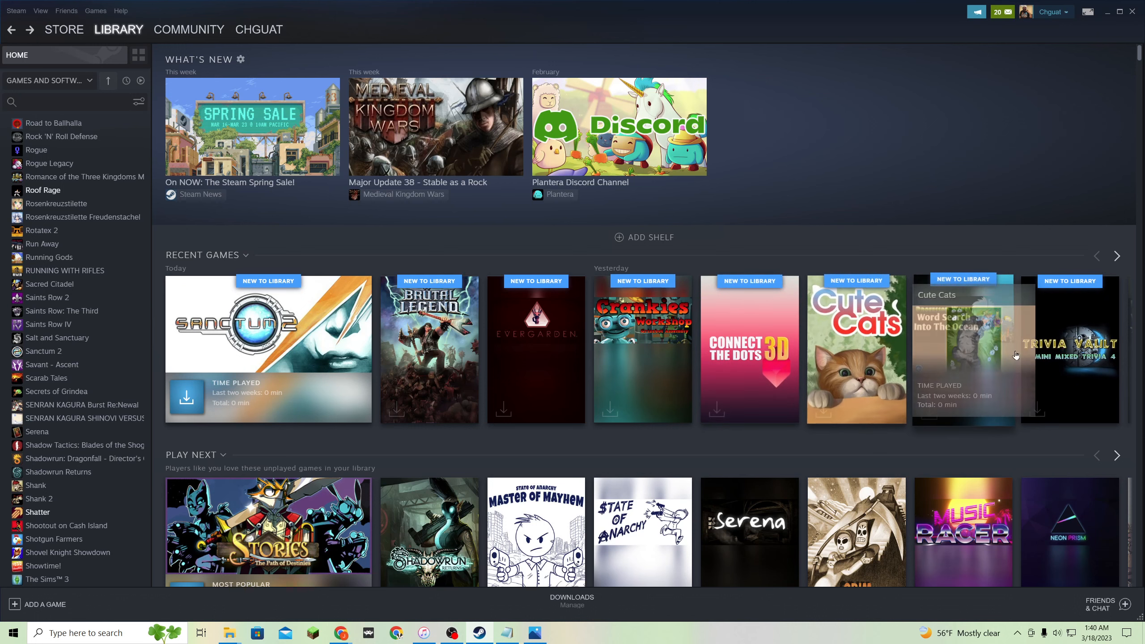
mouse_move(954, 276)
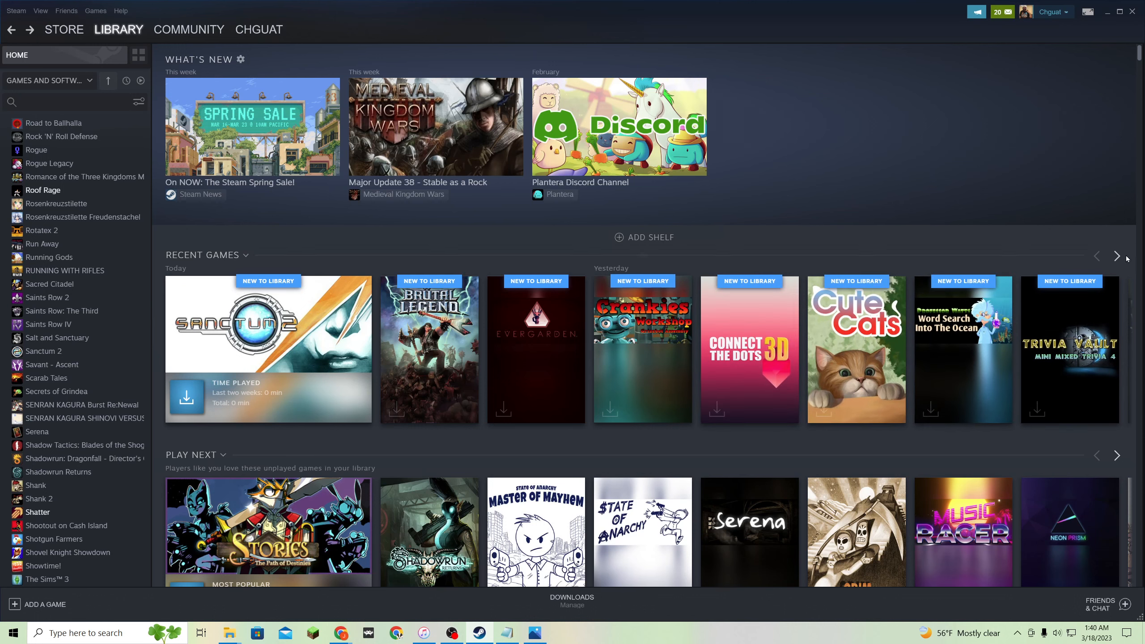
mouse_move(1069, 215)
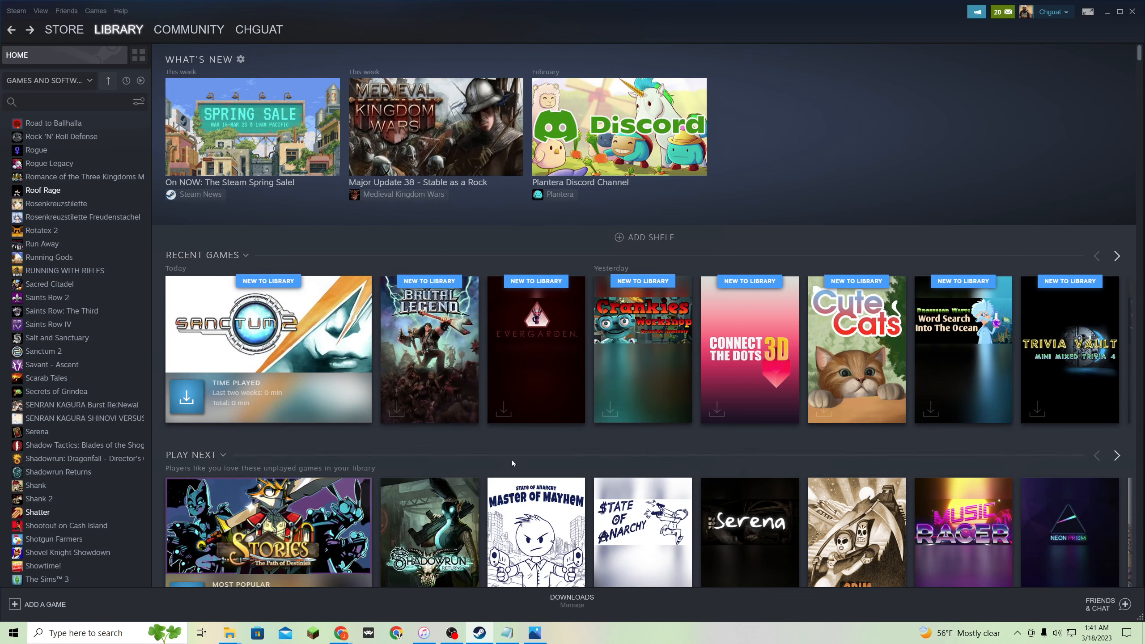
mouse_move(458, 453)
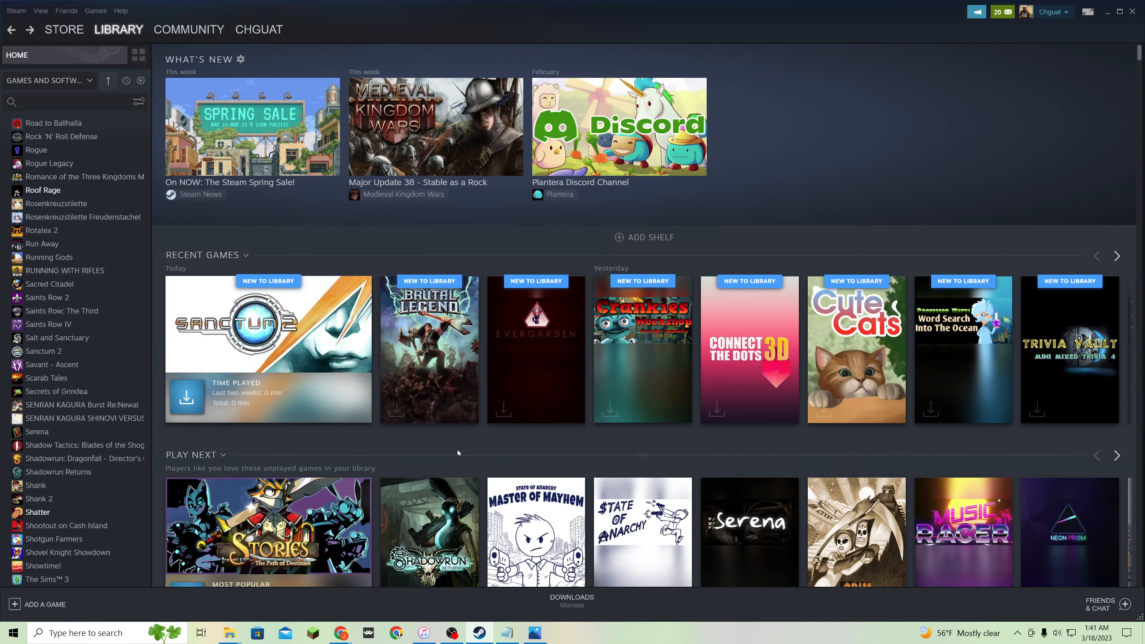
mouse_move(469, 452)
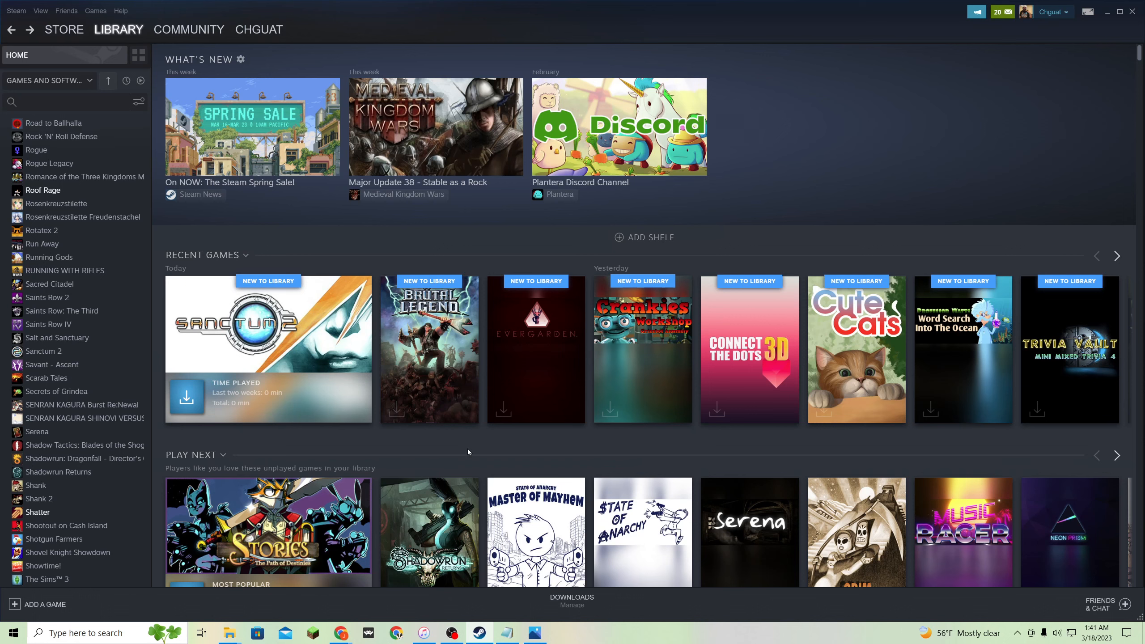
mouse_move(296, 358)
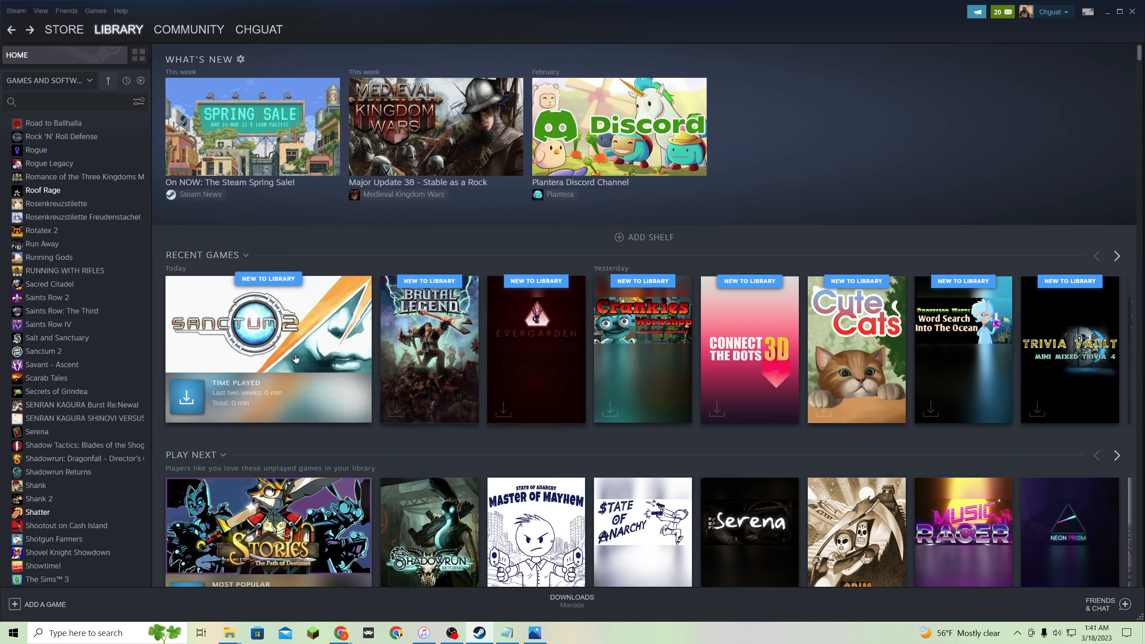
mouse_move(495, 444)
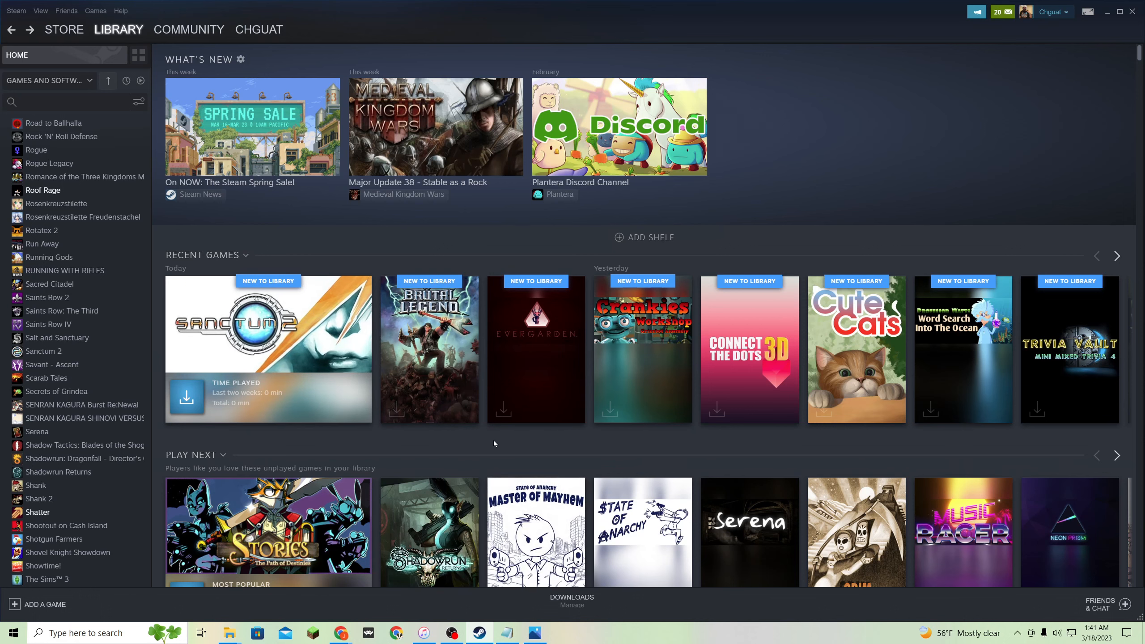
mouse_move(568, 454)
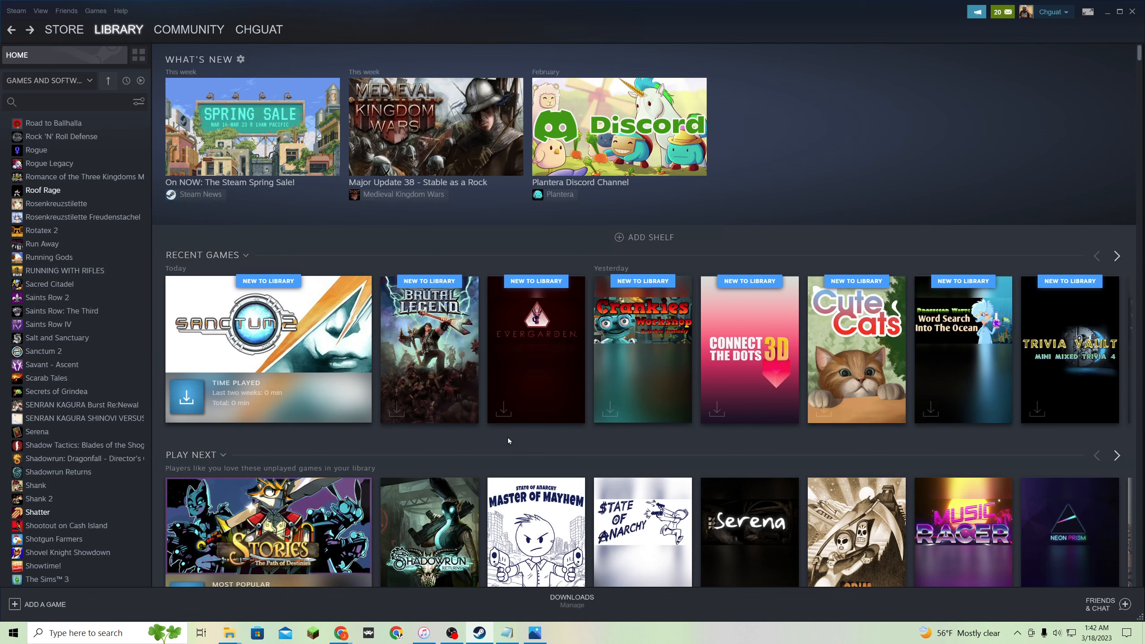
mouse_move(609, 397)
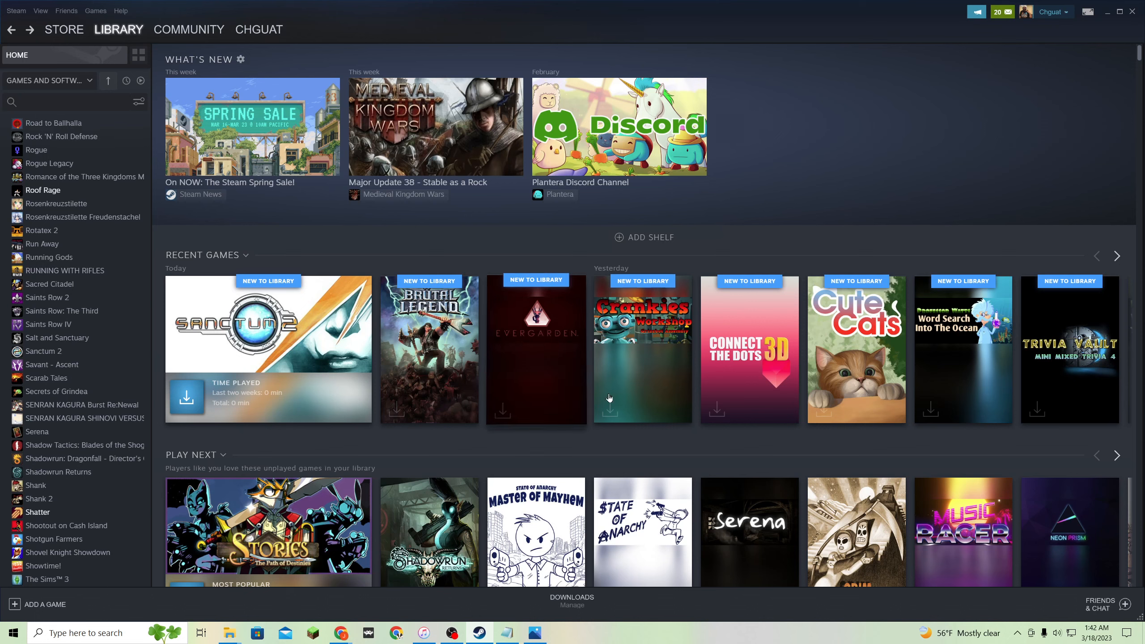
mouse_move(753, 304)
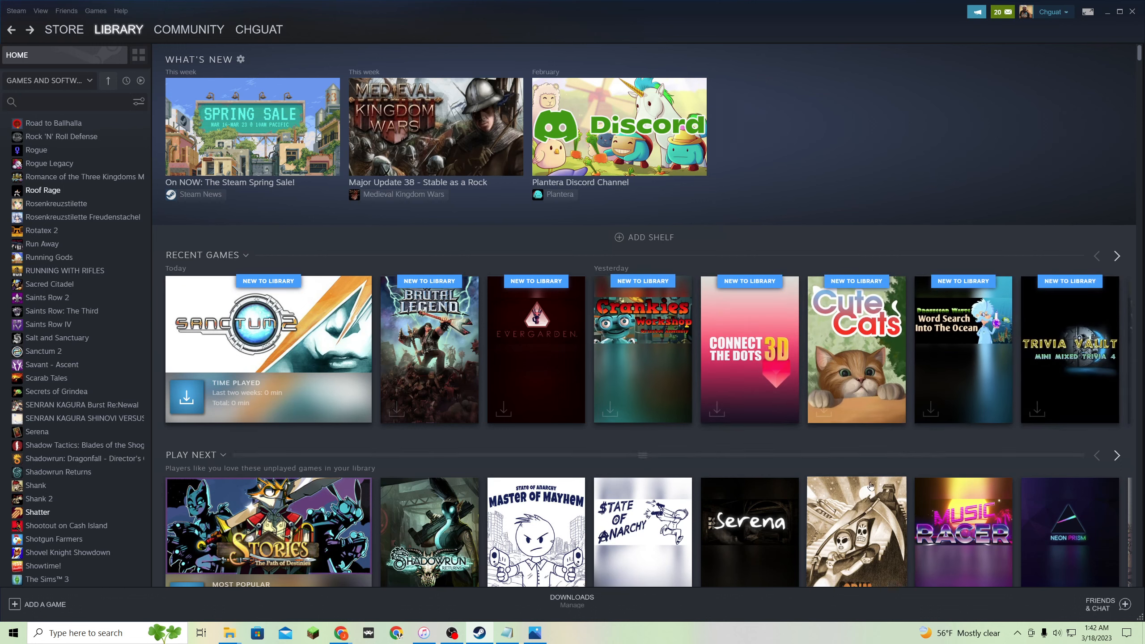
mouse_move(406, 398)
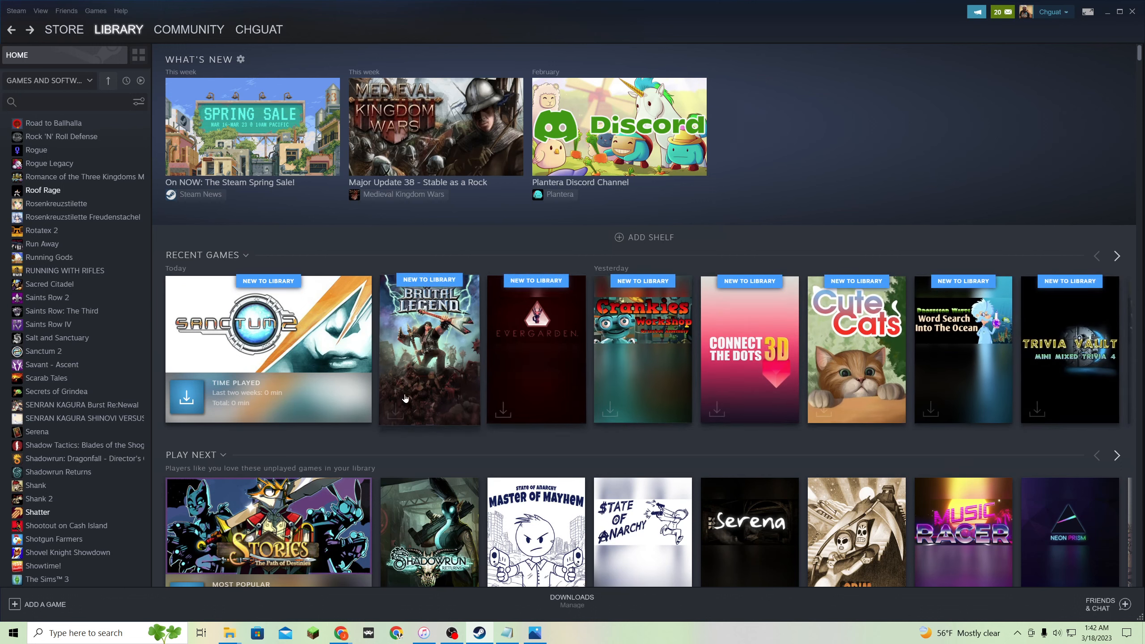
mouse_move(534, 359)
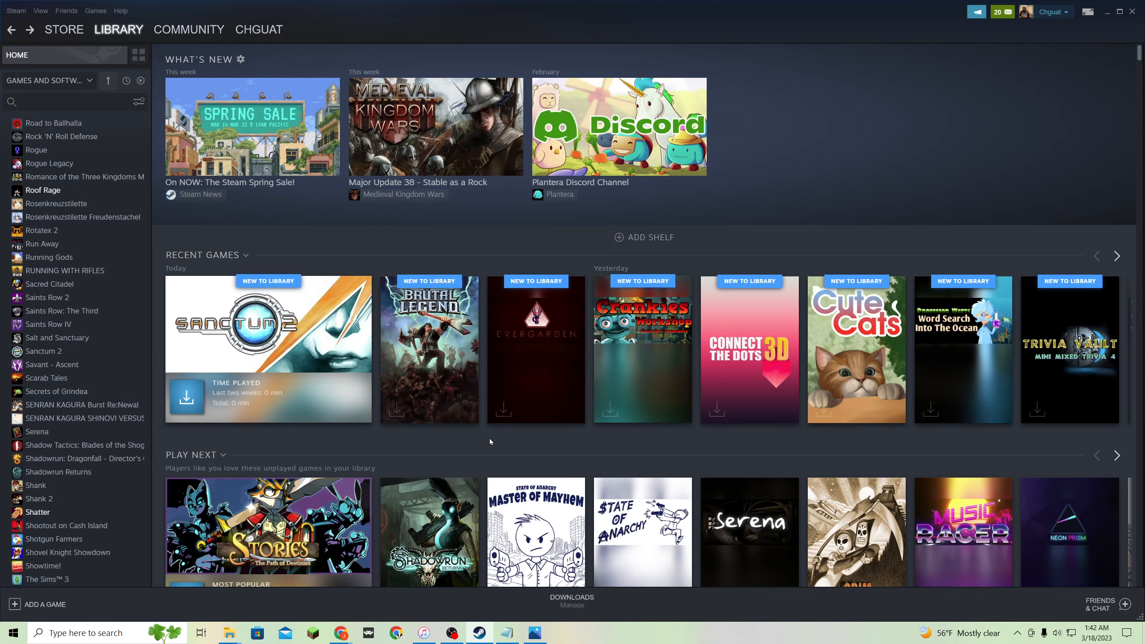
mouse_move(654, 427)
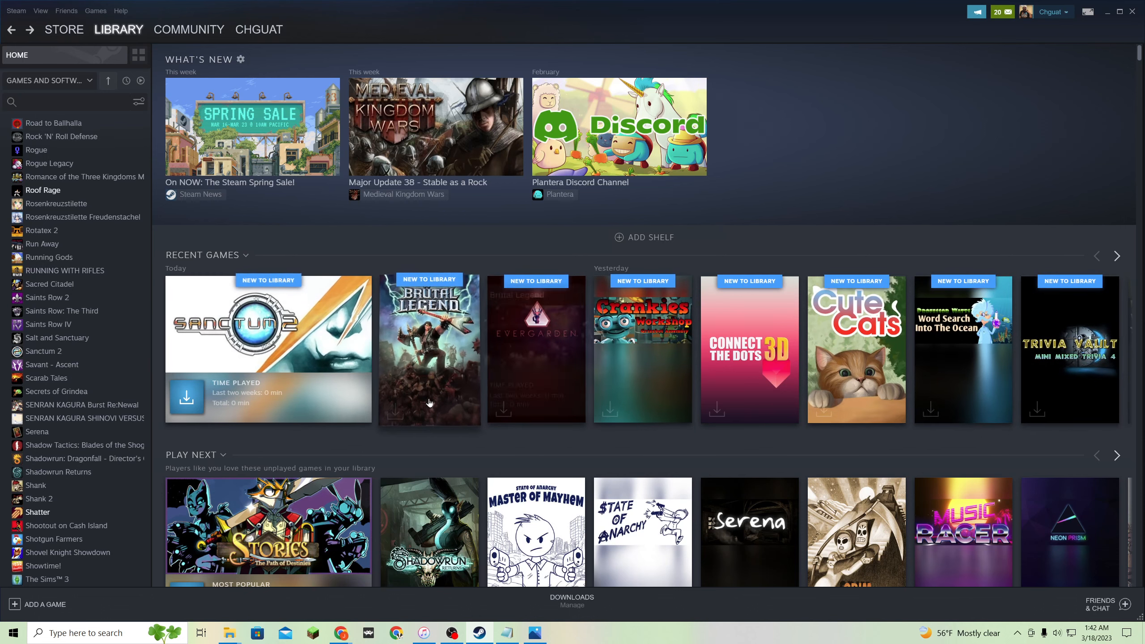
mouse_move(580, 429)
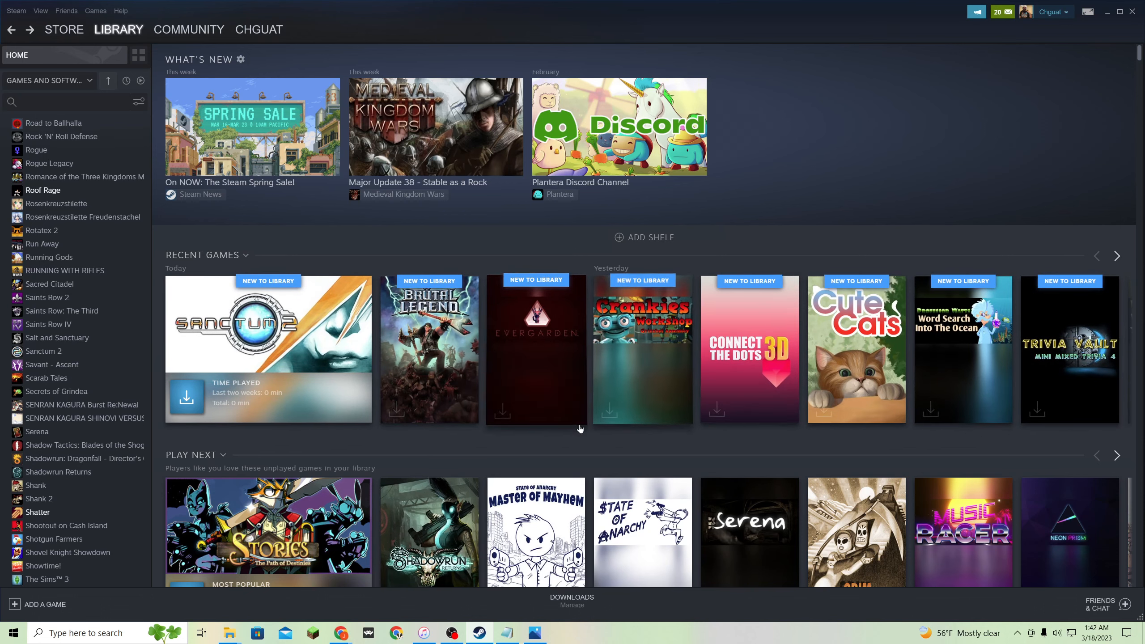
mouse_move(468, 442)
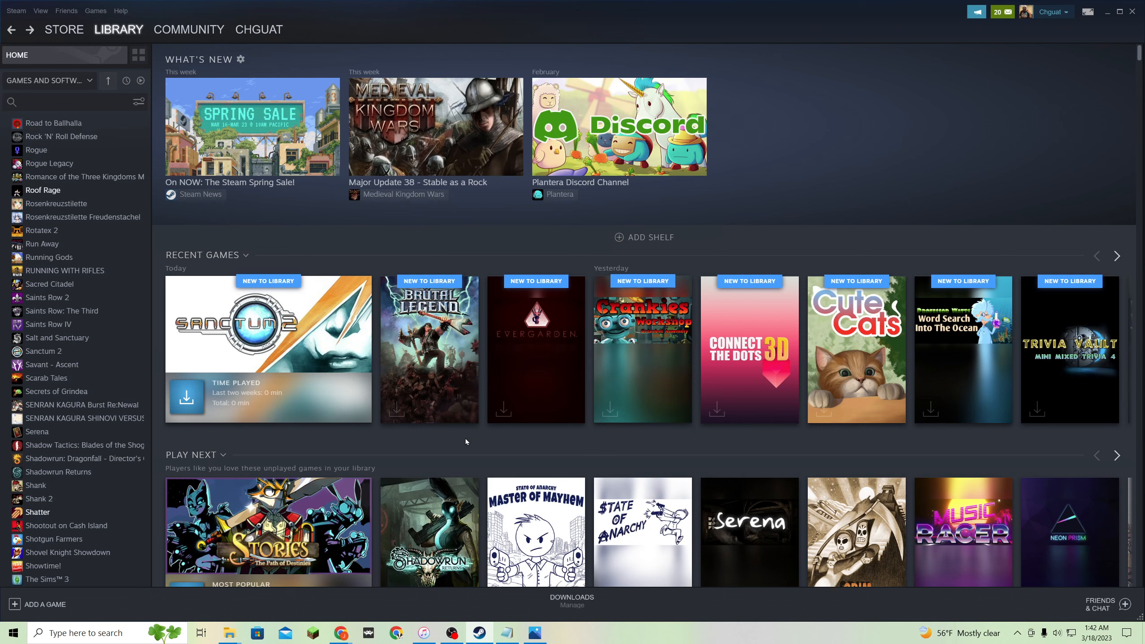
mouse_move(483, 451)
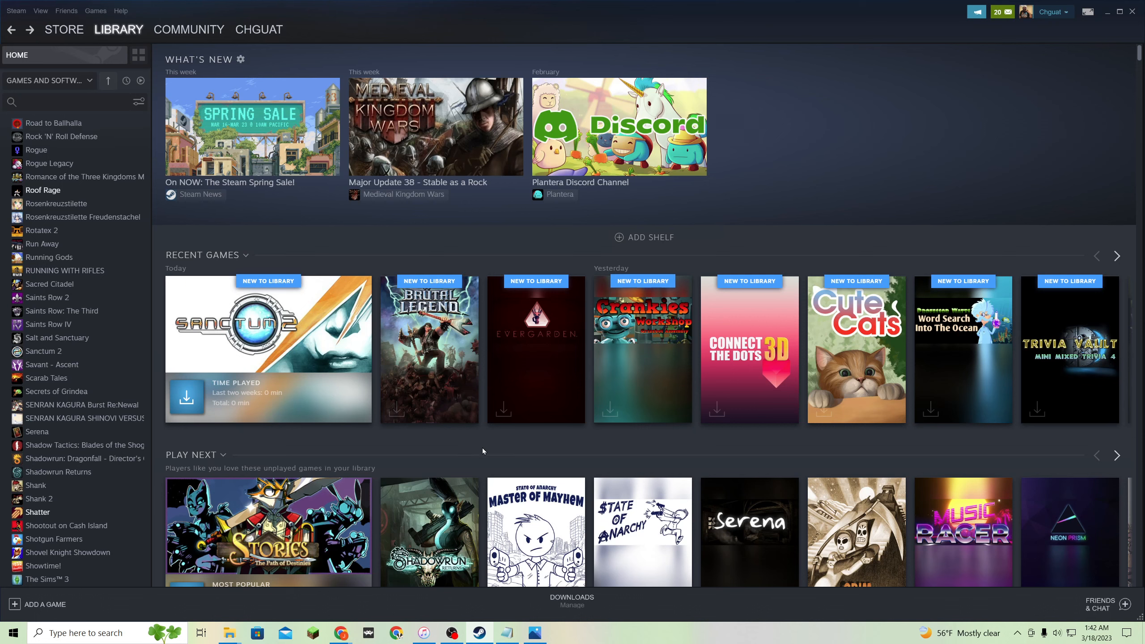
mouse_move(546, 623)
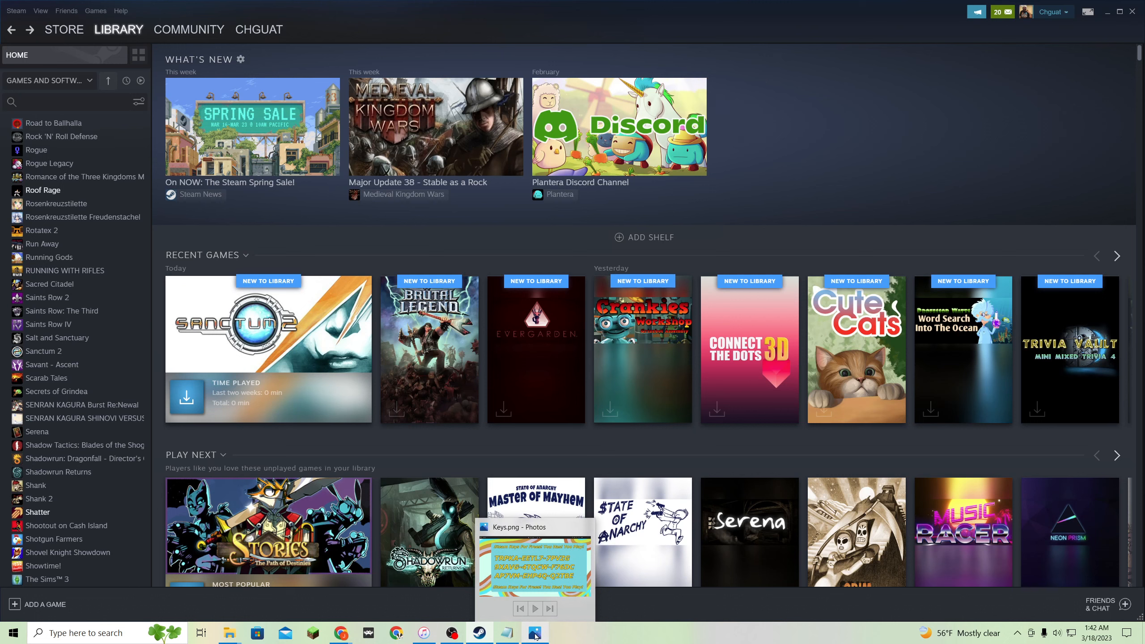
mouse_move(531, 633)
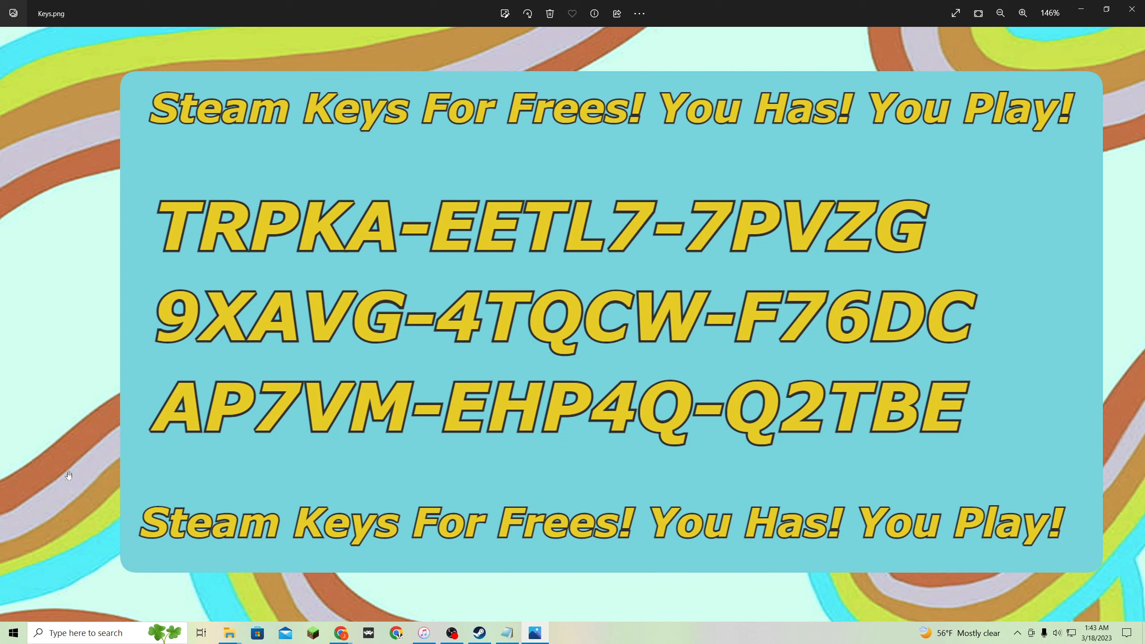
mouse_move(169, 144)
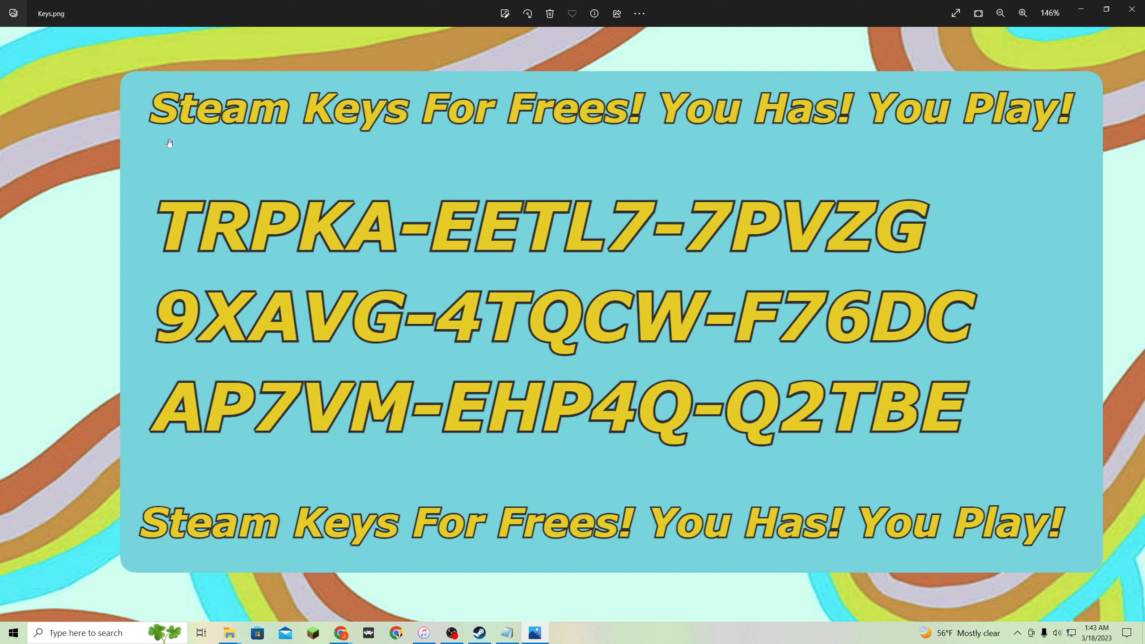
mouse_move(339, 463)
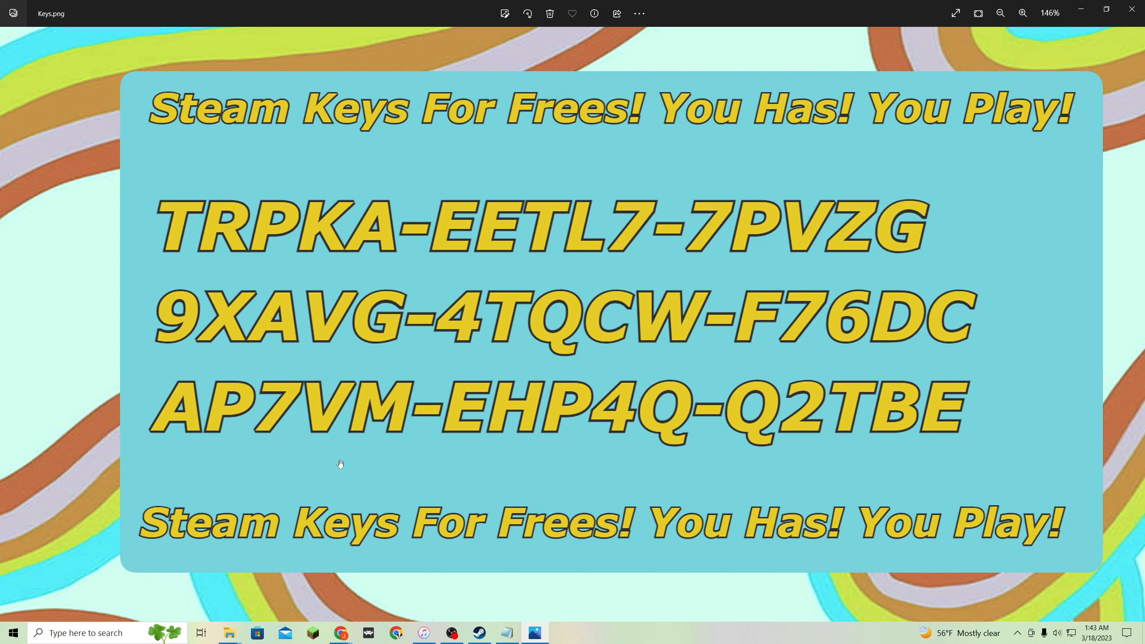
mouse_move(173, 411)
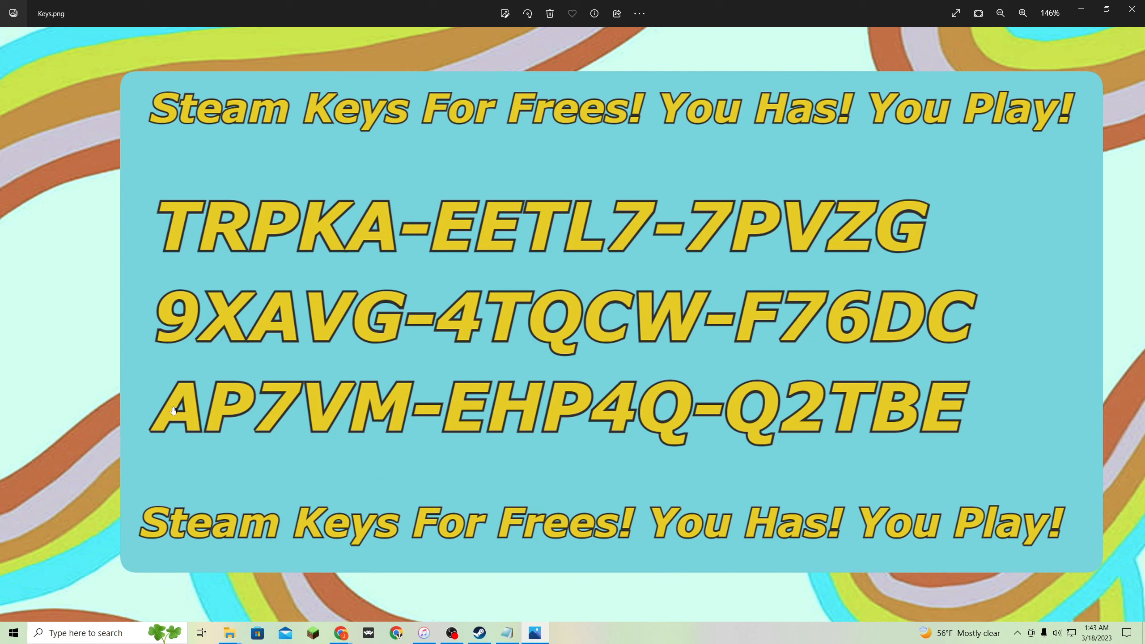
mouse_move(128, 439)
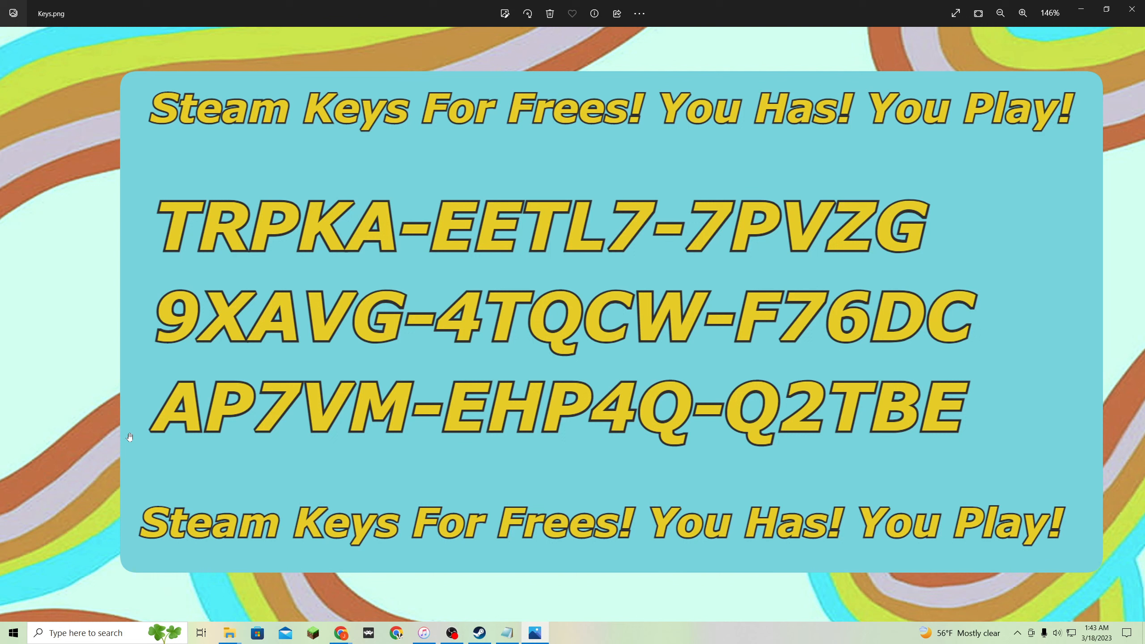
mouse_move(913, 371)
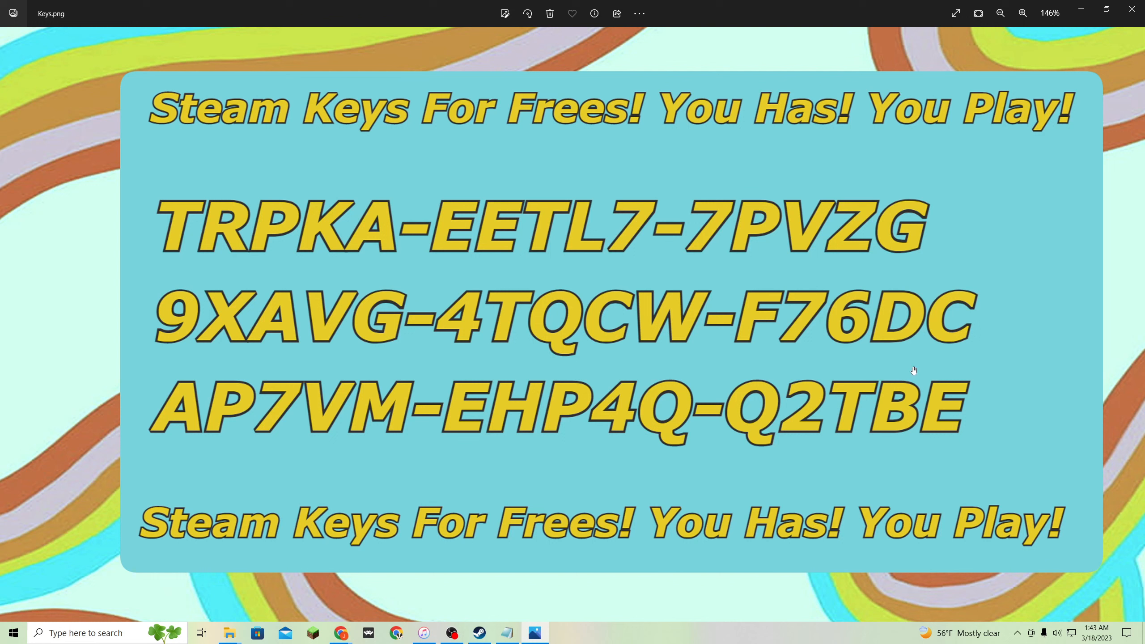
mouse_move(851, 356)
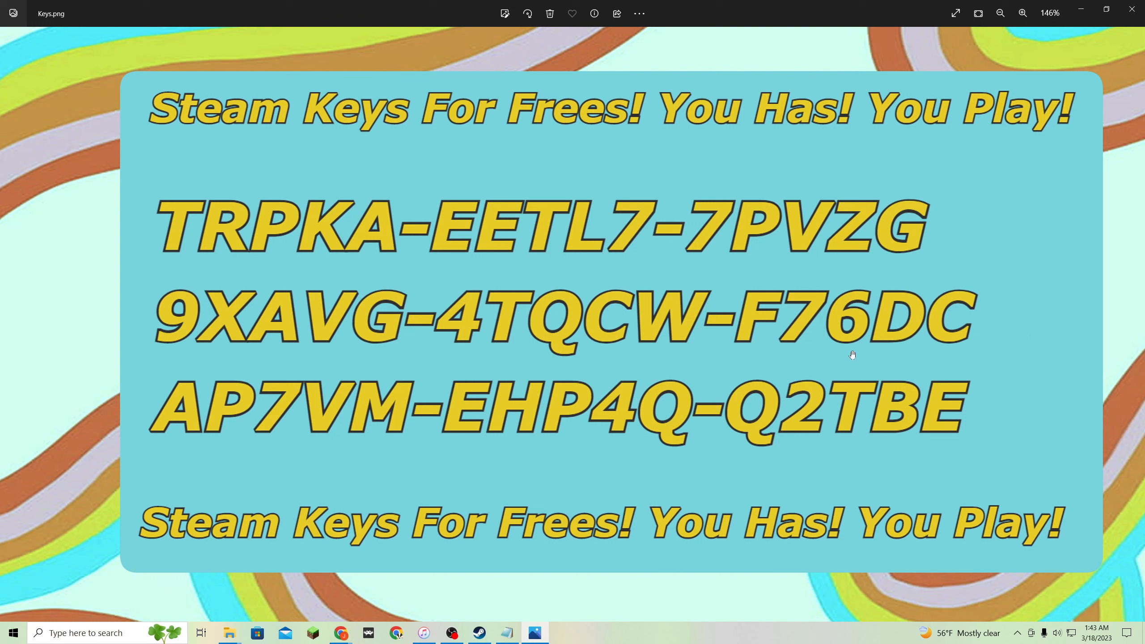
mouse_move(75, 383)
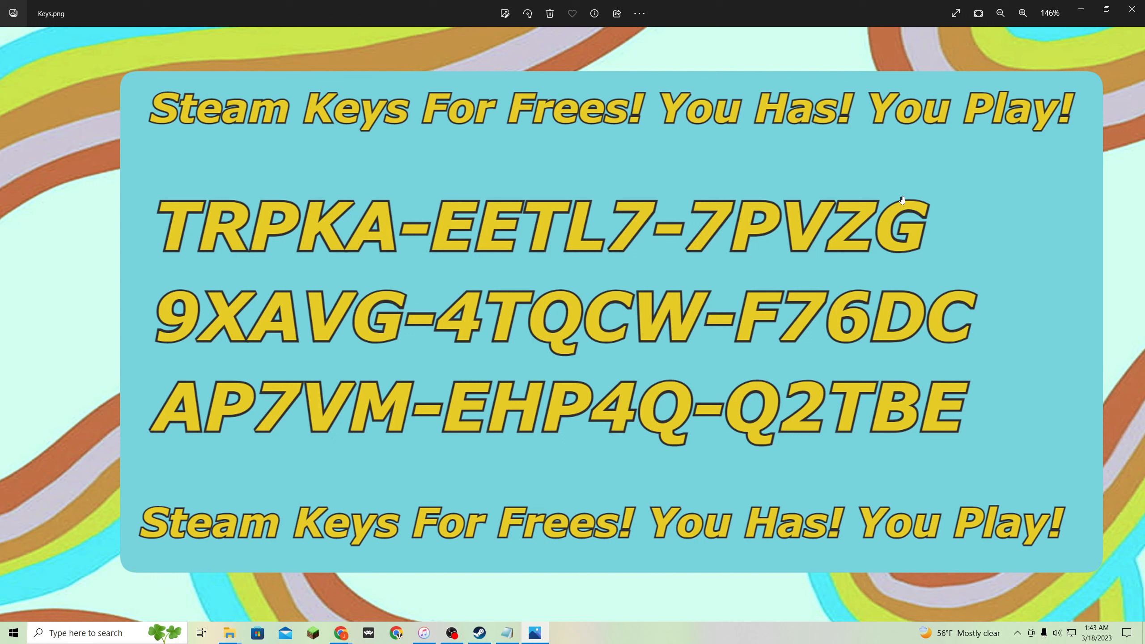
mouse_move(87, 373)
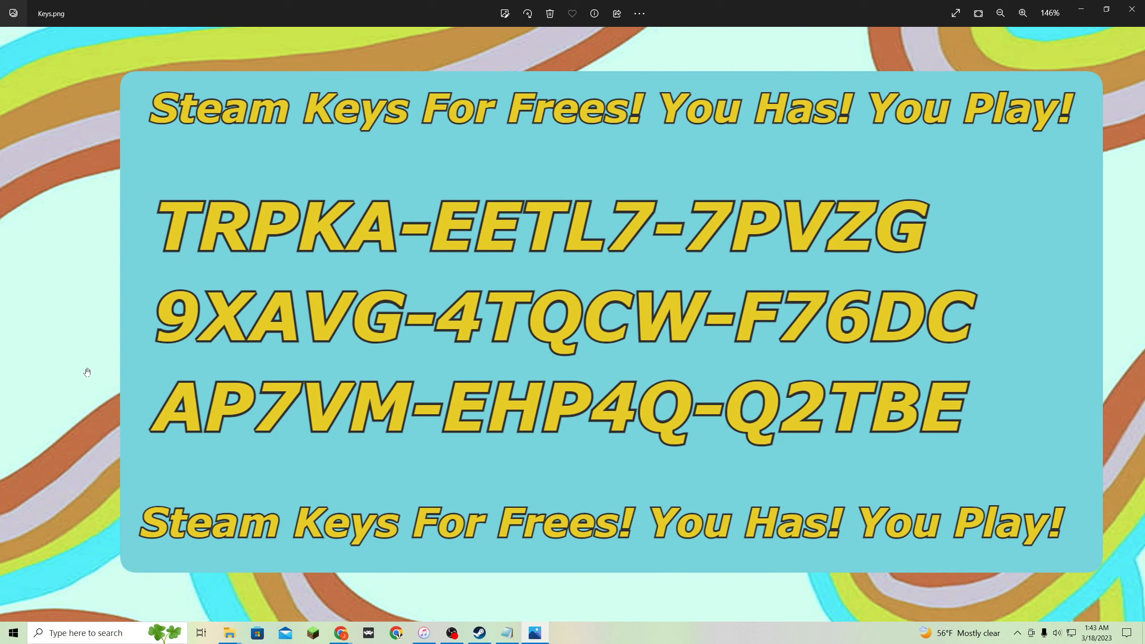
mouse_move(227, 240)
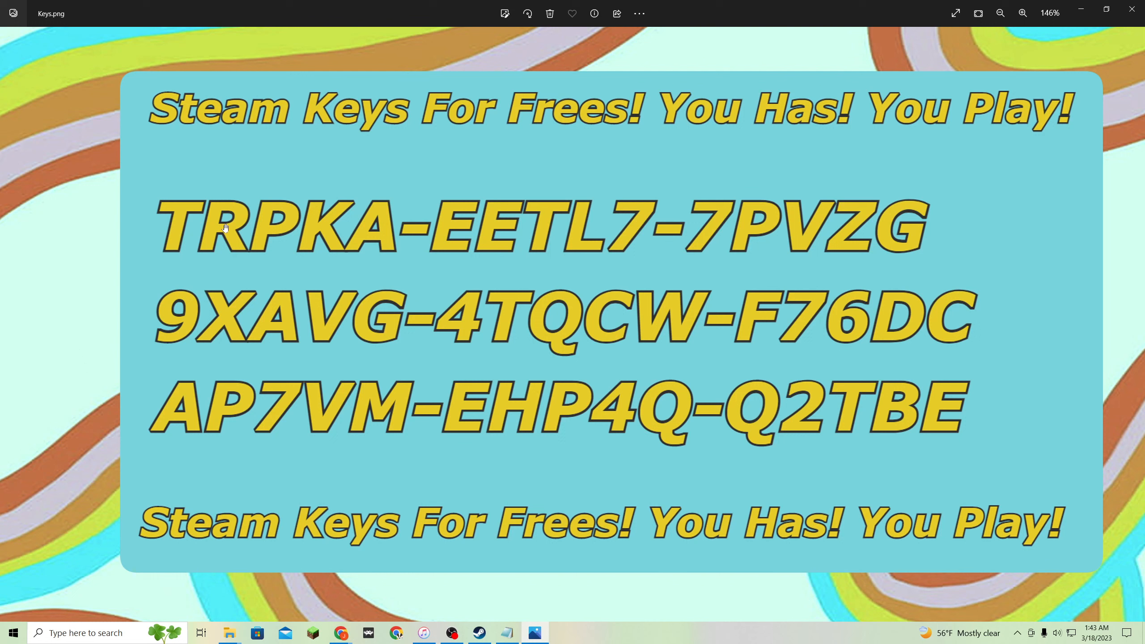
mouse_move(169, 211)
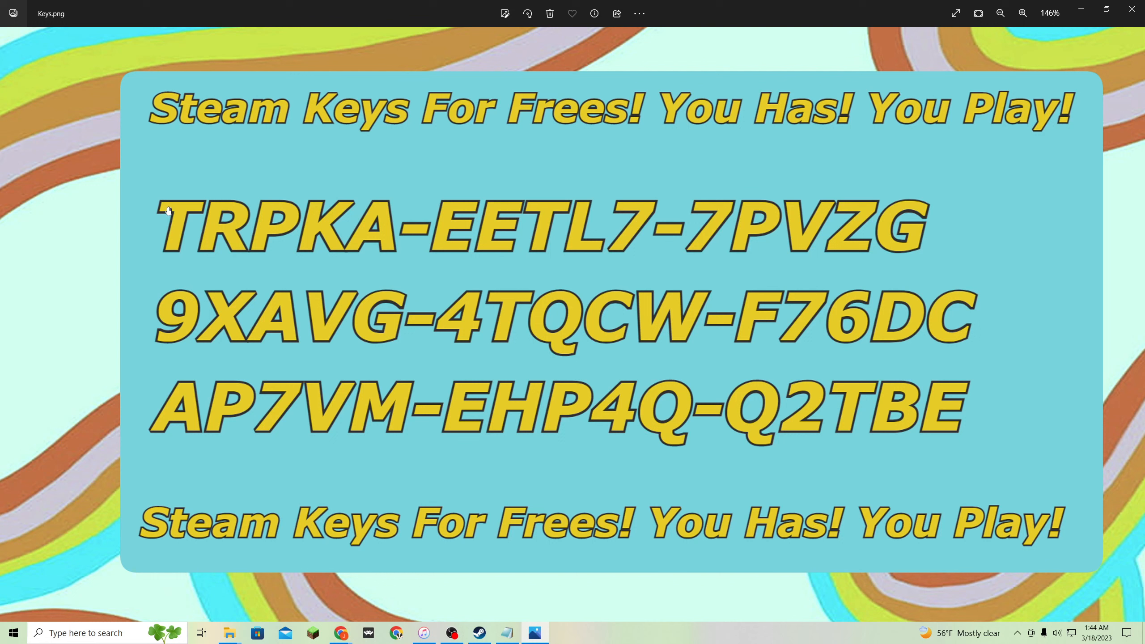
mouse_move(99, 178)
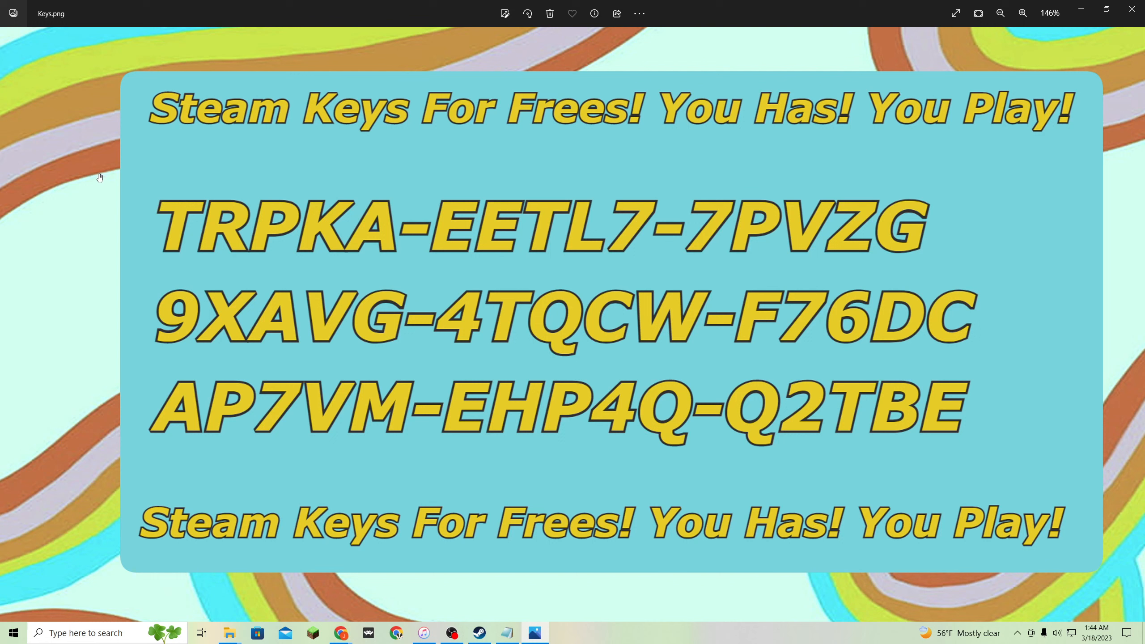
mouse_move(92, 178)
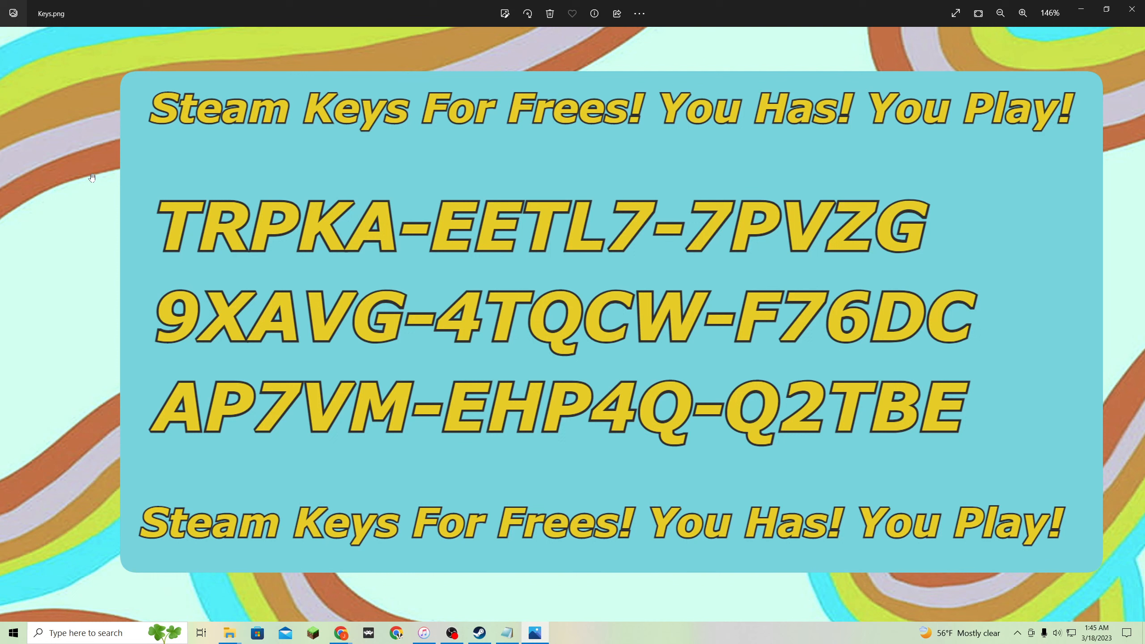
mouse_move(85, 175)
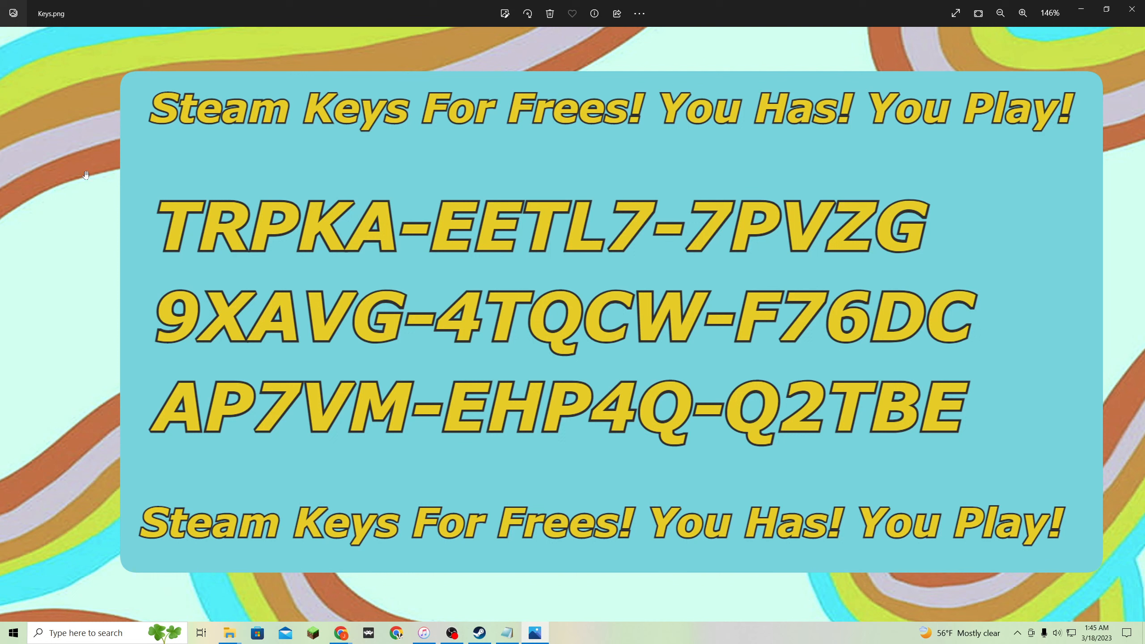
mouse_move(528, 444)
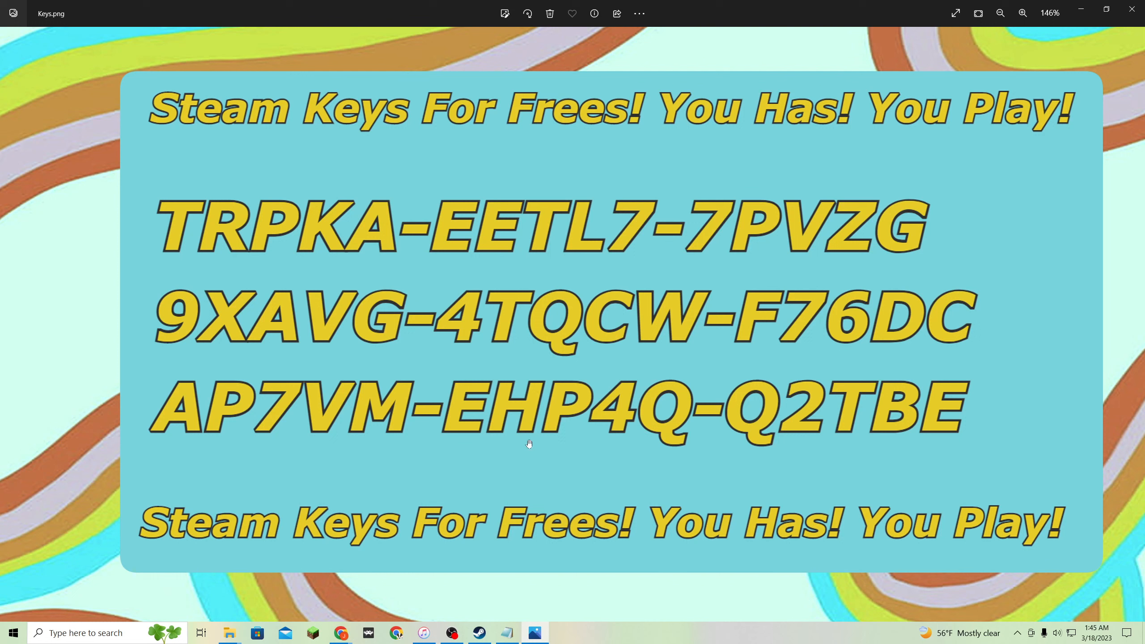
mouse_move(13, 354)
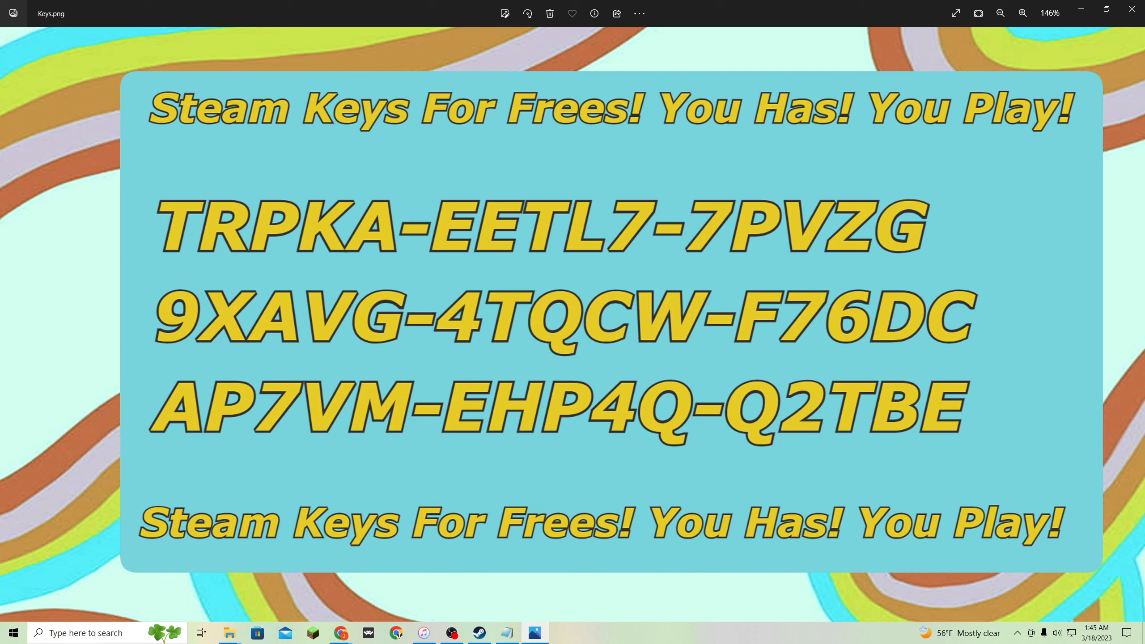
mouse_move(809, 263)
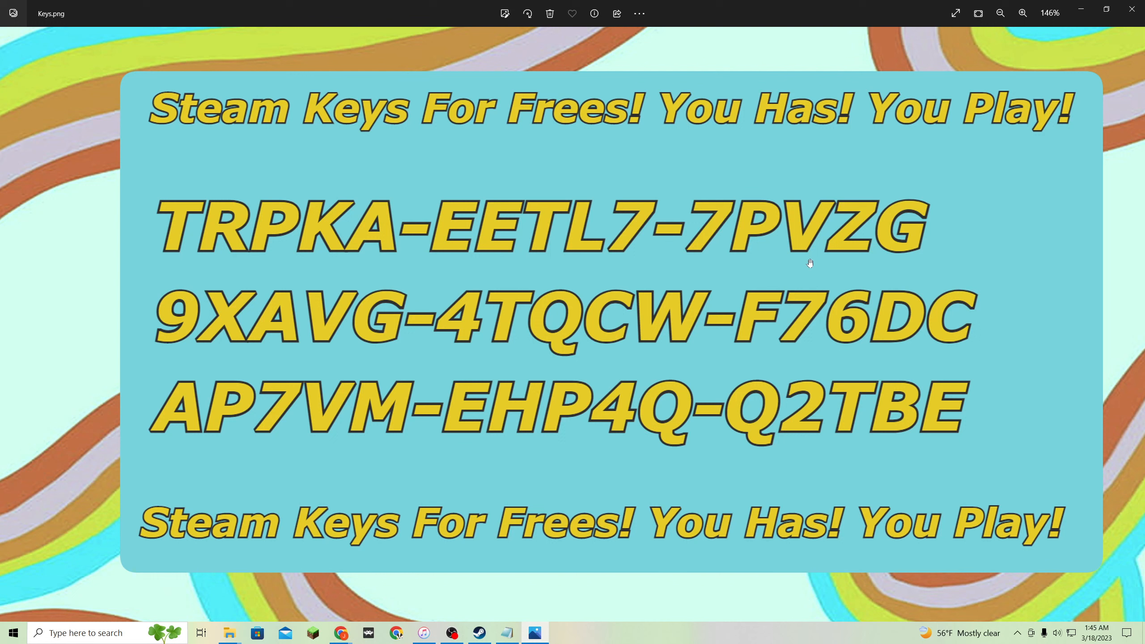
mouse_move(701, 296)
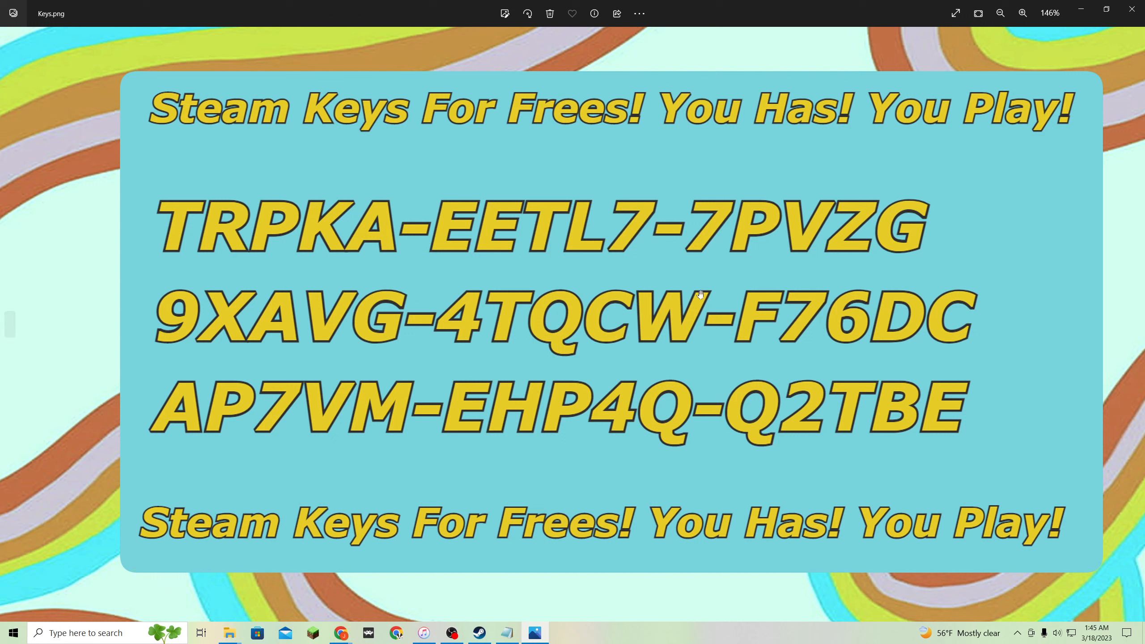
mouse_move(592, 333)
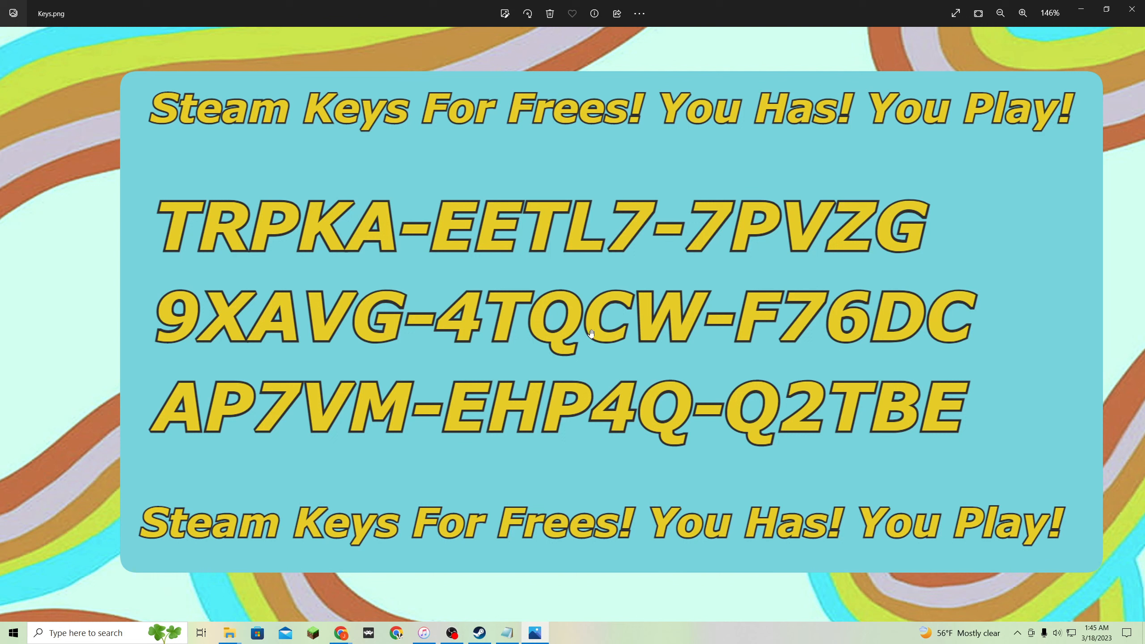
mouse_move(88, 284)
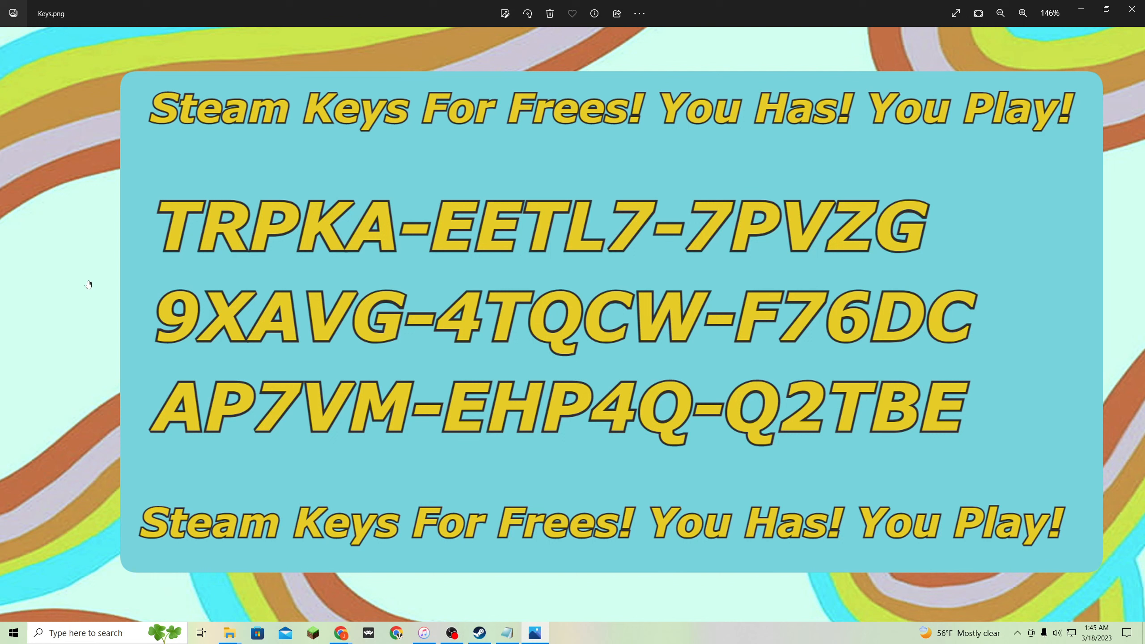
mouse_move(967, 278)
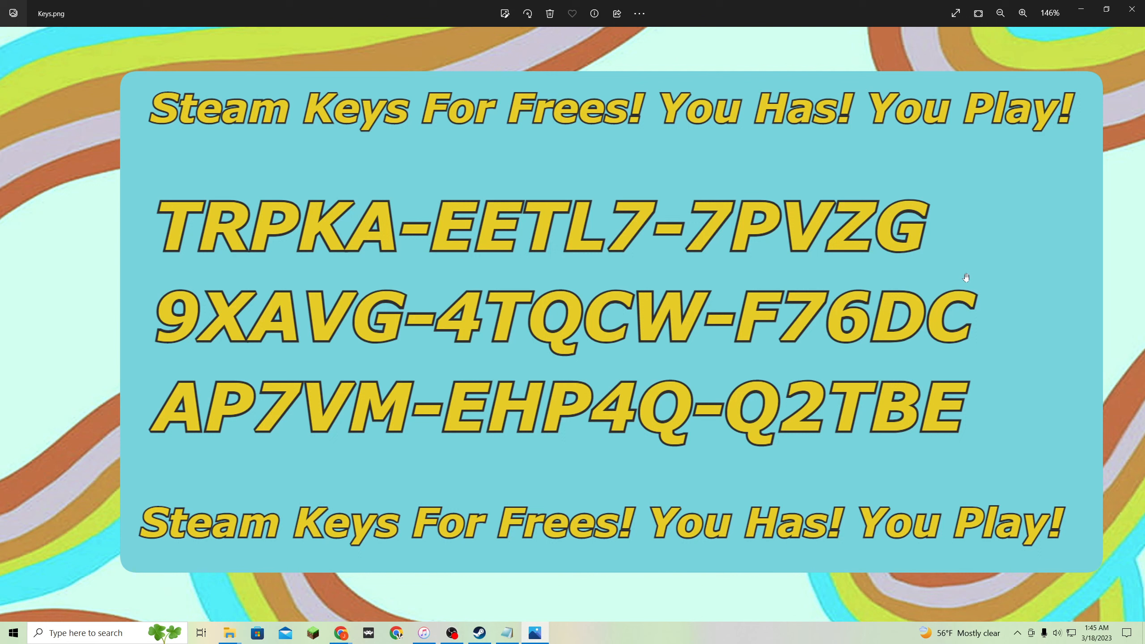
mouse_move(121, 344)
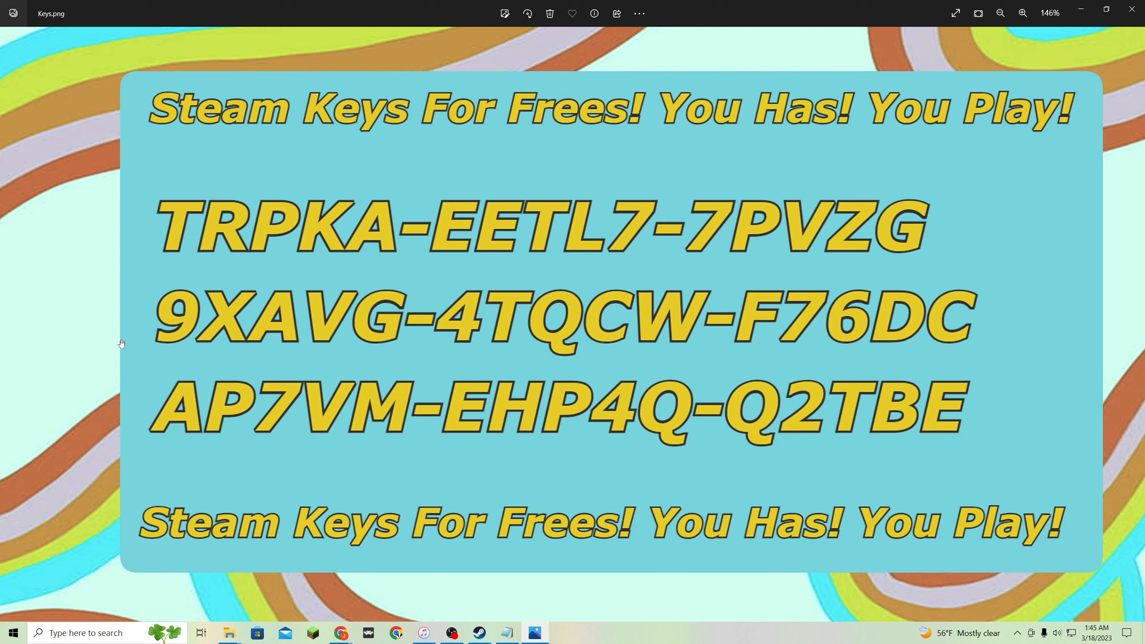
mouse_move(983, 283)
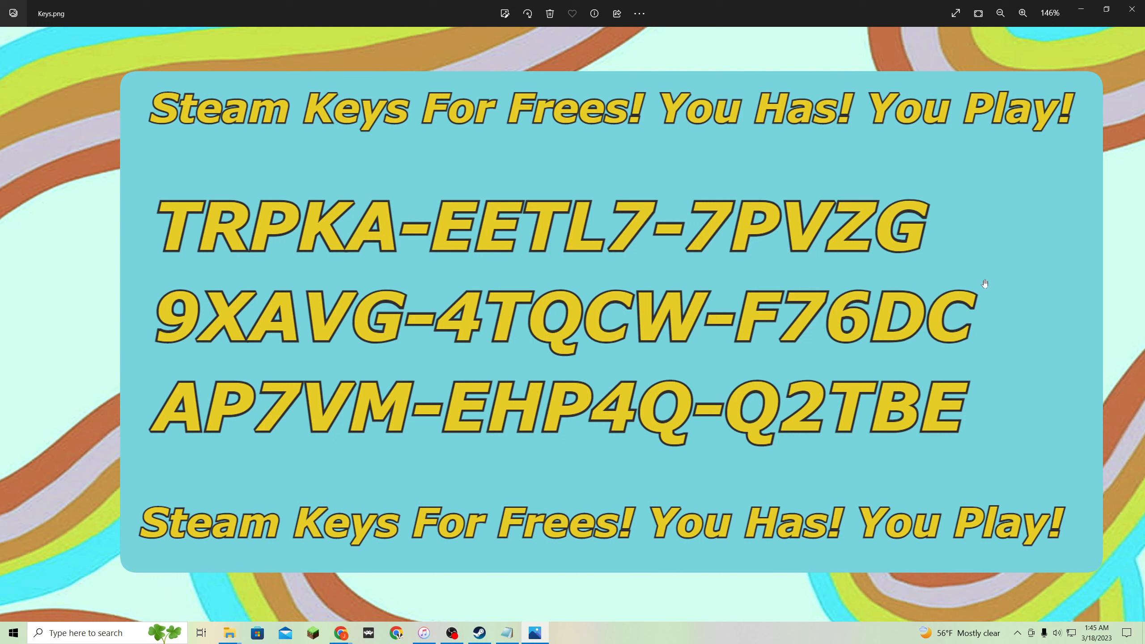
mouse_move(727, 235)
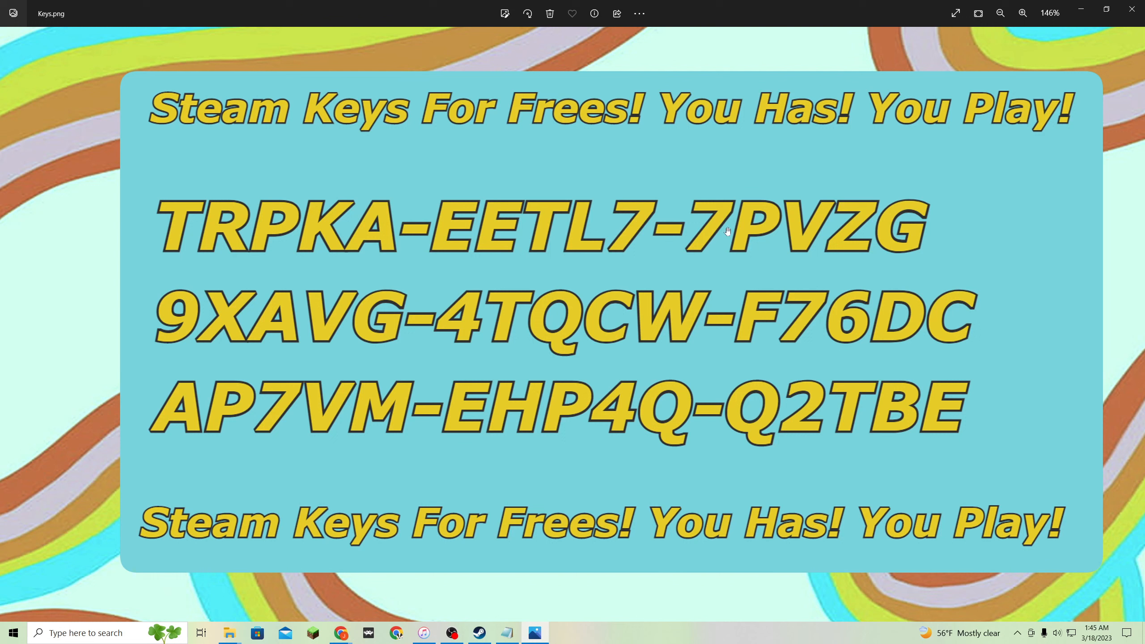
mouse_move(94, 281)
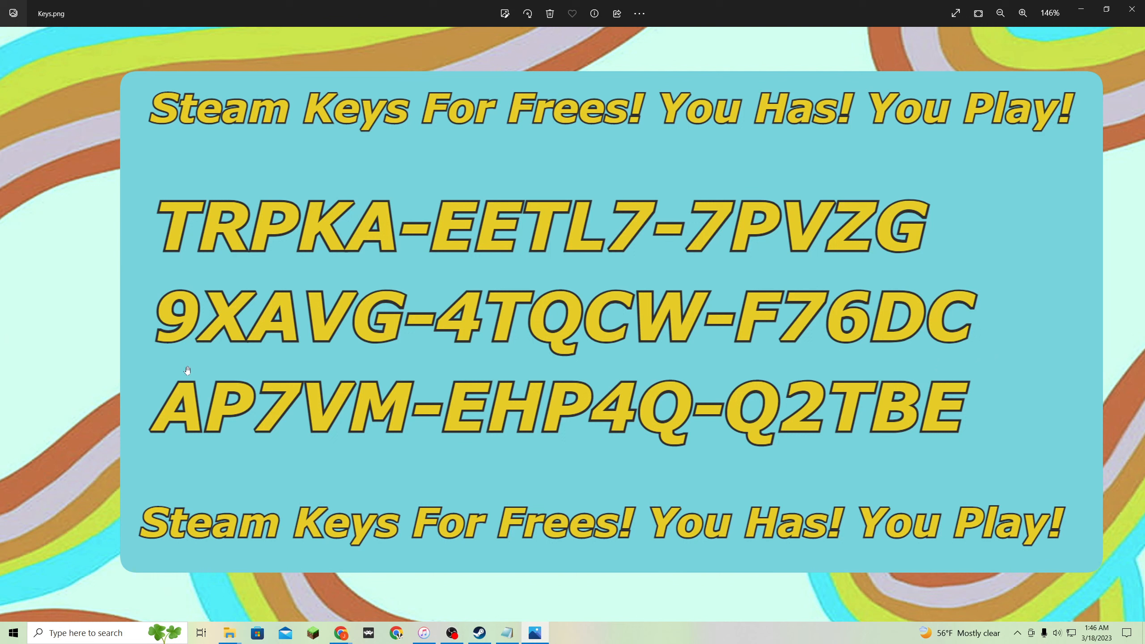
mouse_move(998, 381)
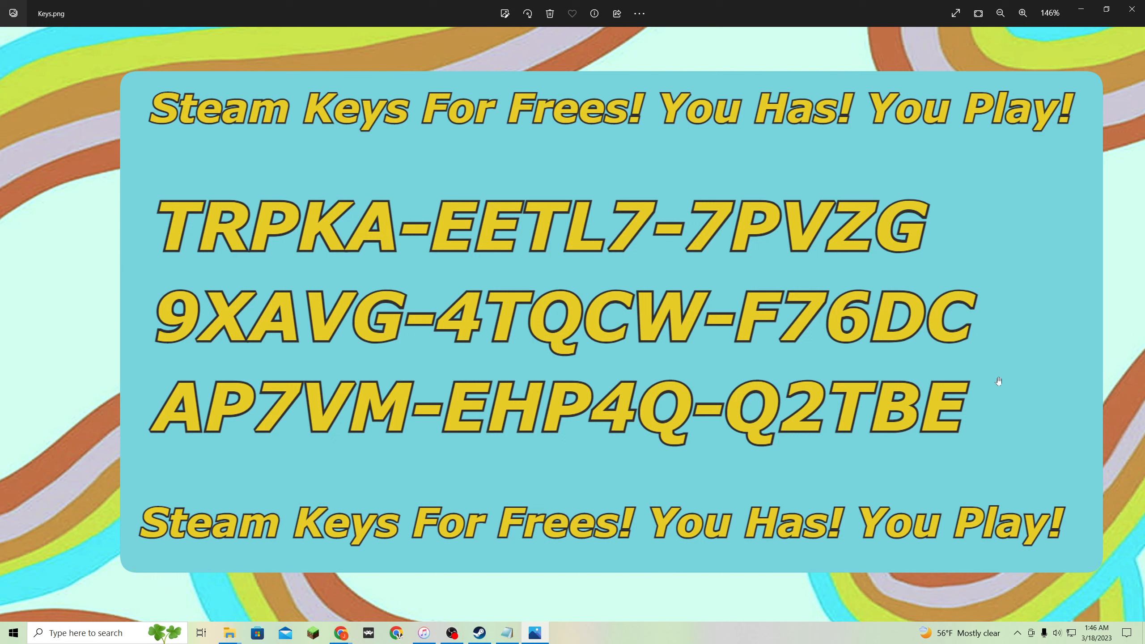